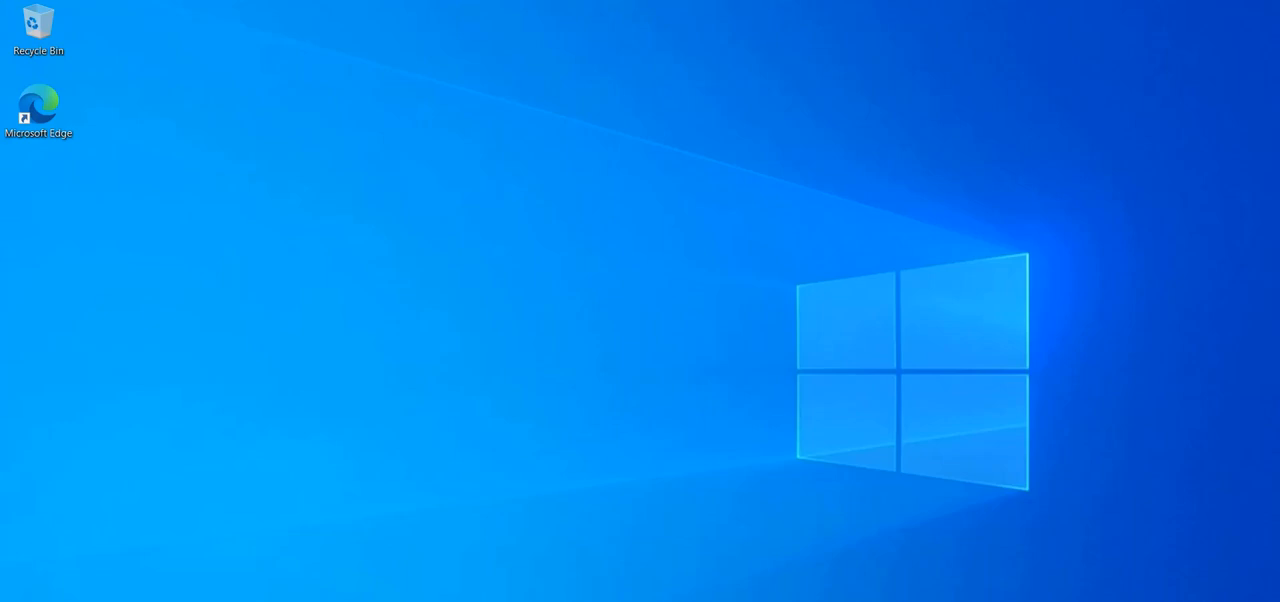
mouse_move(360, 264)
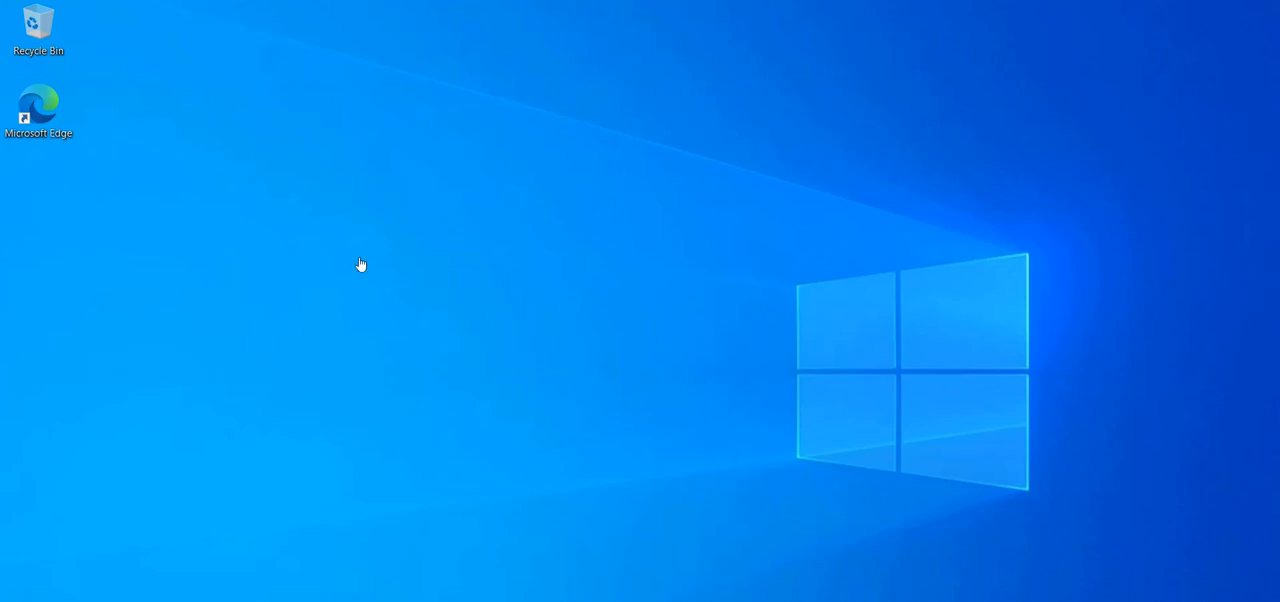
mouse_move(314, 254)
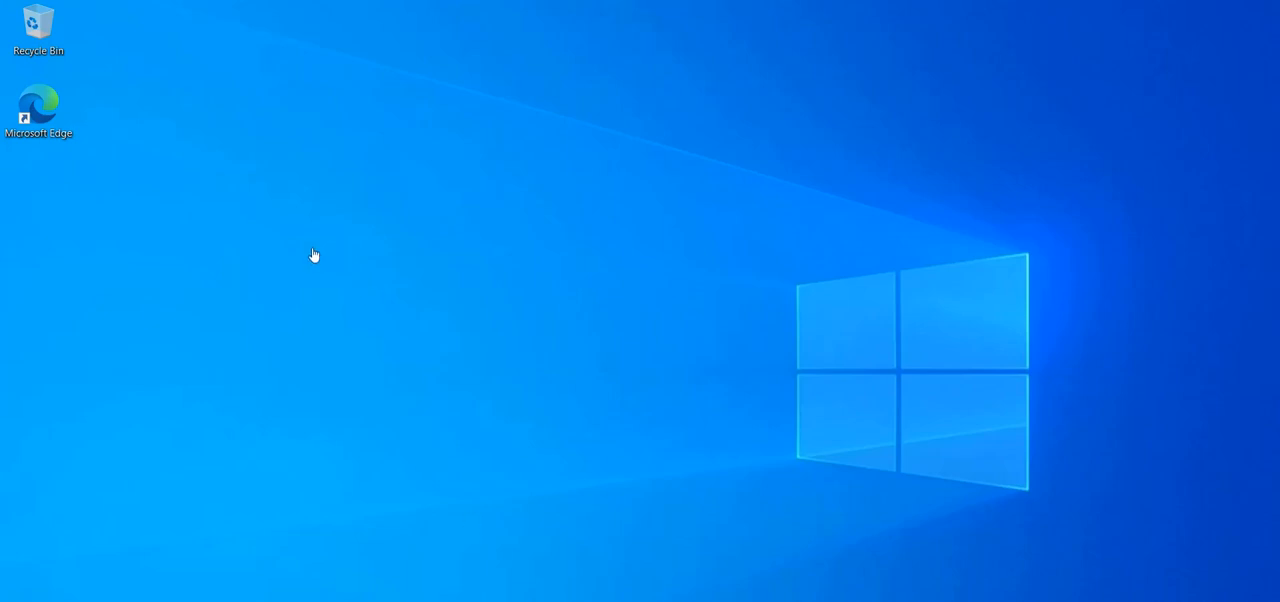
mouse_move(1068, 280)
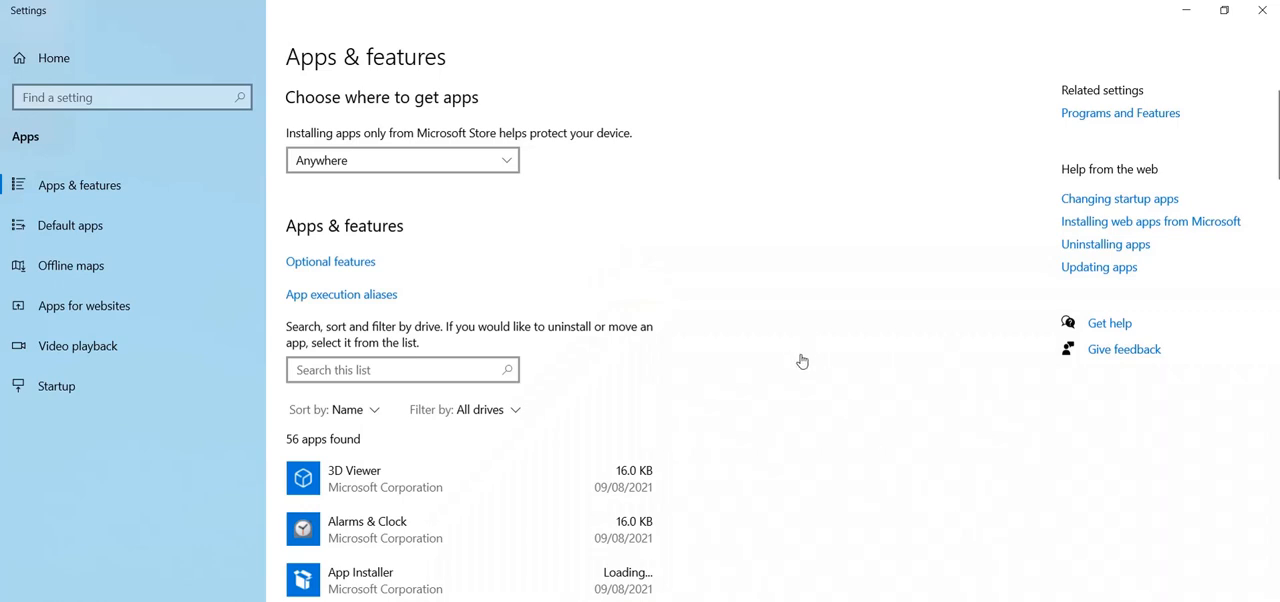
- Scroll the installed-apps list to Microsoft SQL Server 2019 (64-bit) and expand its entry
scroll("down", 3)
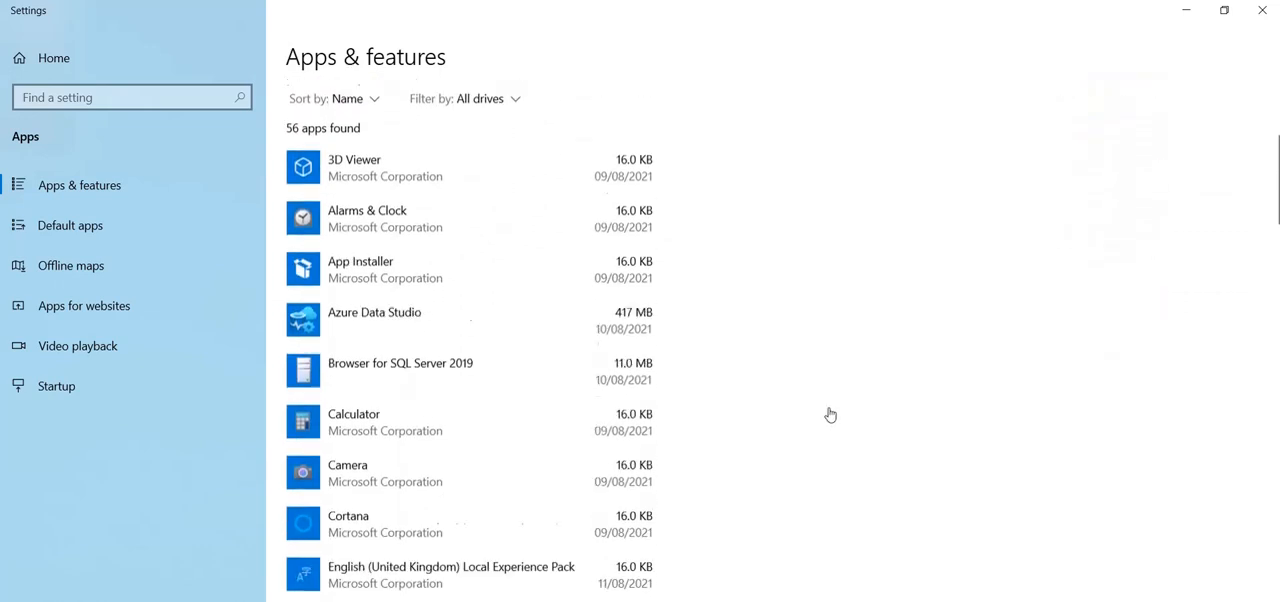
scroll("down", 3)
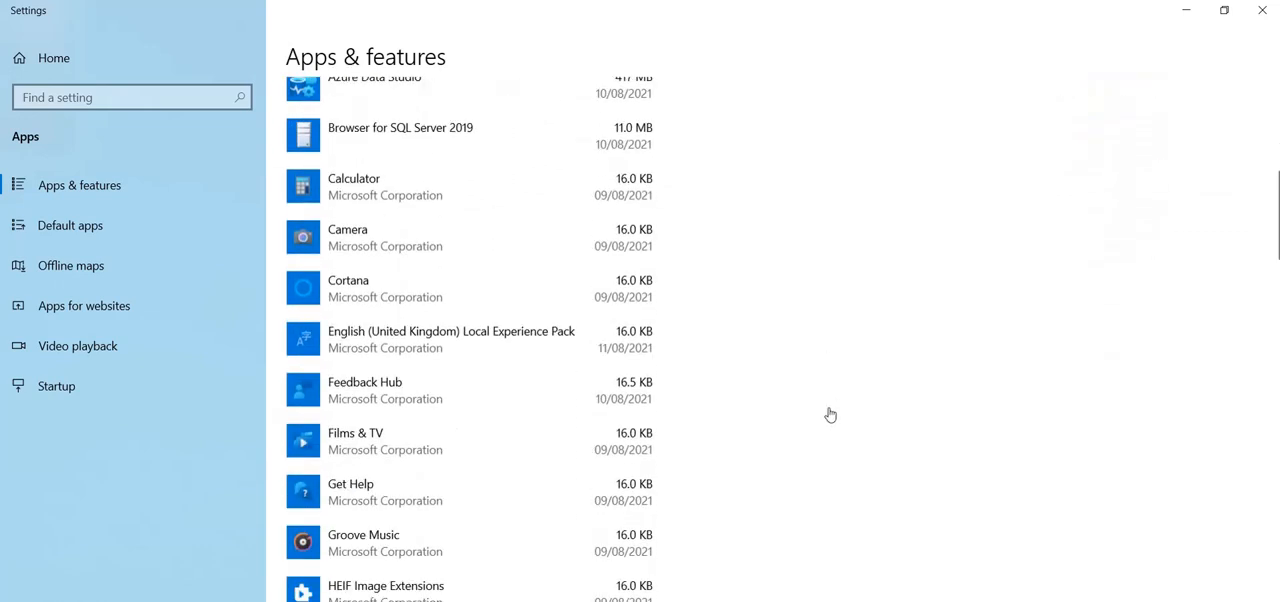
scroll("down", 3)
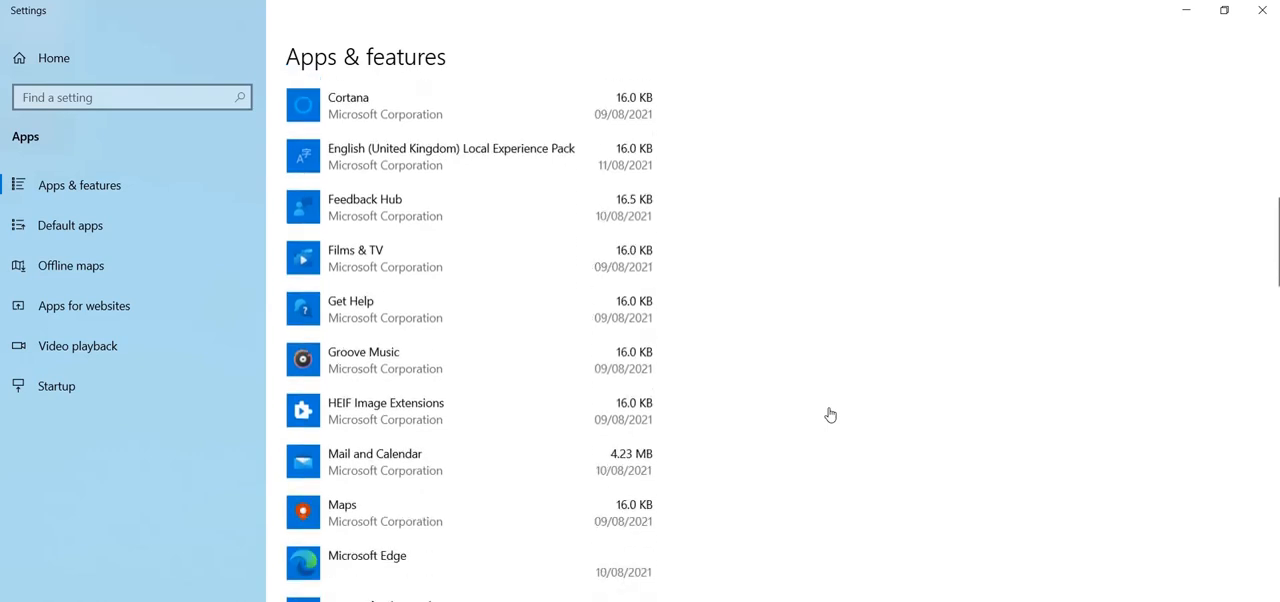
scroll("down", 3)
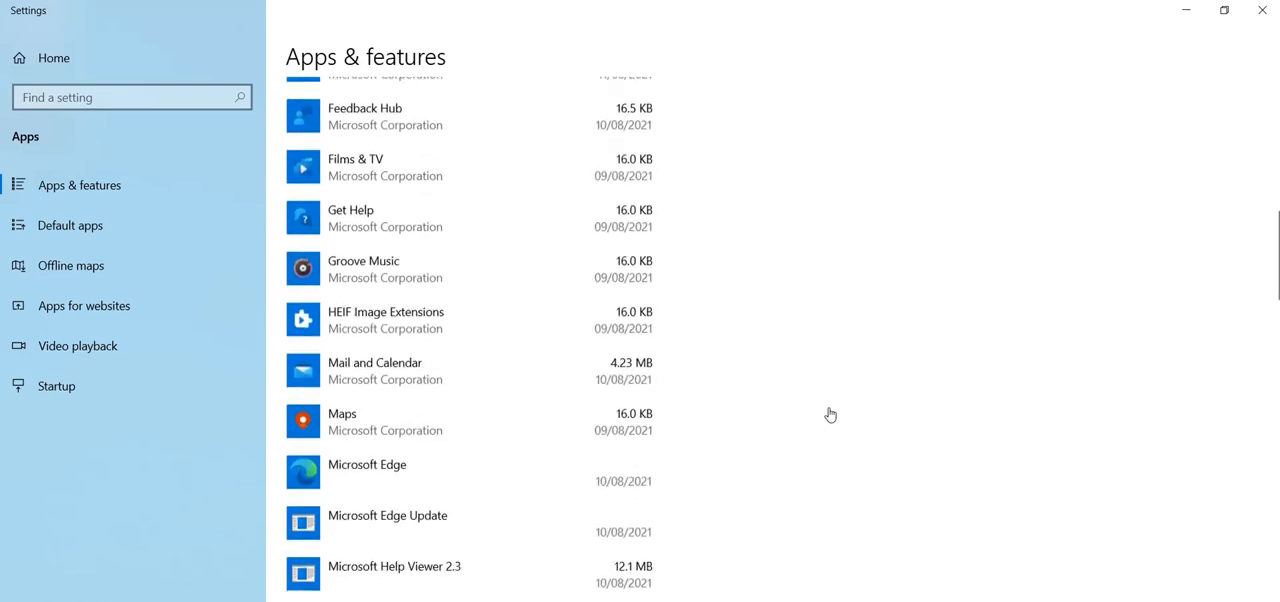
scroll("down", 3)
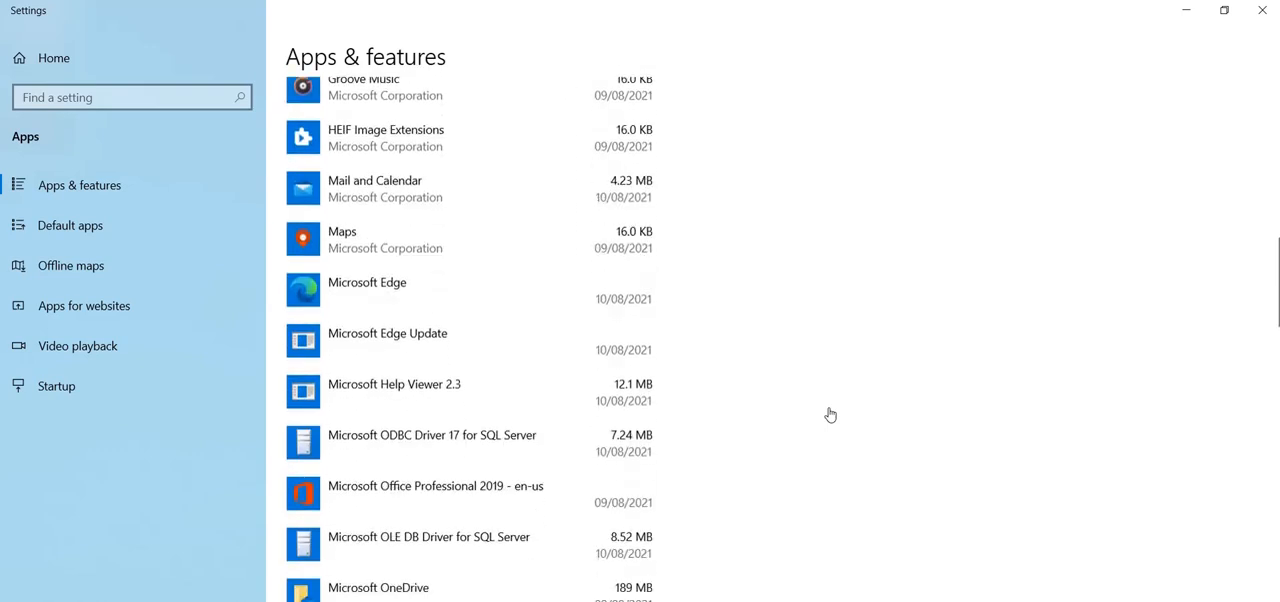
scroll("down", 3)
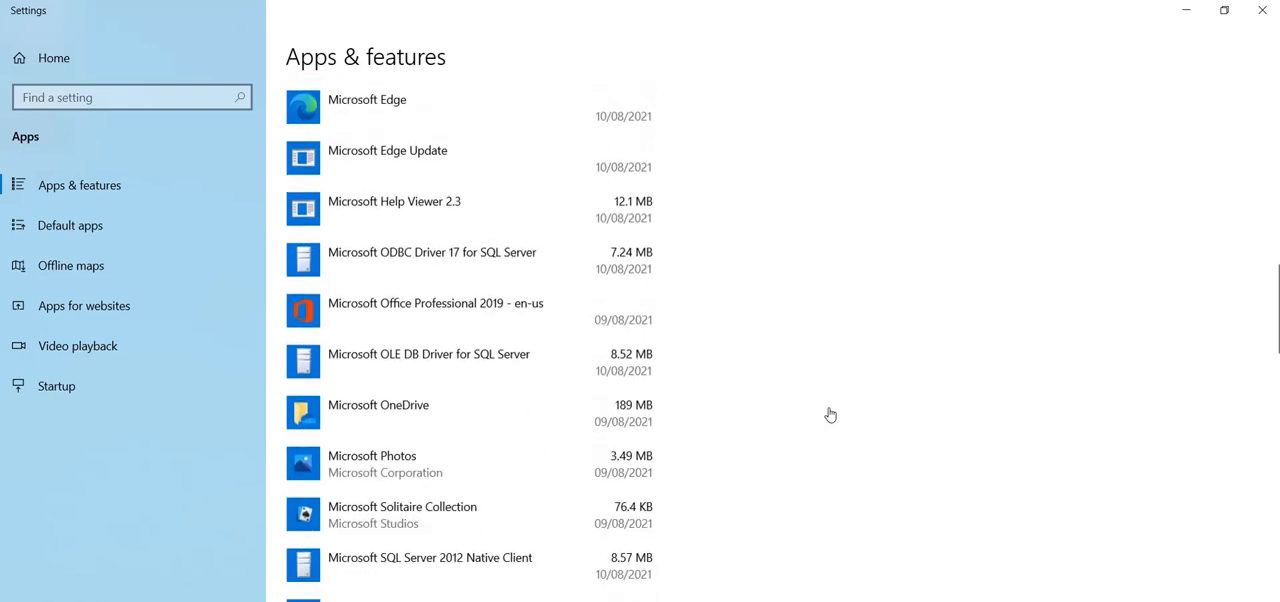
scroll("down", 3)
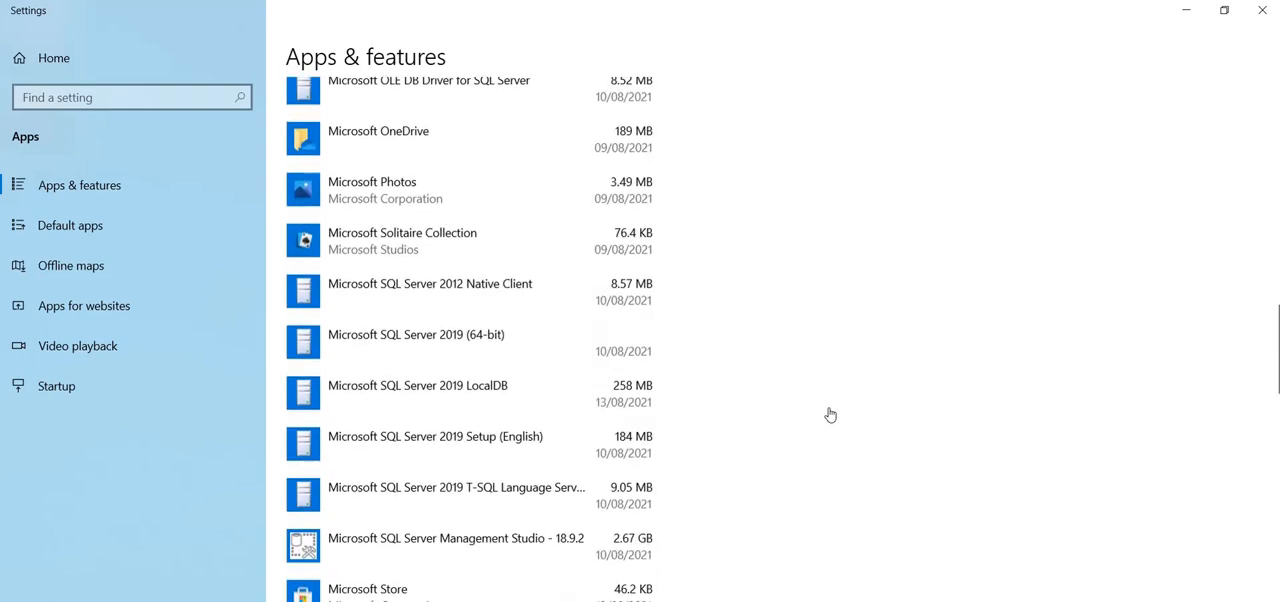
left_click(416, 244)
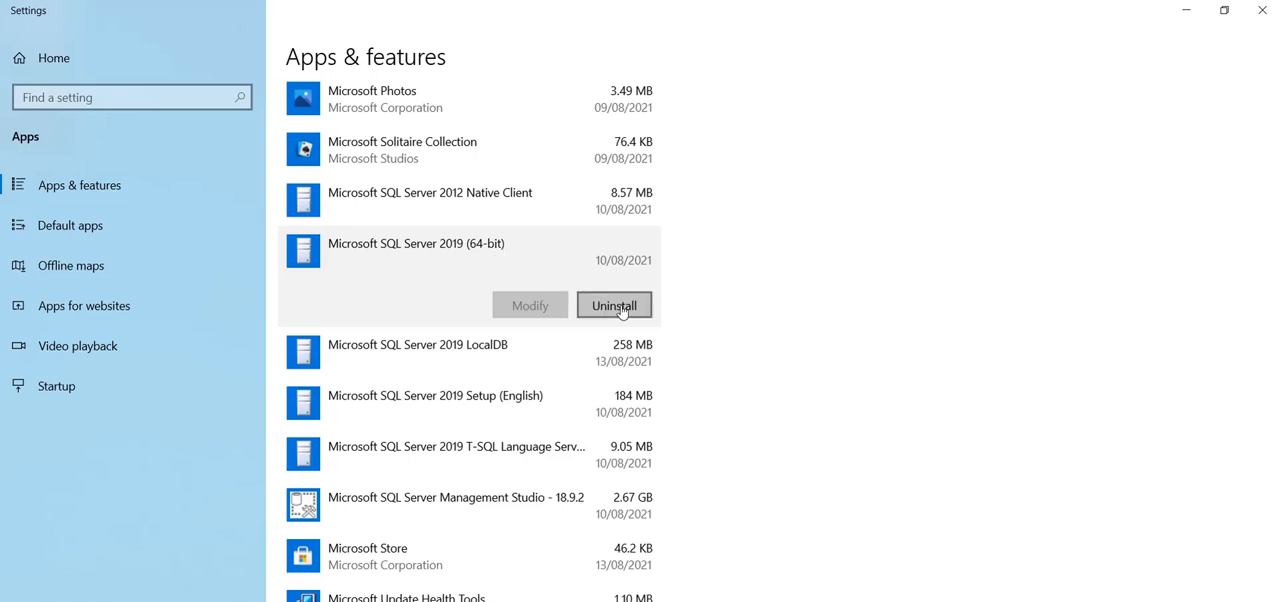
- Uninstall Microsoft SQL Server 2019 (64-bit), allow UAC, and choose Remove to launch the removal wizard
left_click(614, 304)
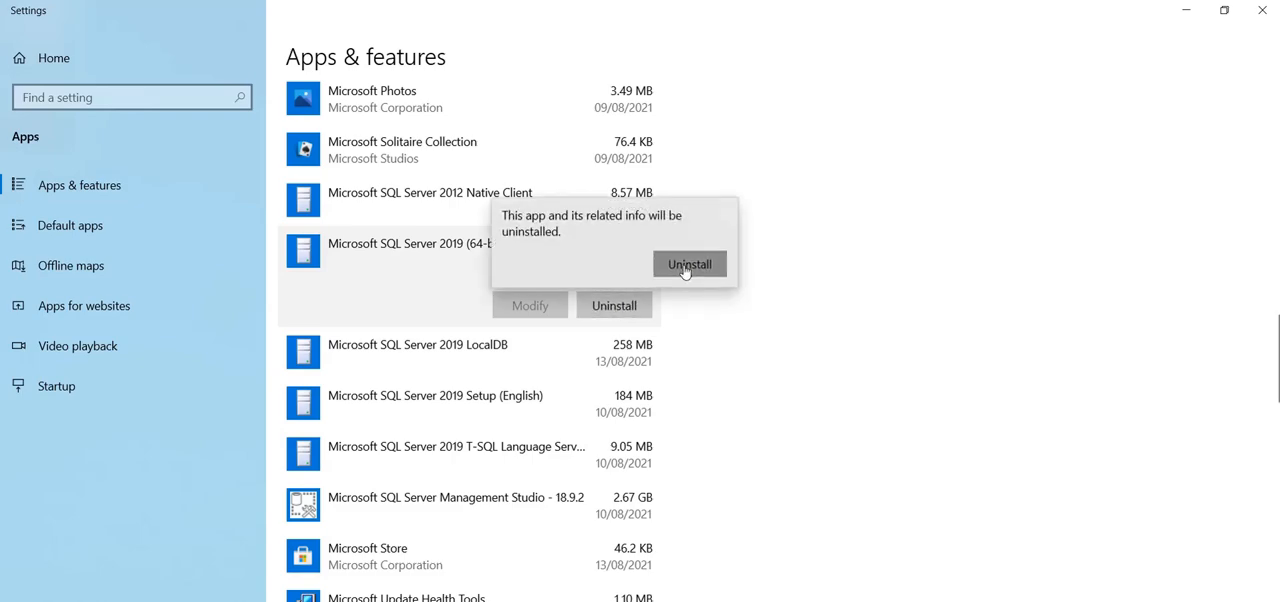
left_click(688, 264)
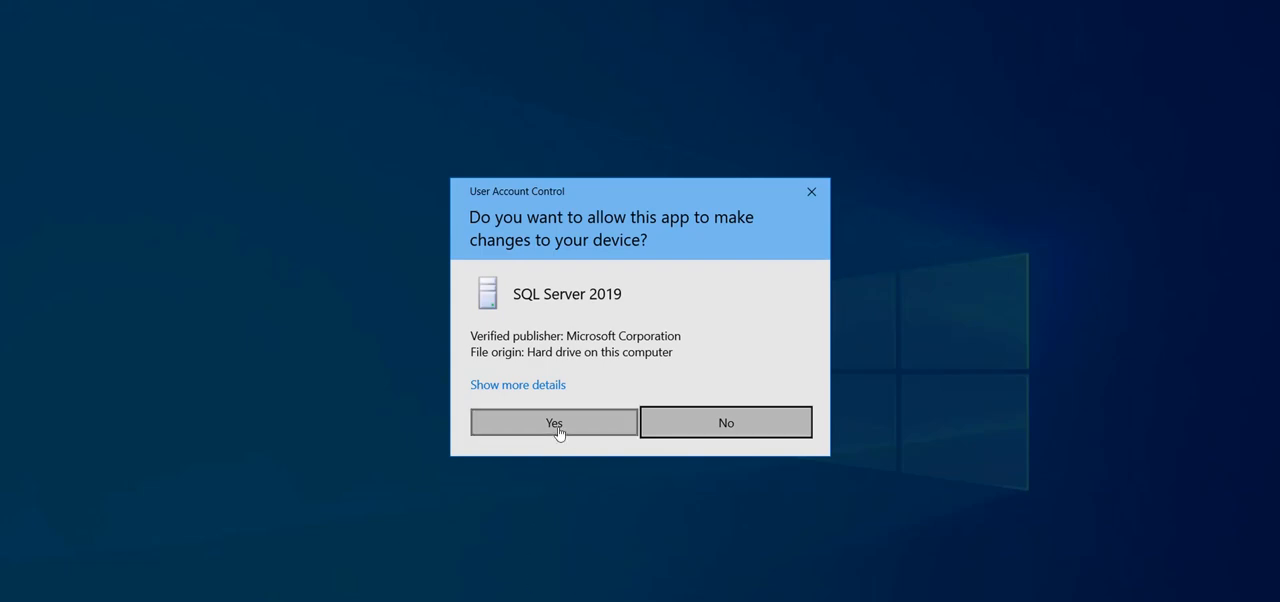
left_click(552, 422)
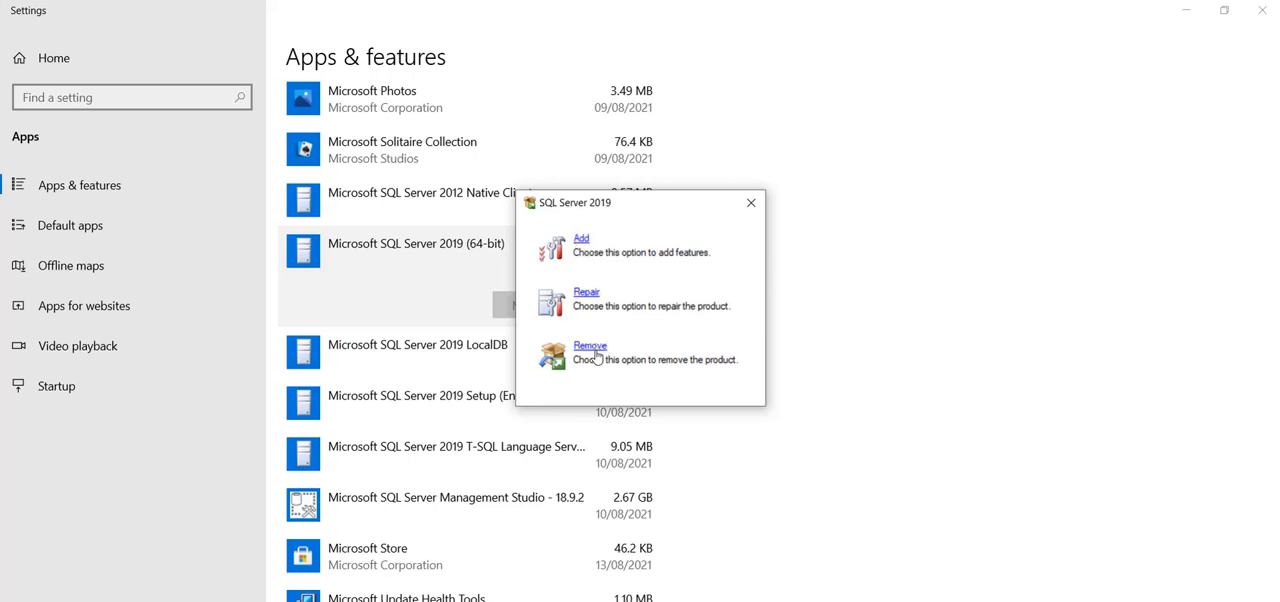
mouse_move(588, 308)
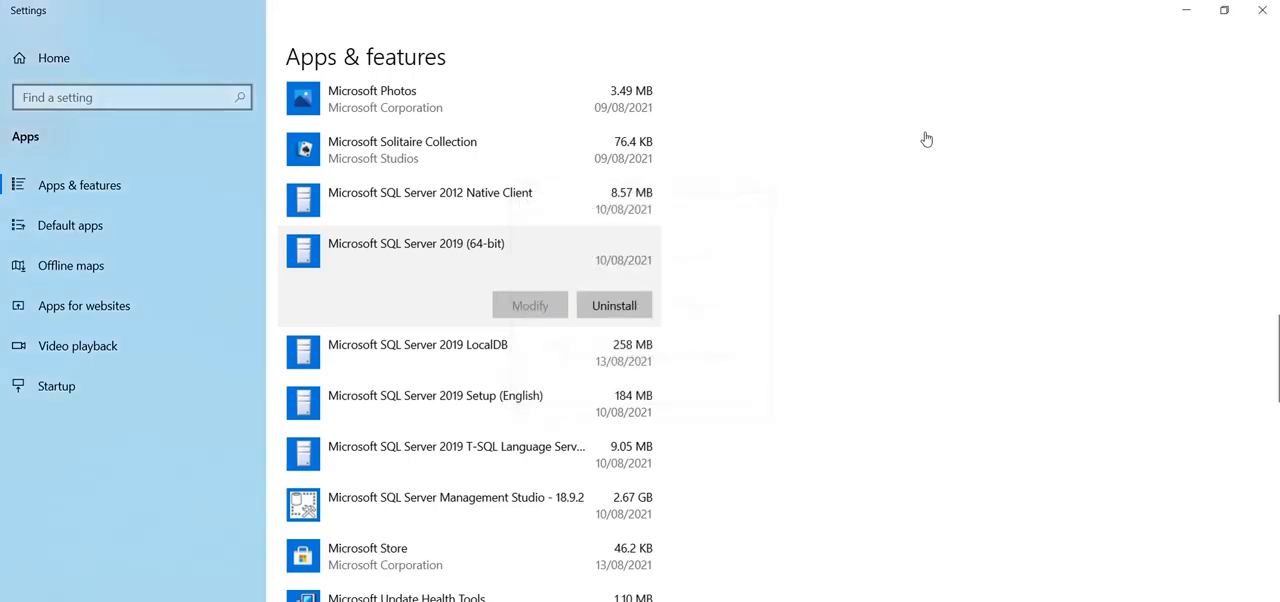
left_click(614, 304)
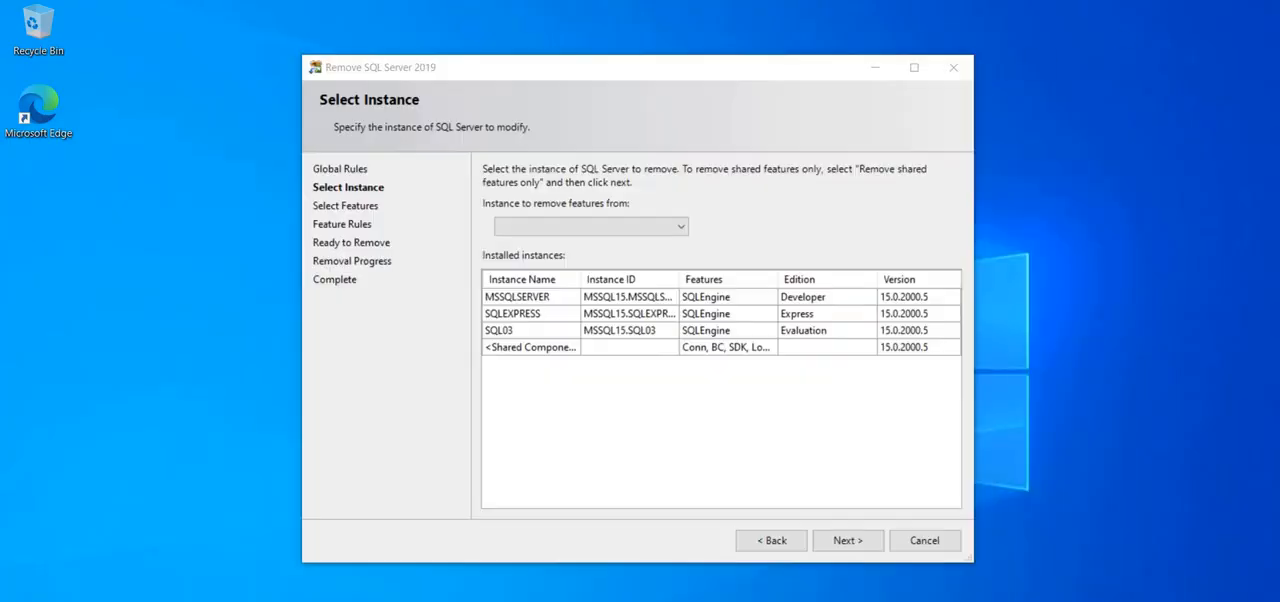
mouse_move(576, 260)
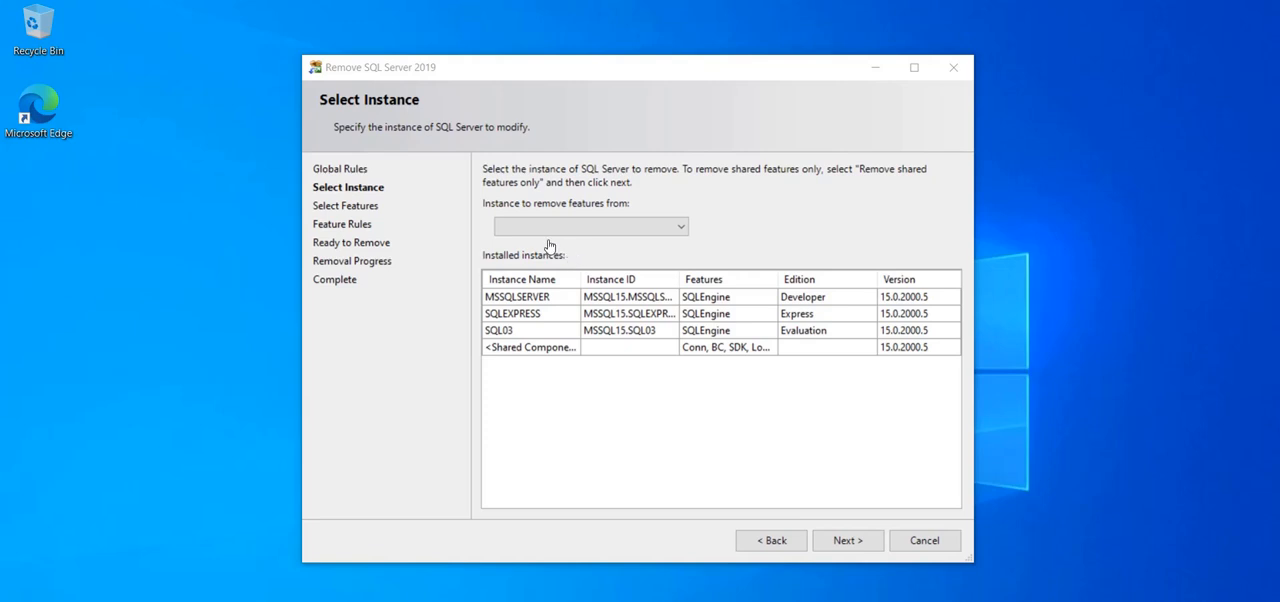
mouse_move(522, 244)
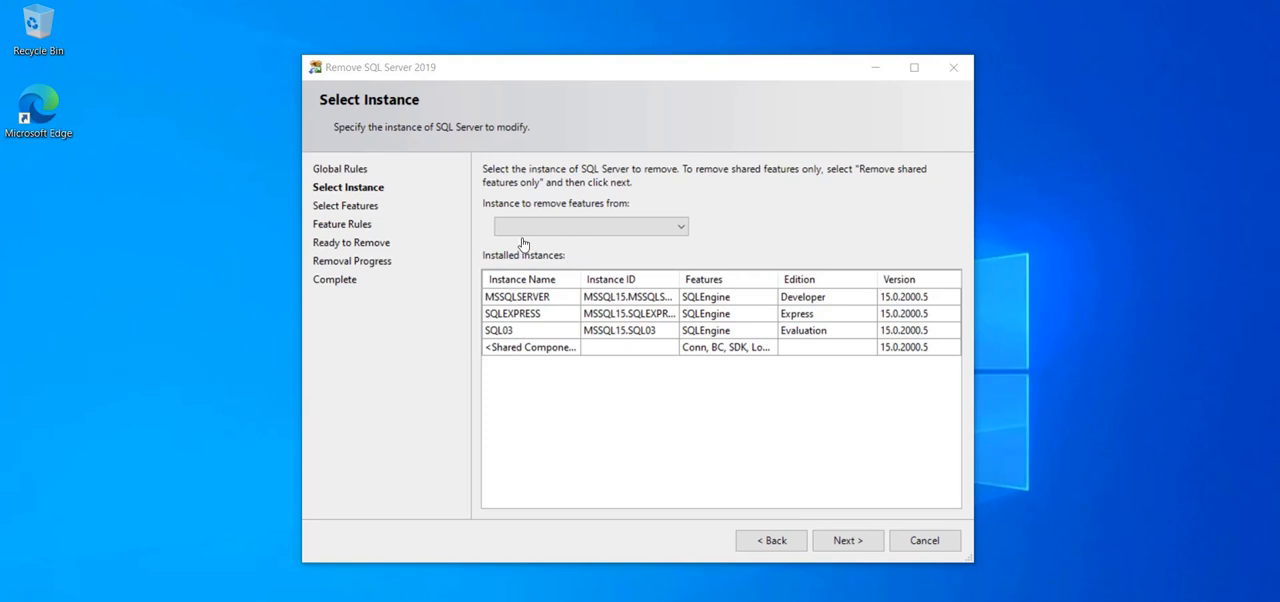
mouse_move(580, 268)
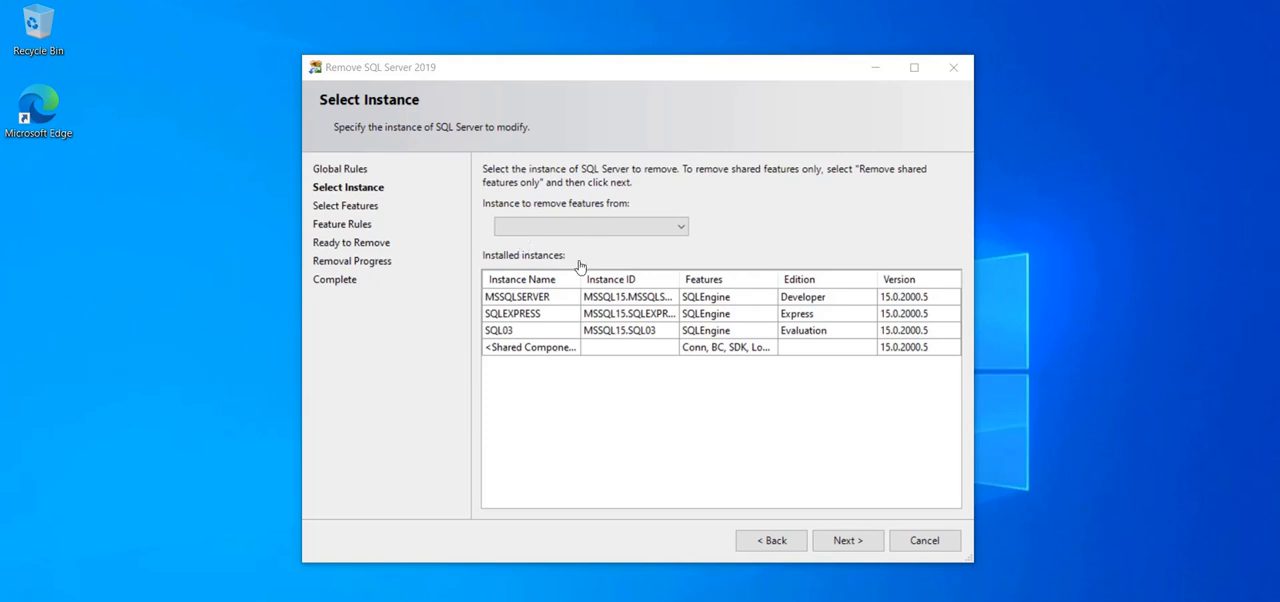
mouse_move(726, 358)
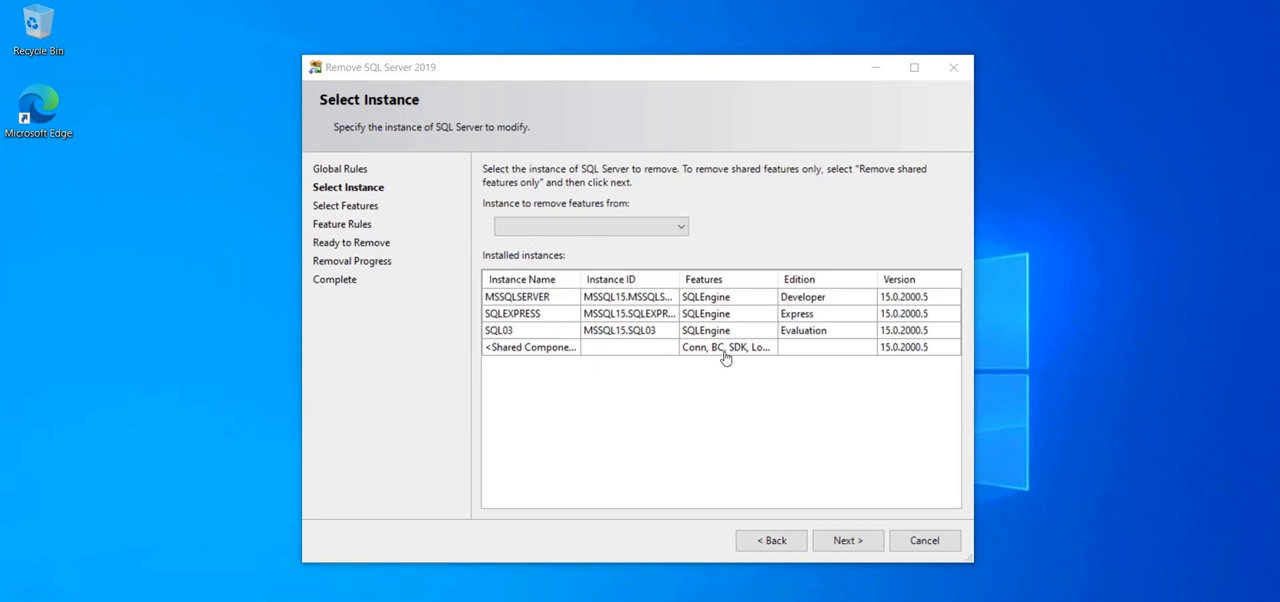
mouse_move(448, 380)
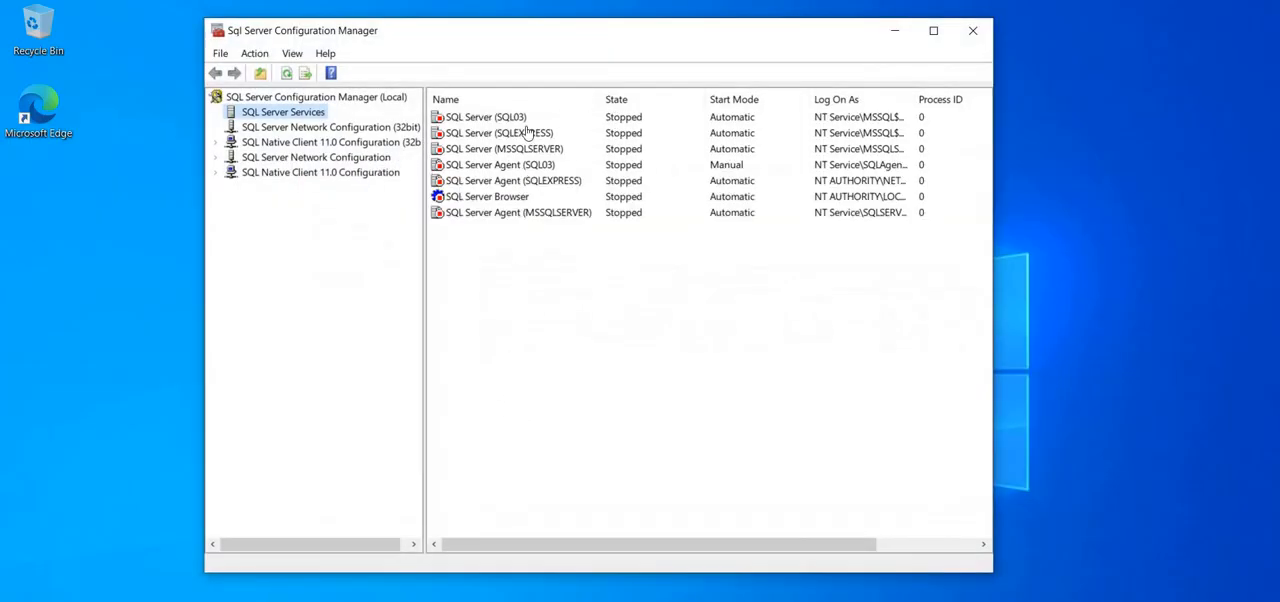
- Inspect the SQL Server (SQL03) and SQL Server (SQLEXPRESS) service rows under SQL Server Services
left_click(484, 116)
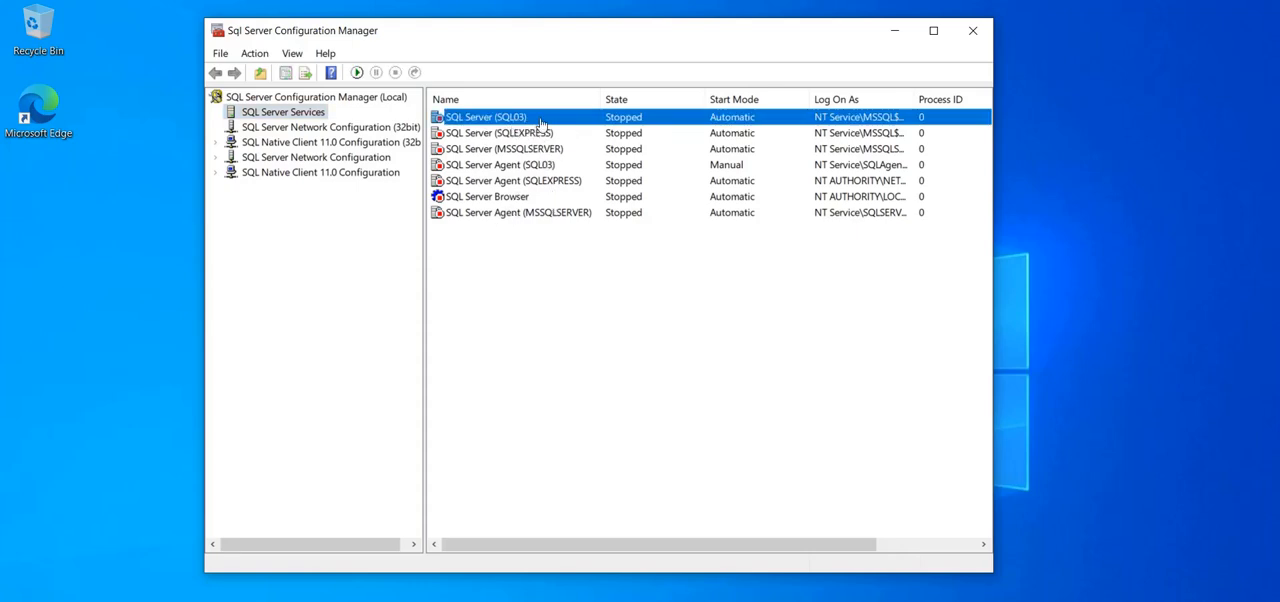
left_click(498, 132)
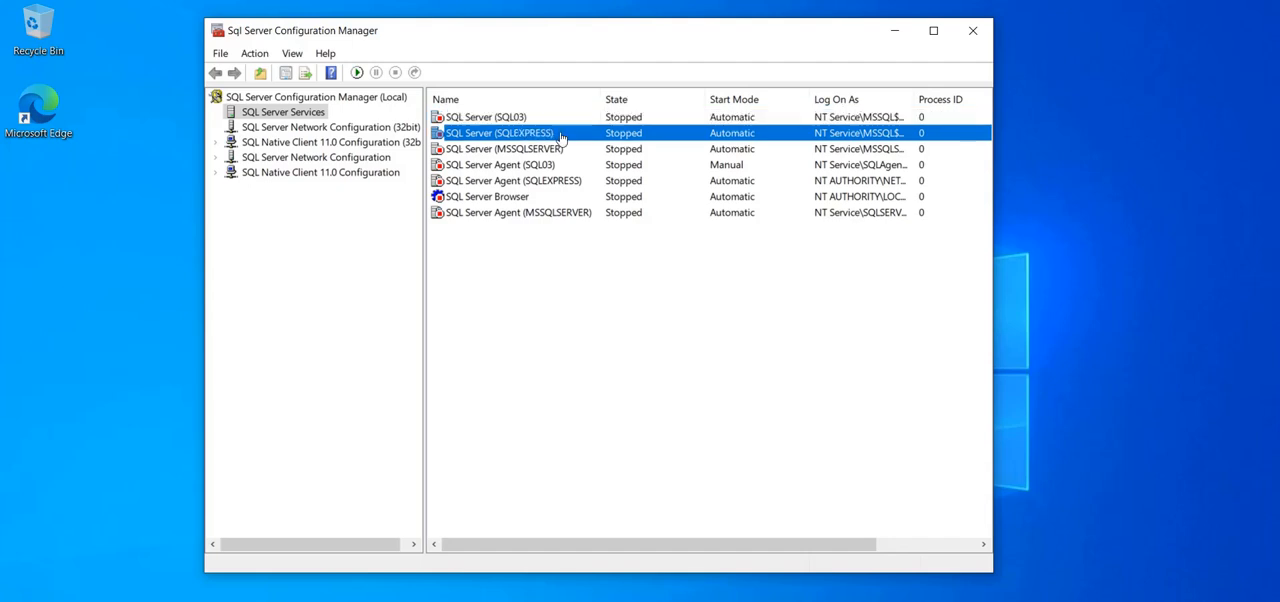
left_click(504, 148)
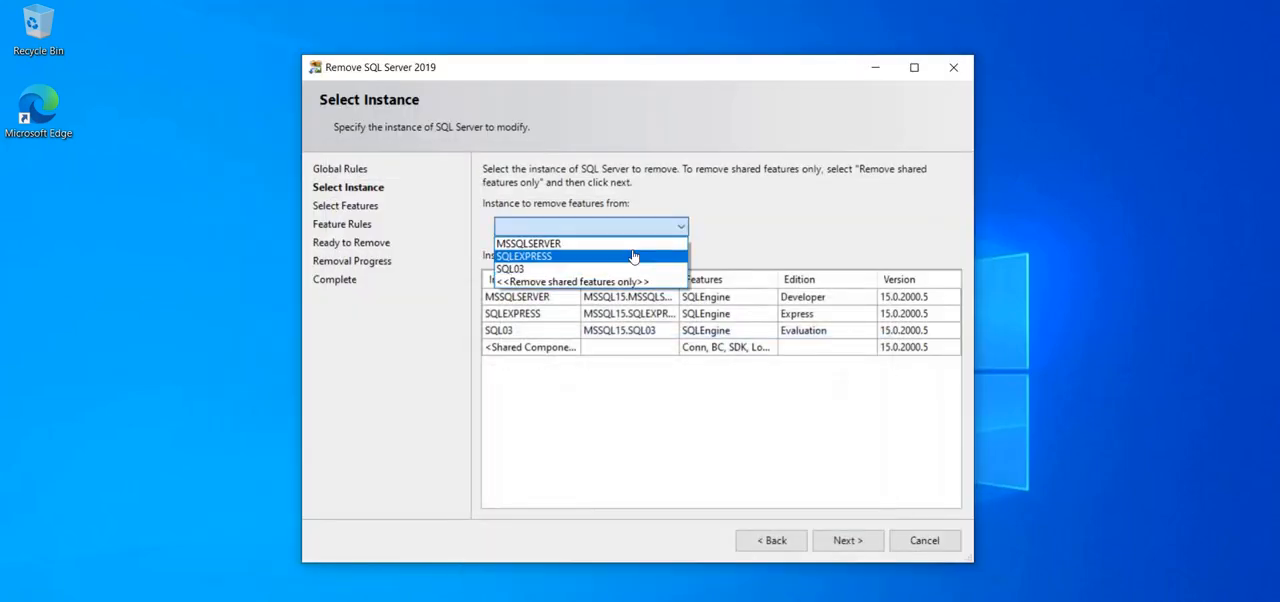
- Choose SQL03 as the instance to remove features from and continue to Select Features
left_click(510, 268)
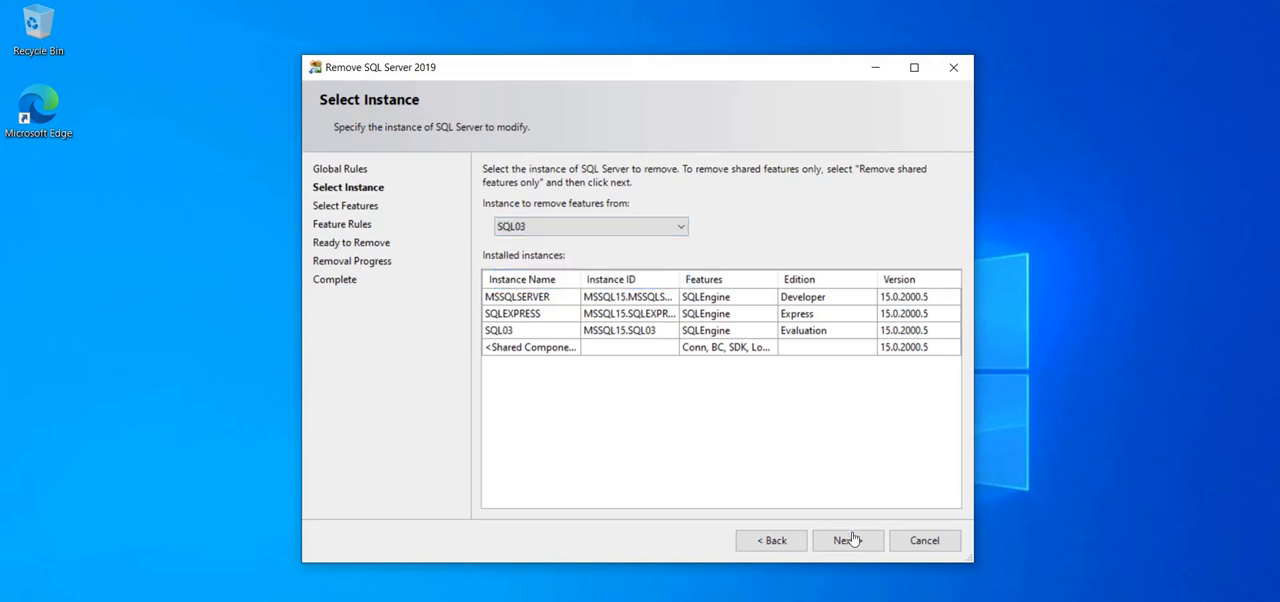
left_click(846, 540)
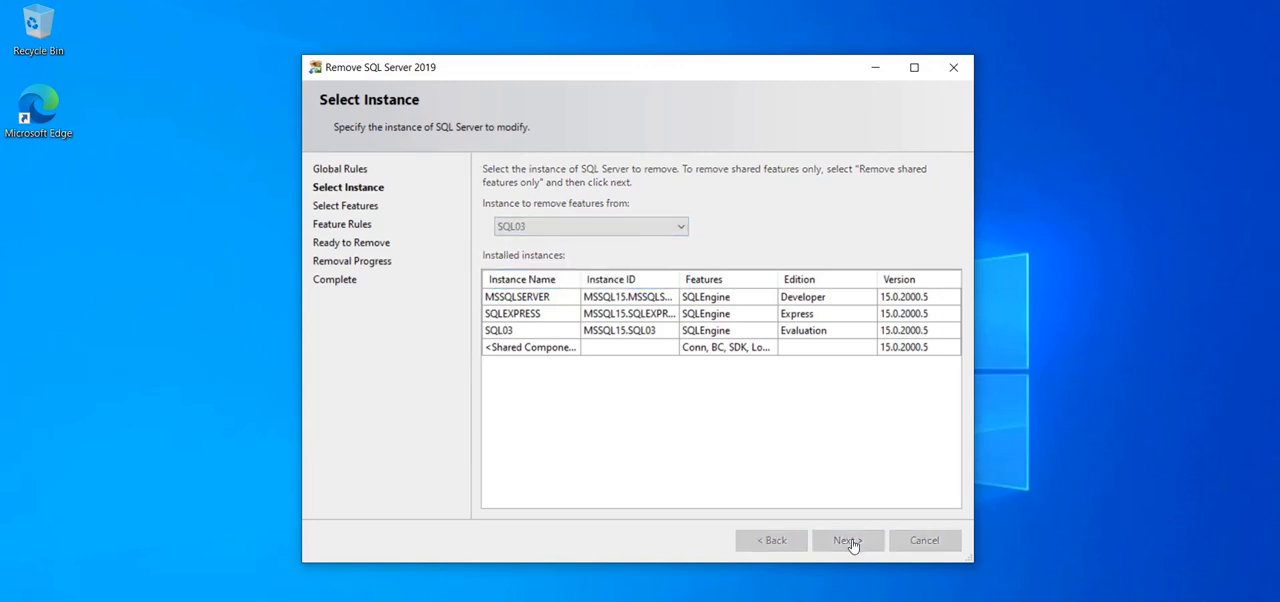
left_click(848, 540)
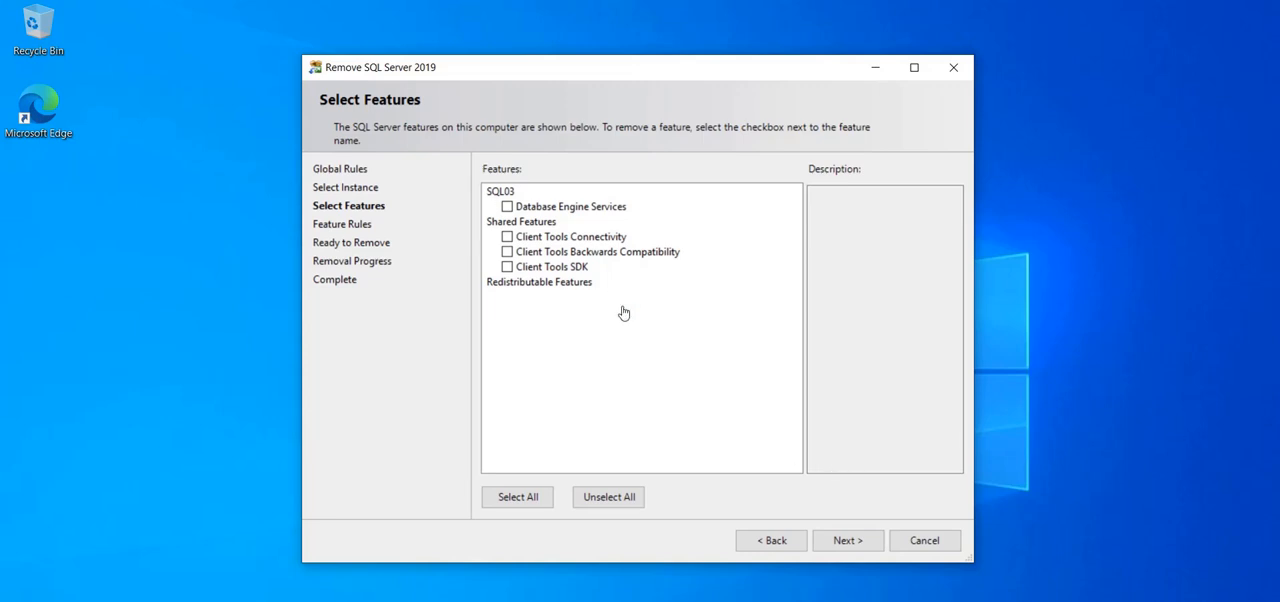
mouse_move(608, 302)
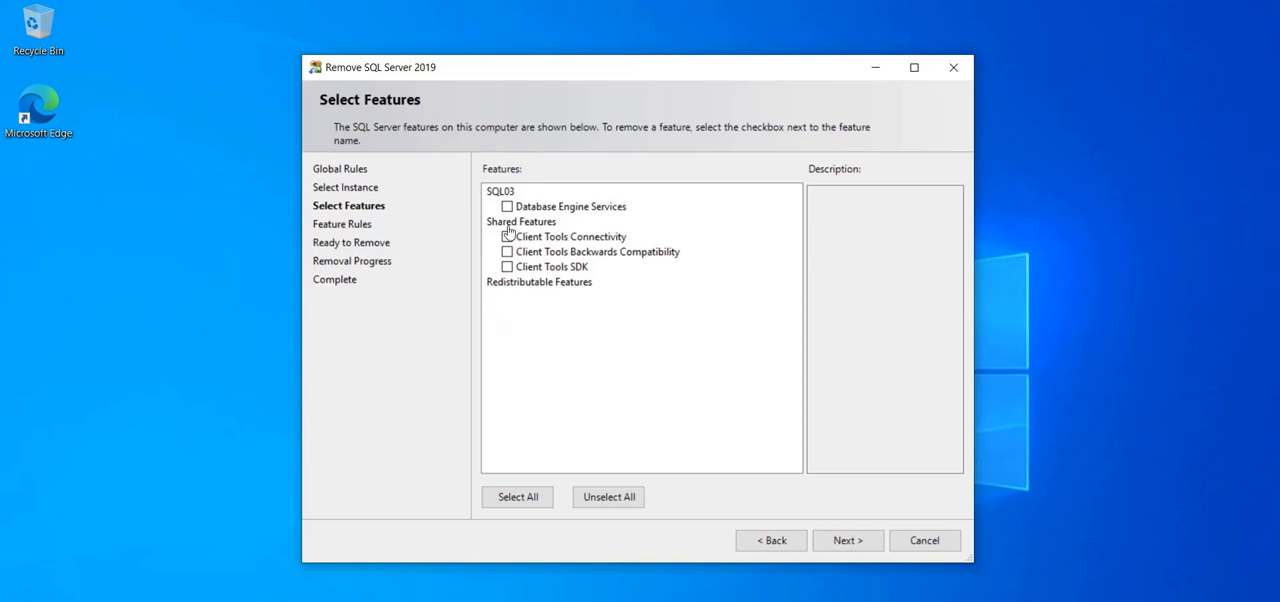
mouse_move(930, 294)
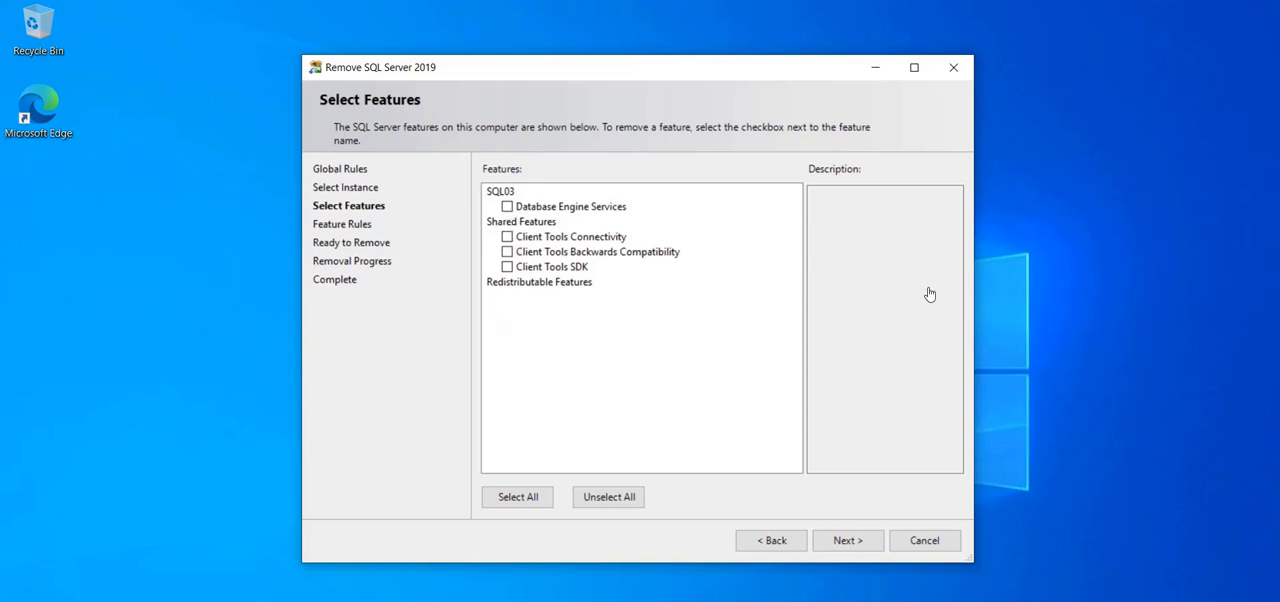
mouse_move(490, 252)
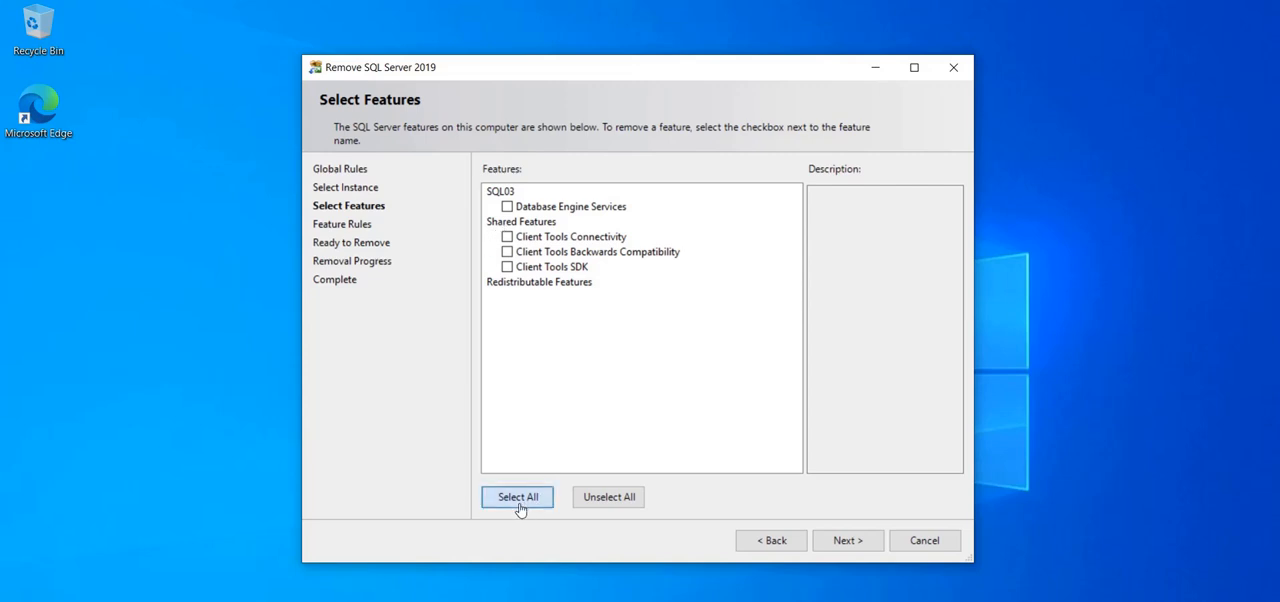
- Reach the Select Features page and clear every feature from removal with Unselect All
left_click(516, 496)
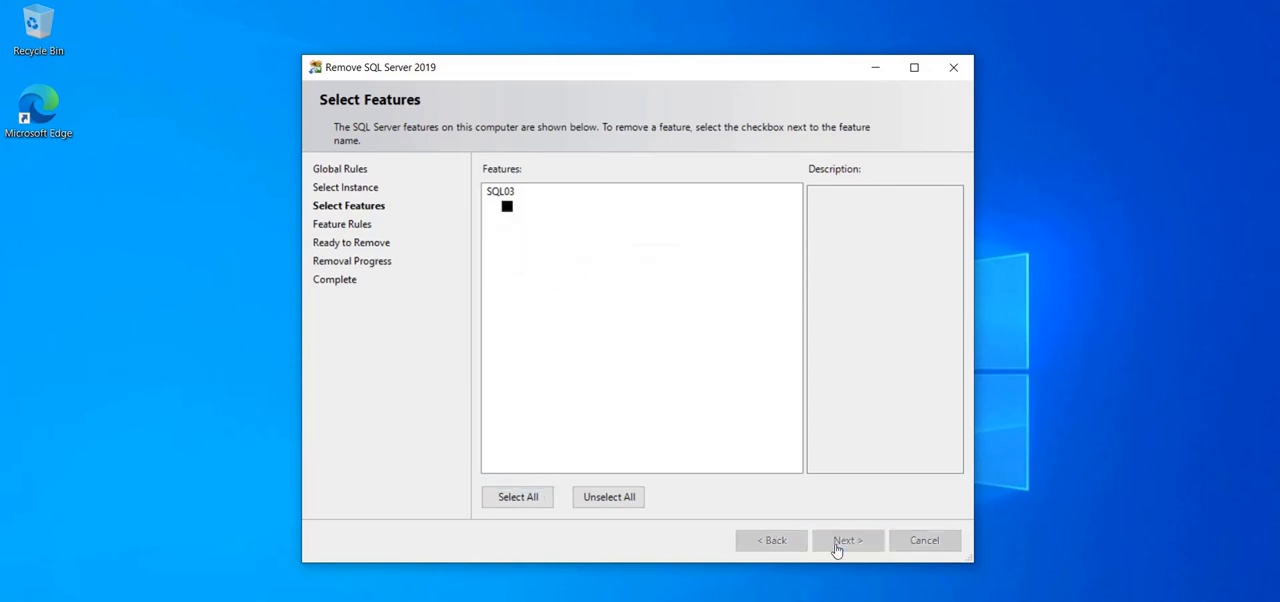
left_click(848, 540)
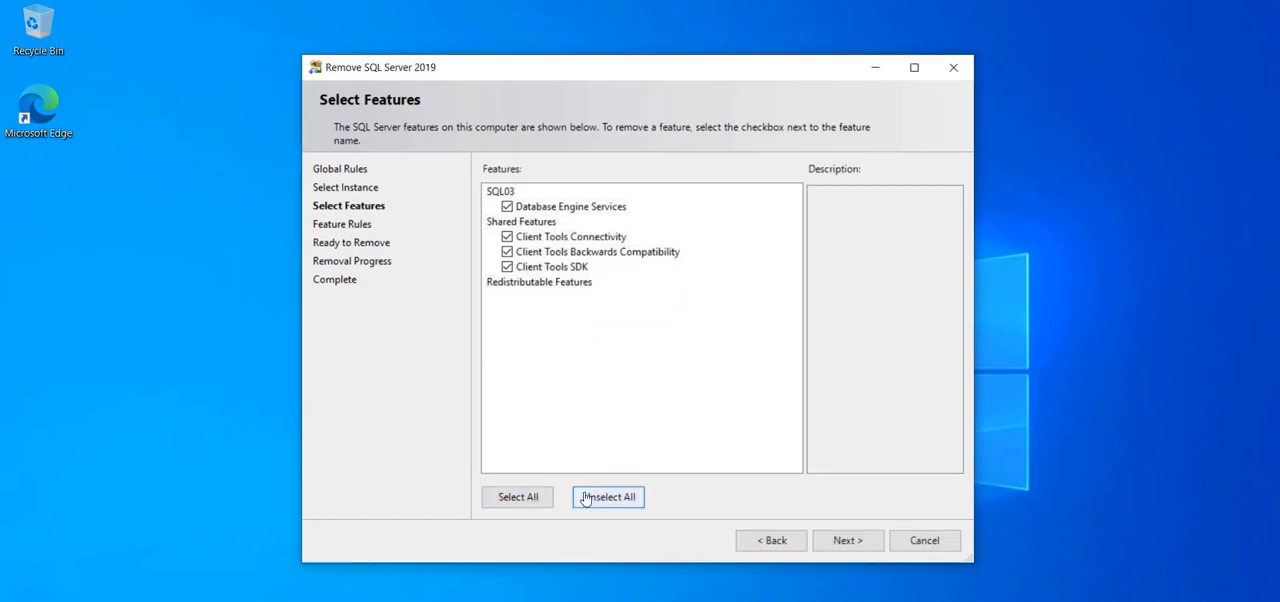
left_click(608, 496)
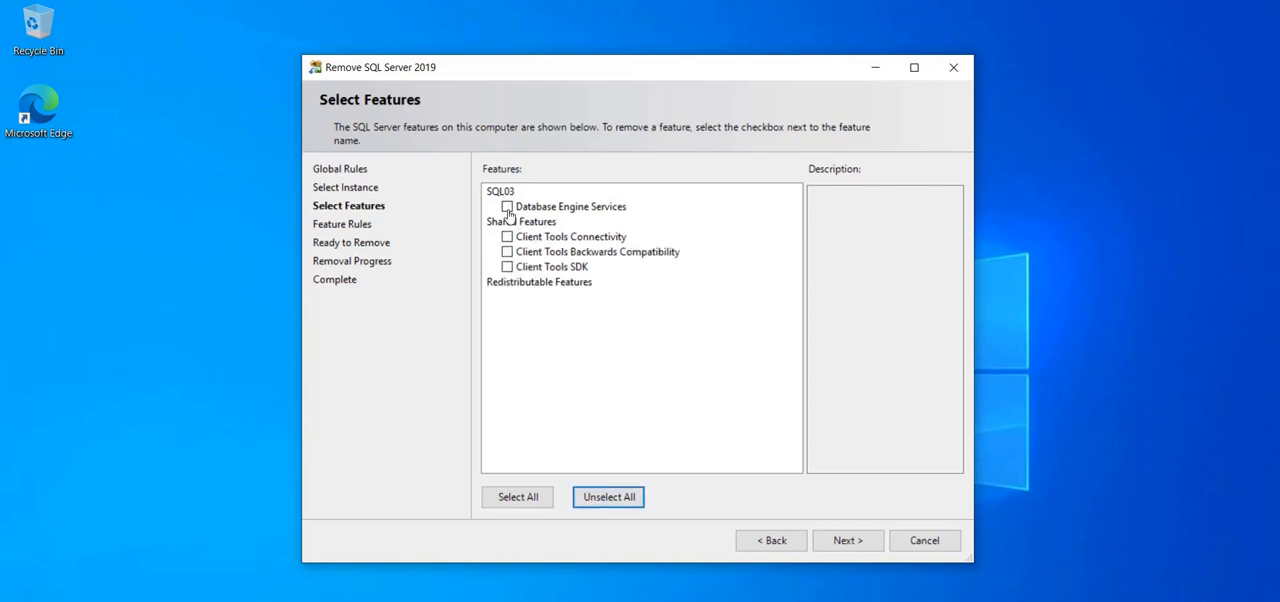
- Mark only Database Engine Services under SQL03 for removal and continue to the Ready to Remove summary
left_click(508, 206)
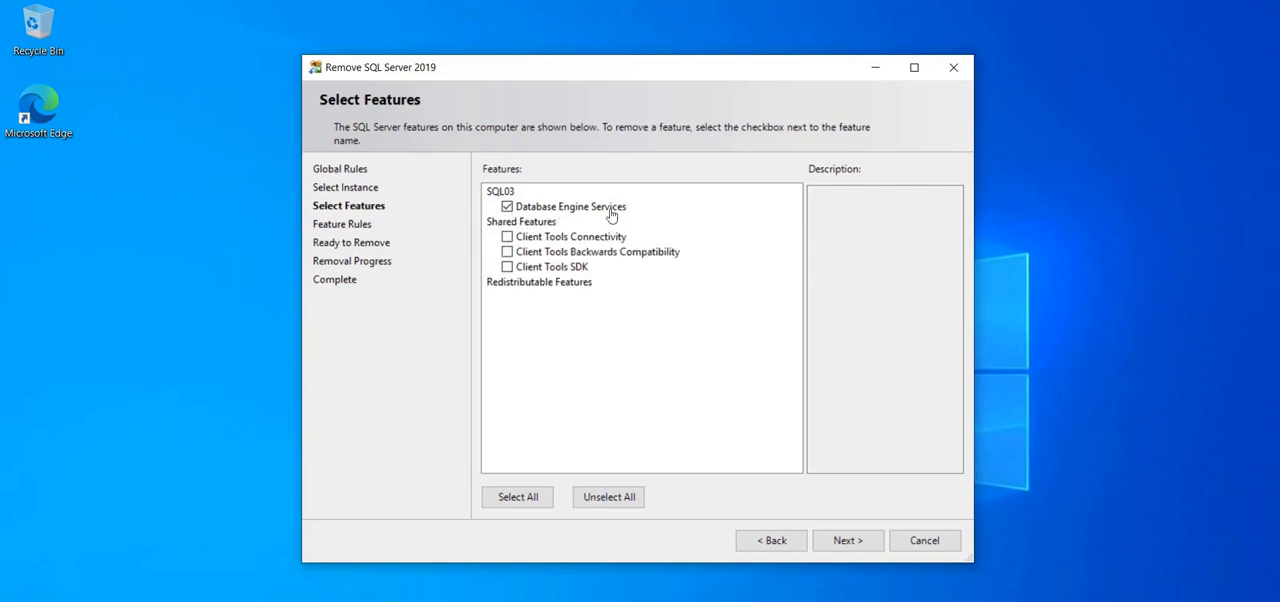
left_click(508, 206)
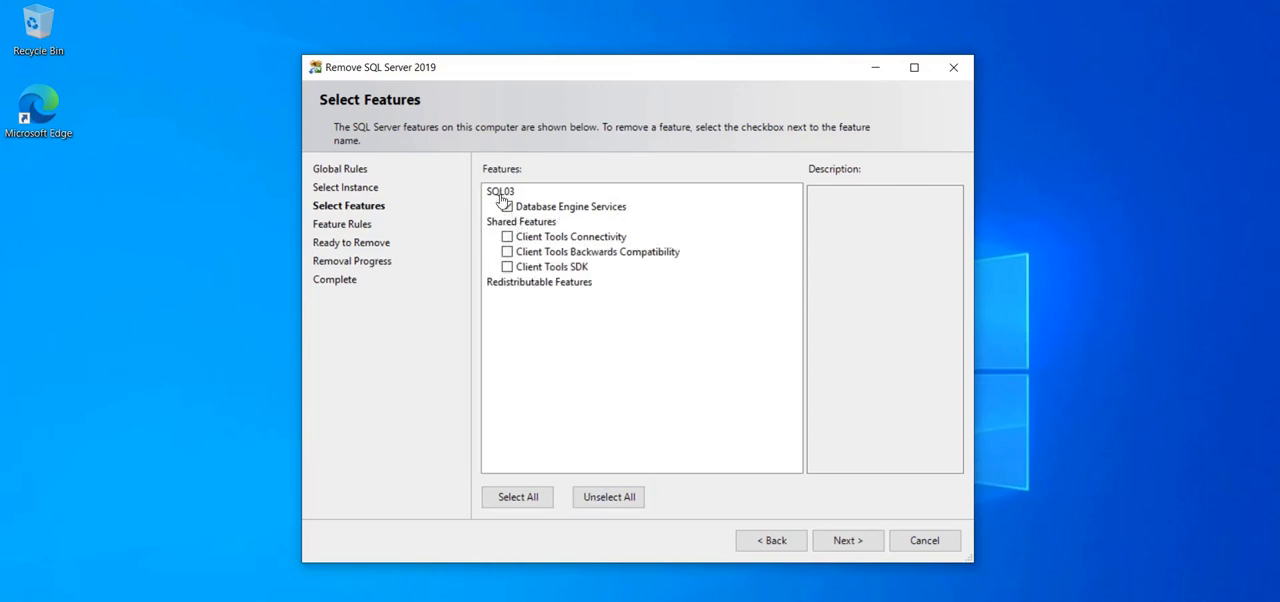
left_click(508, 206)
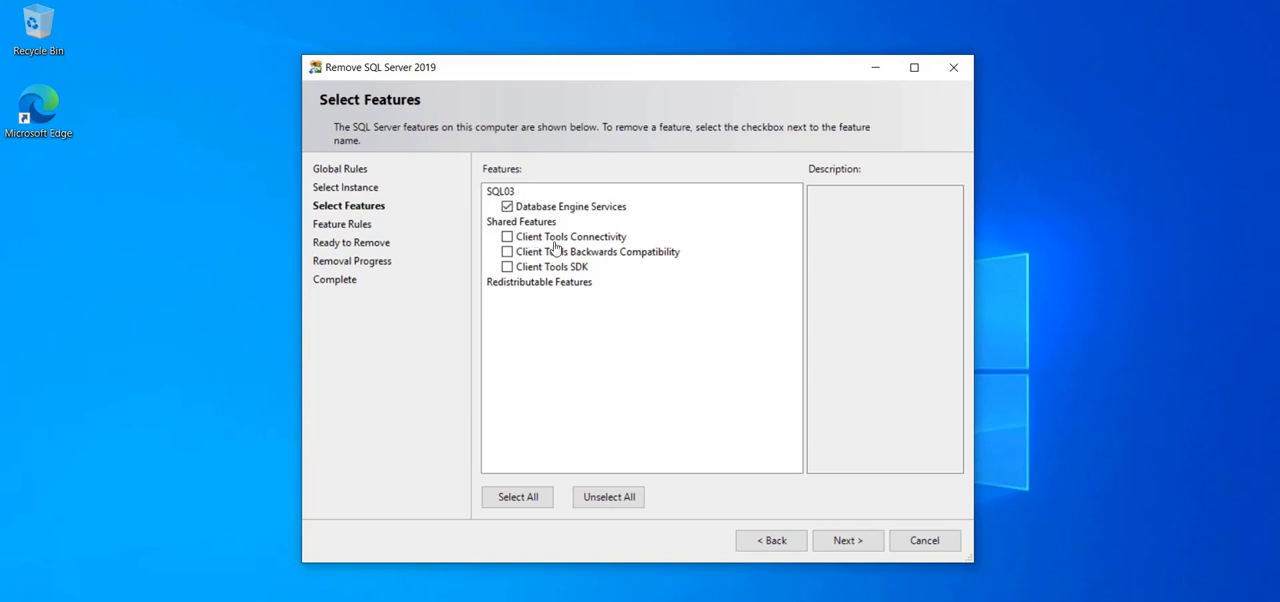
mouse_move(524, 262)
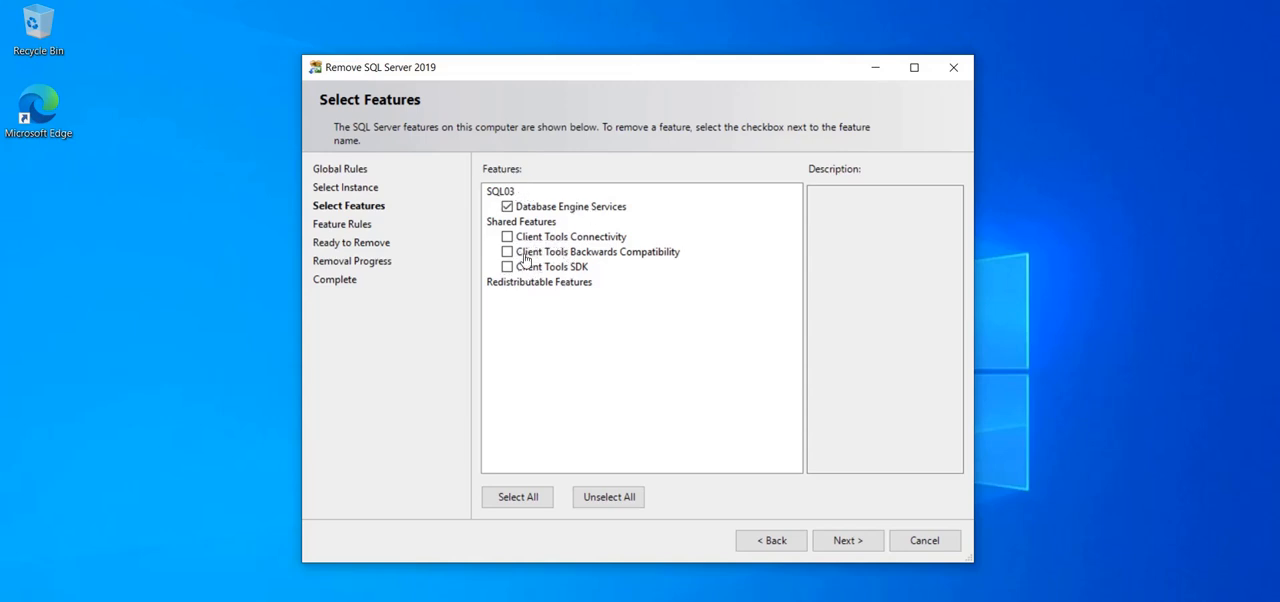
mouse_move(532, 248)
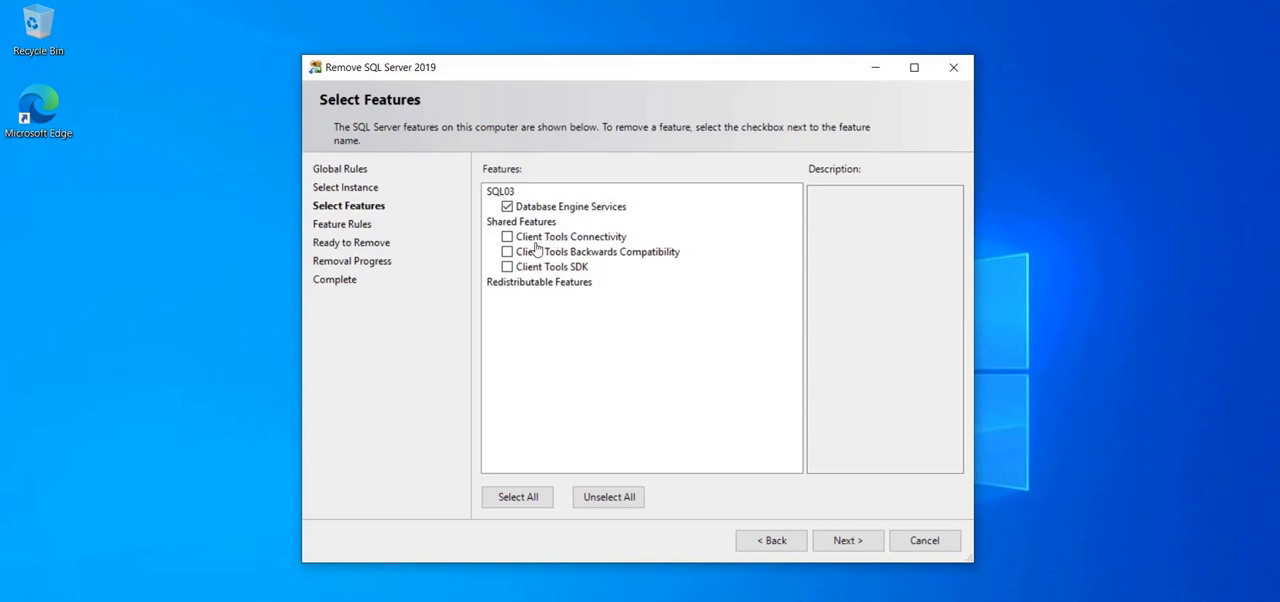
mouse_move(520, 266)
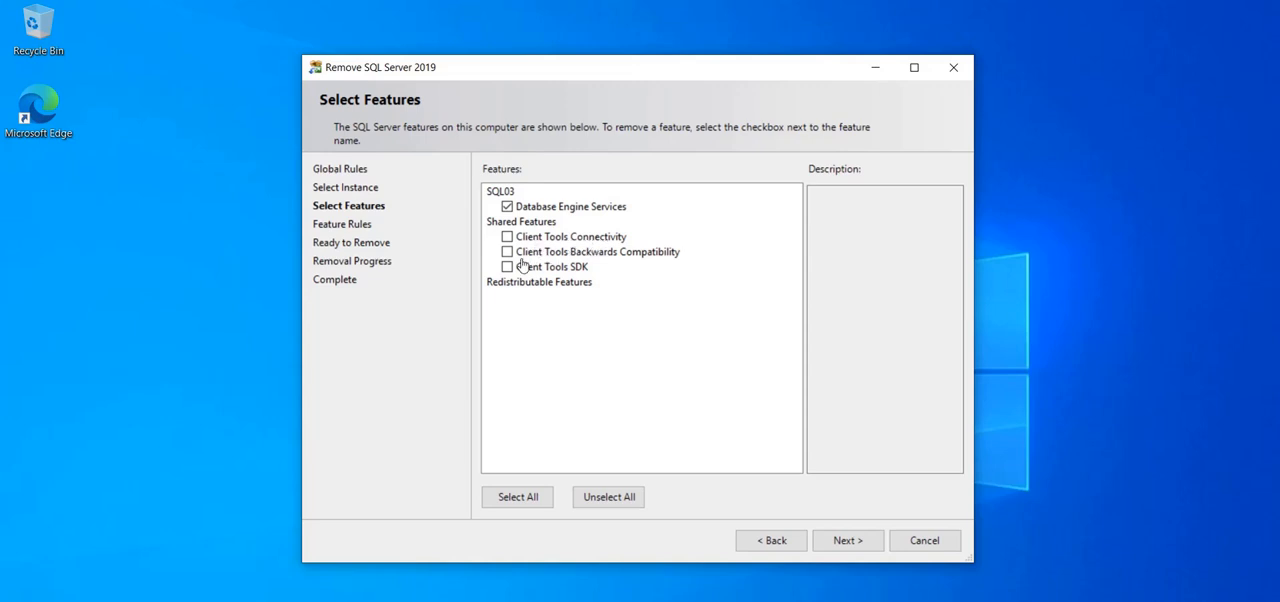
mouse_move(670, 262)
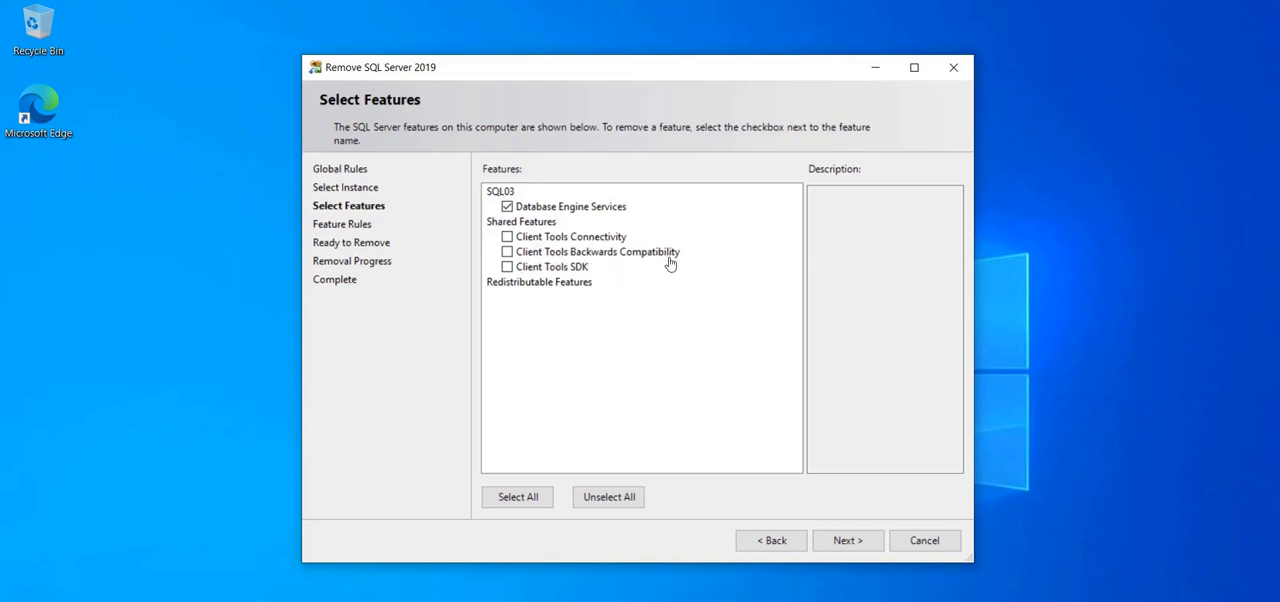
mouse_move(530, 284)
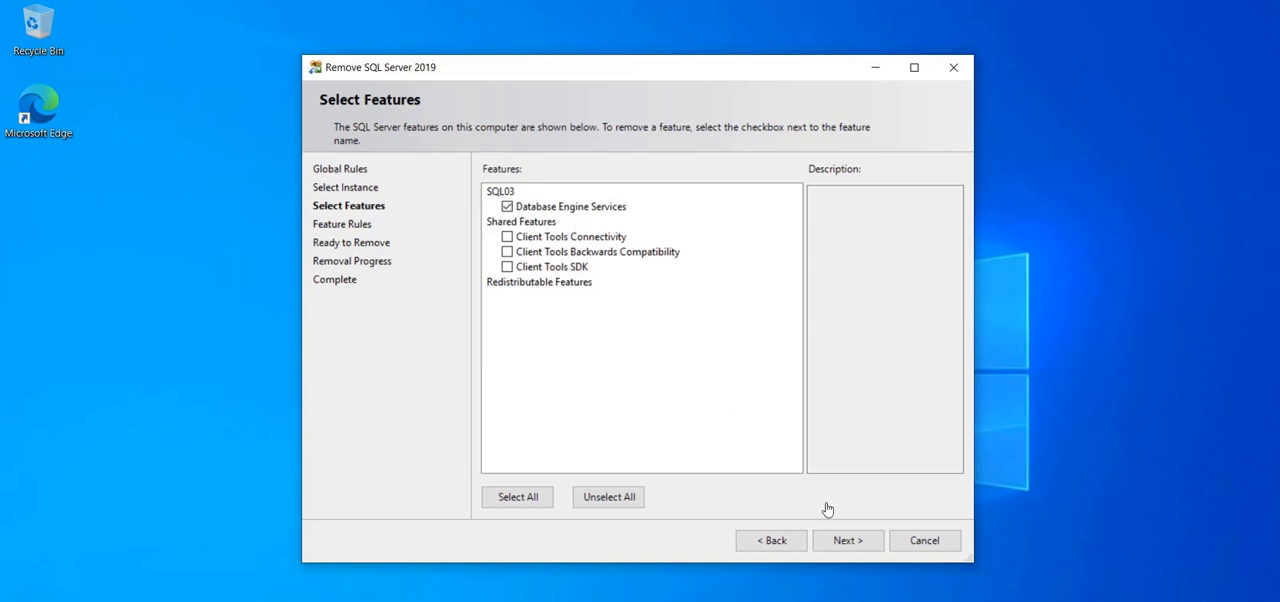
left_click(848, 540)
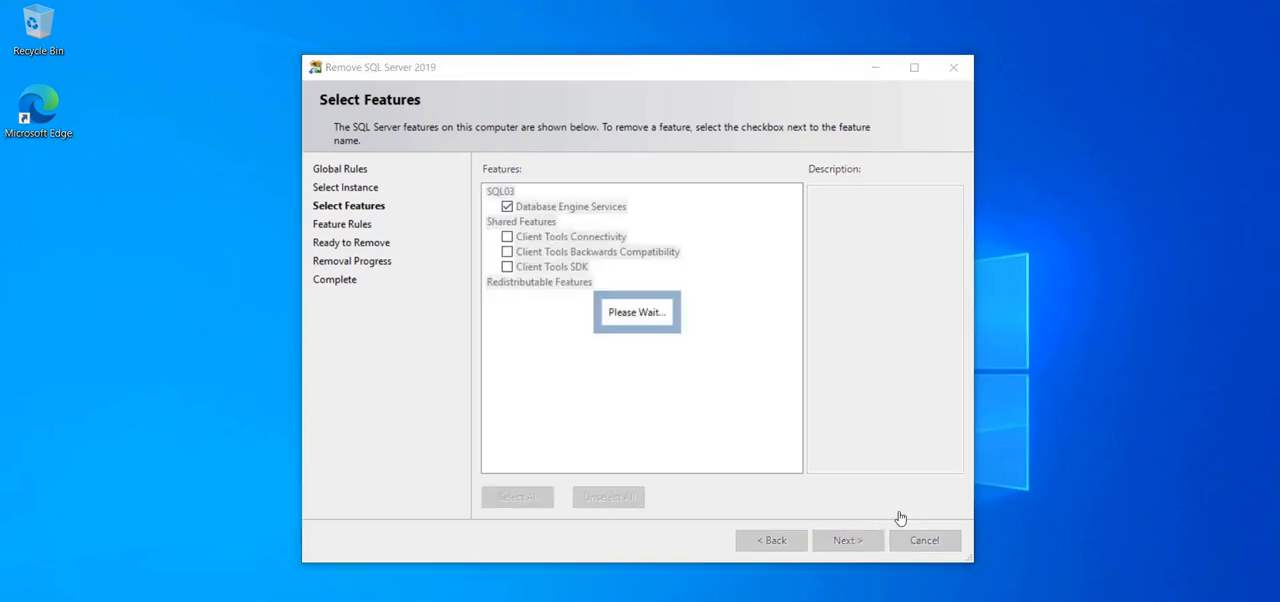
left_click(848, 540)
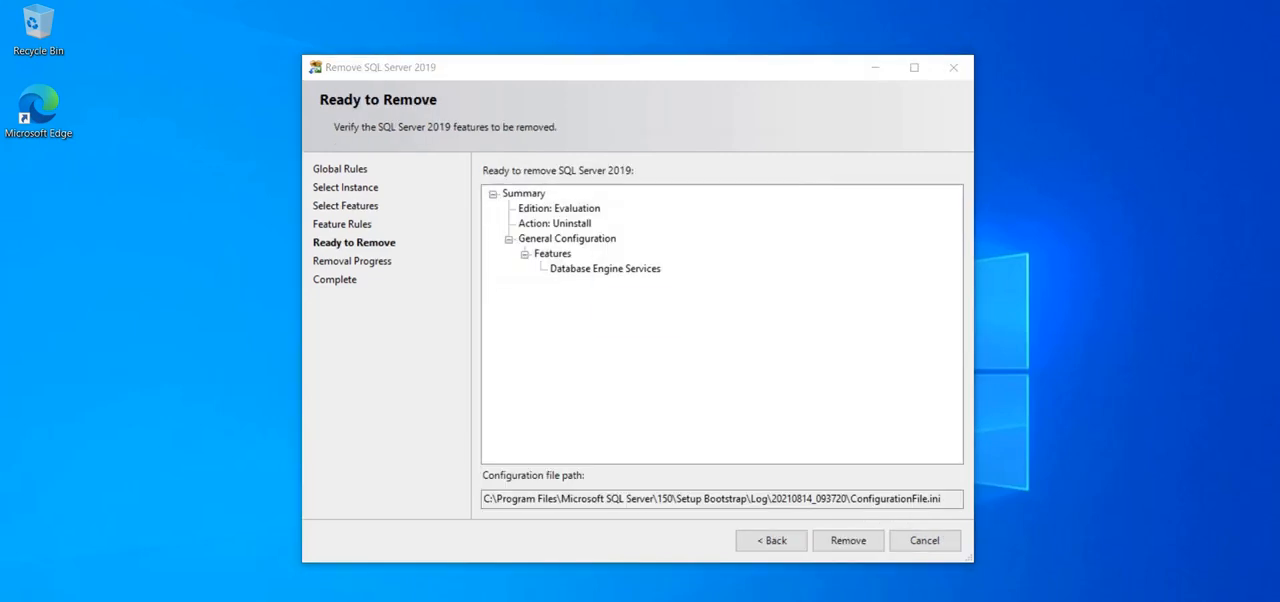
mouse_move(592, 272)
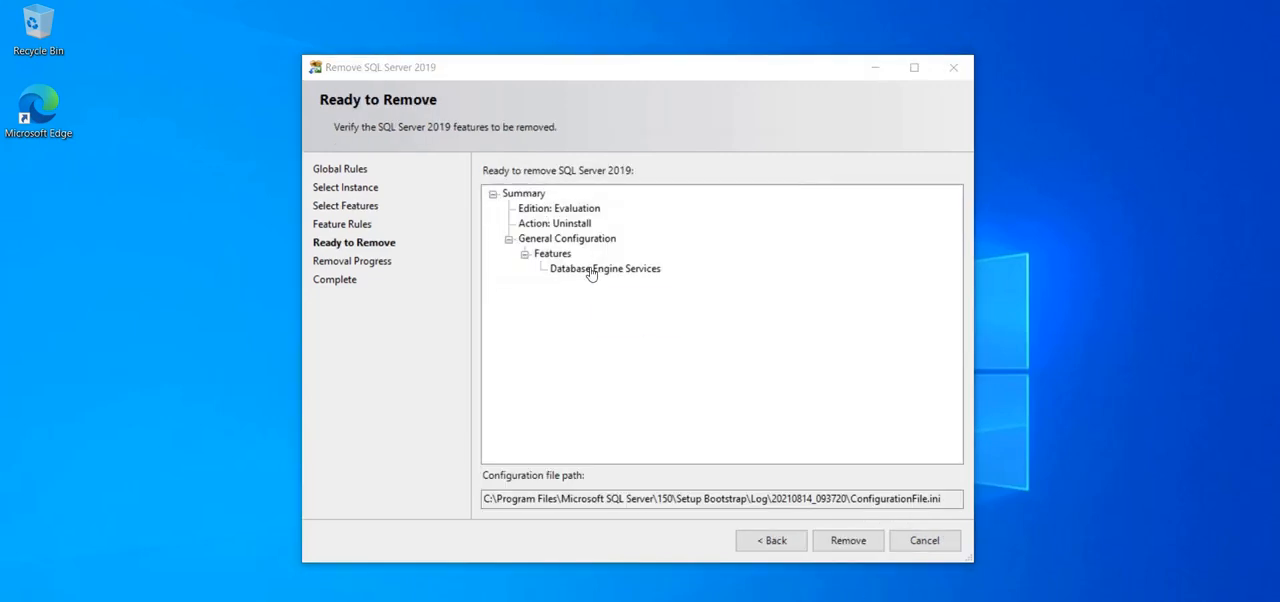
mouse_move(640, 308)
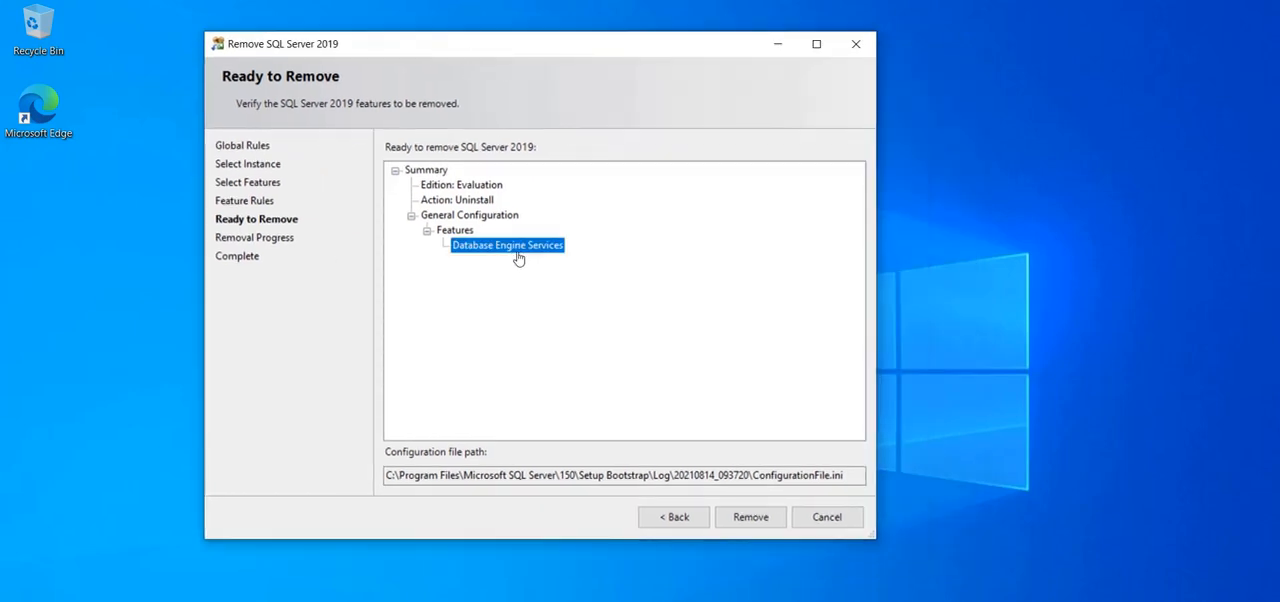
mouse_move(504, 232)
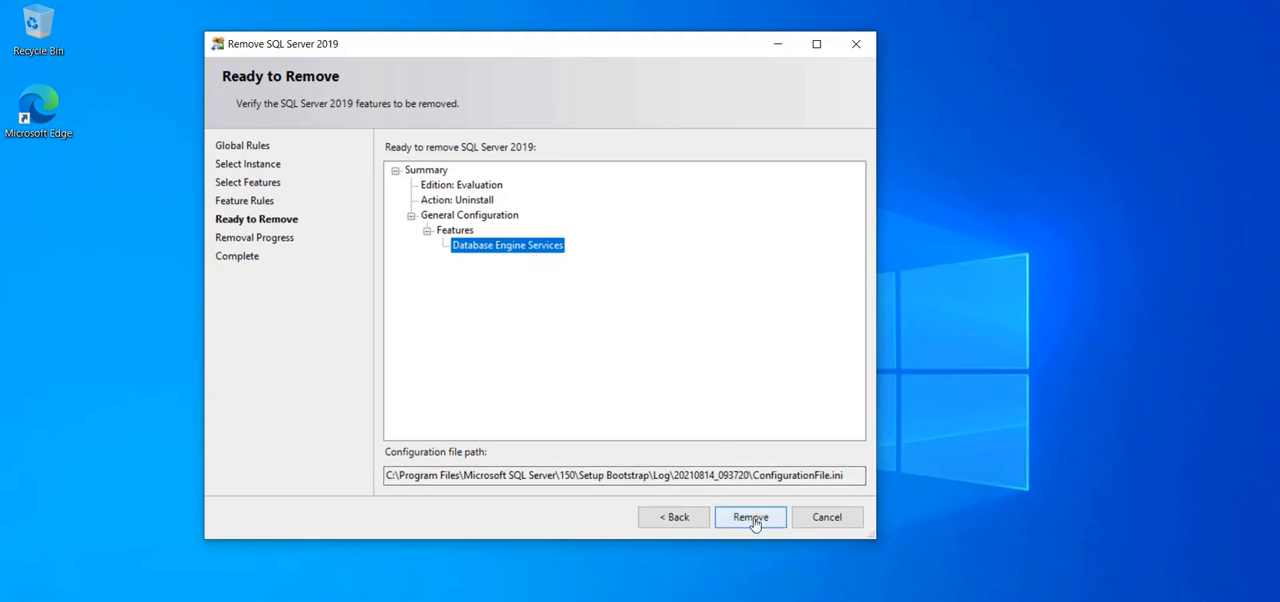
mouse_move(702, 346)
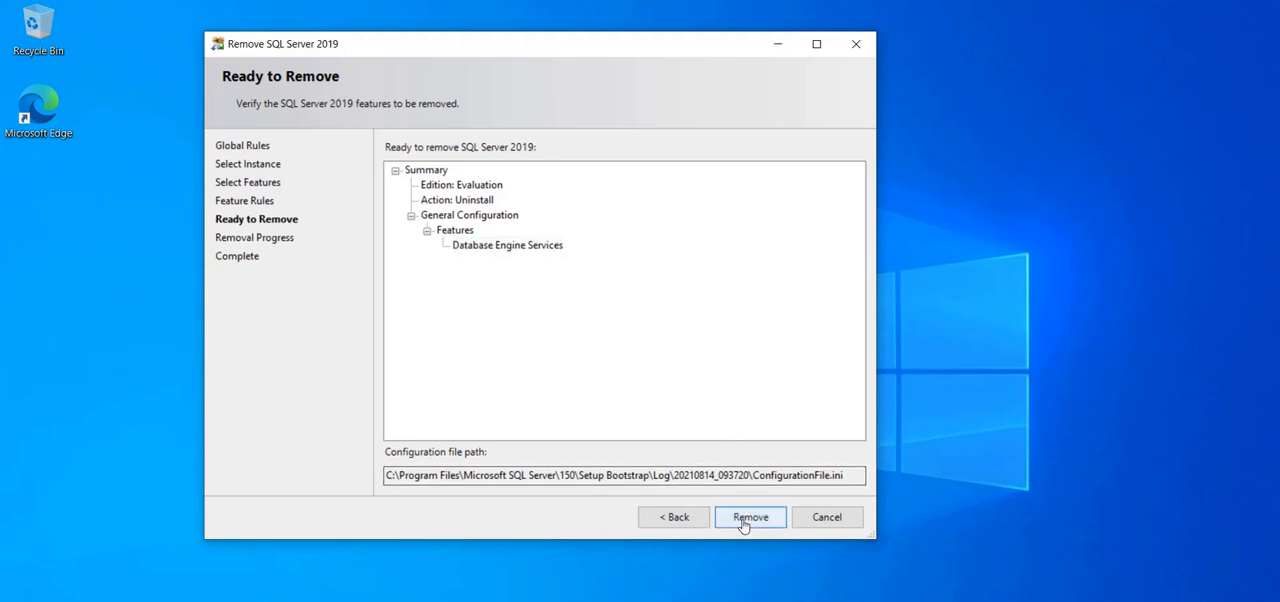
- Start removing SQL03's Database Engine Services and let Removal Progress run
left_click(750, 516)
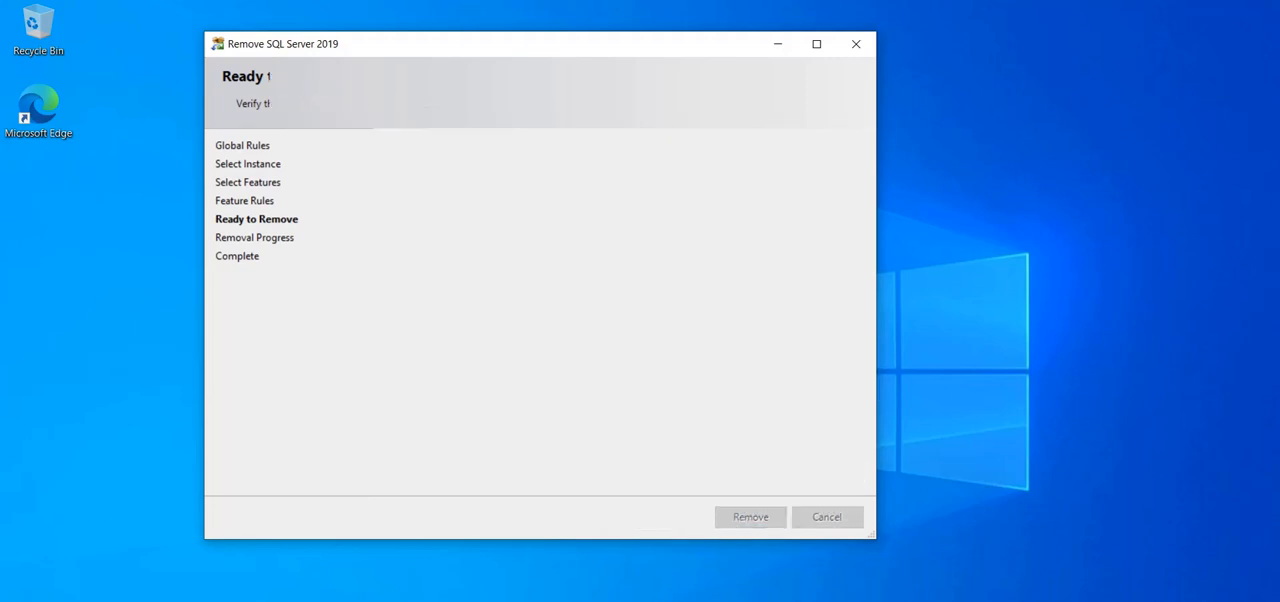
left_click(750, 516)
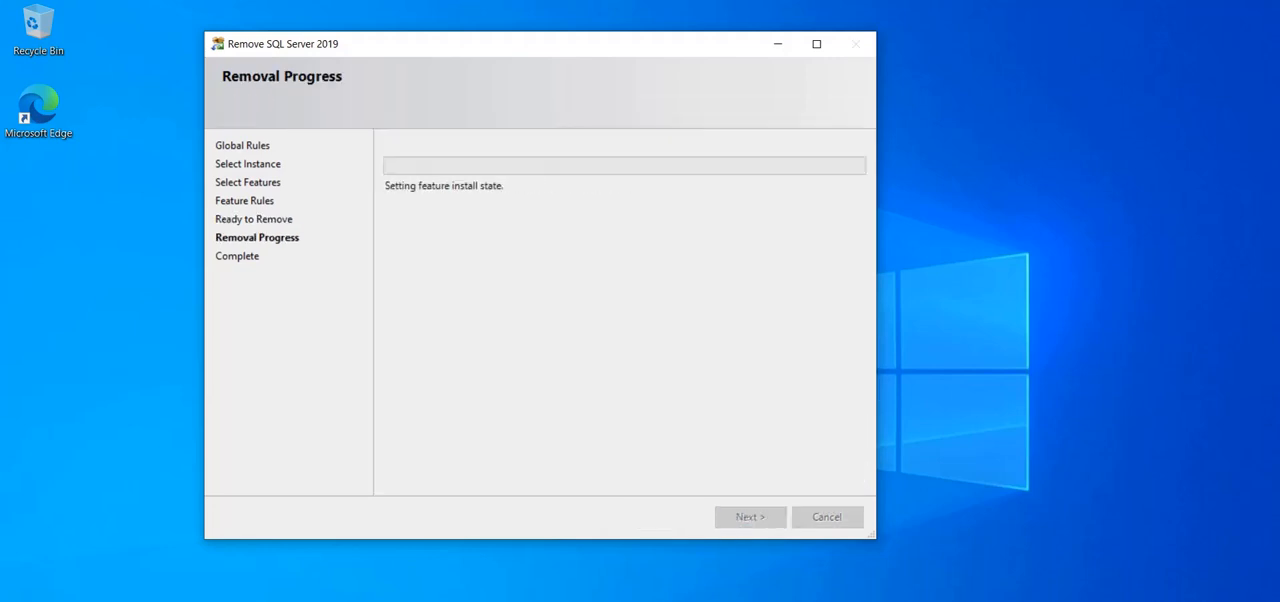
mouse_move(884, 188)
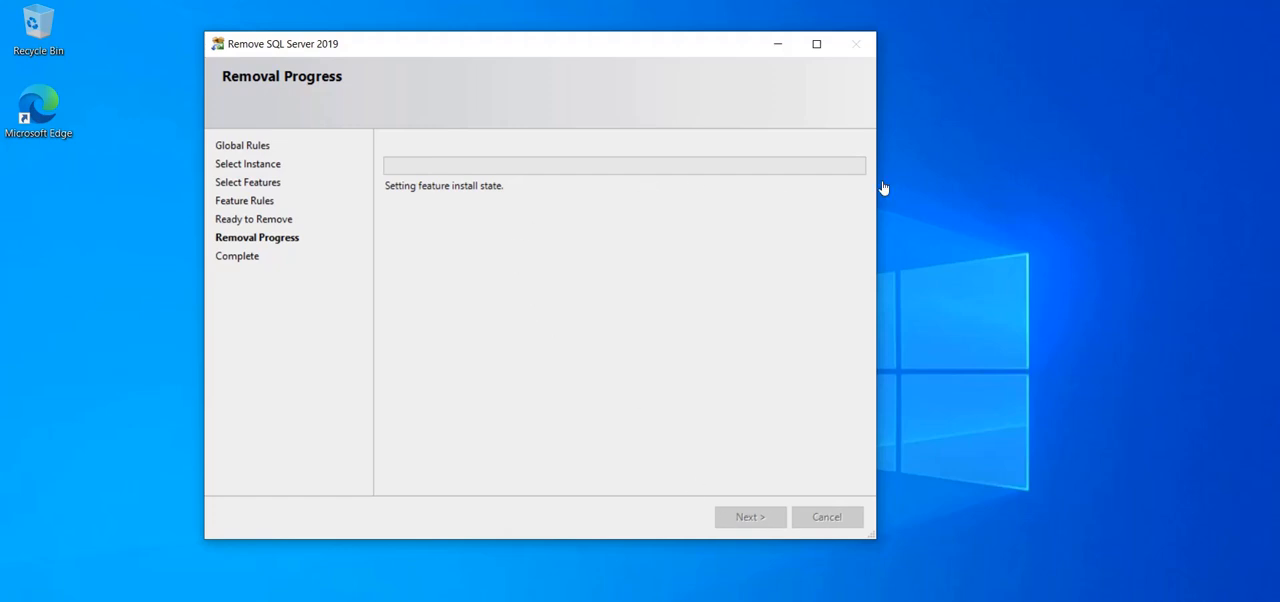
mouse_move(672, 228)
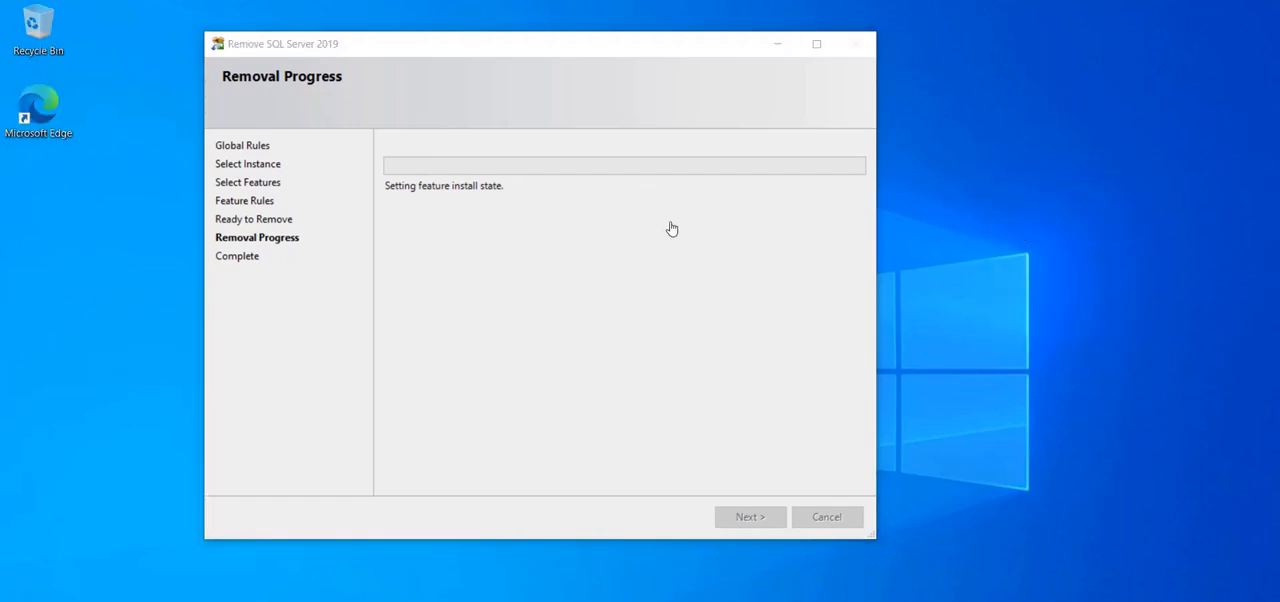
mouse_move(484, 216)
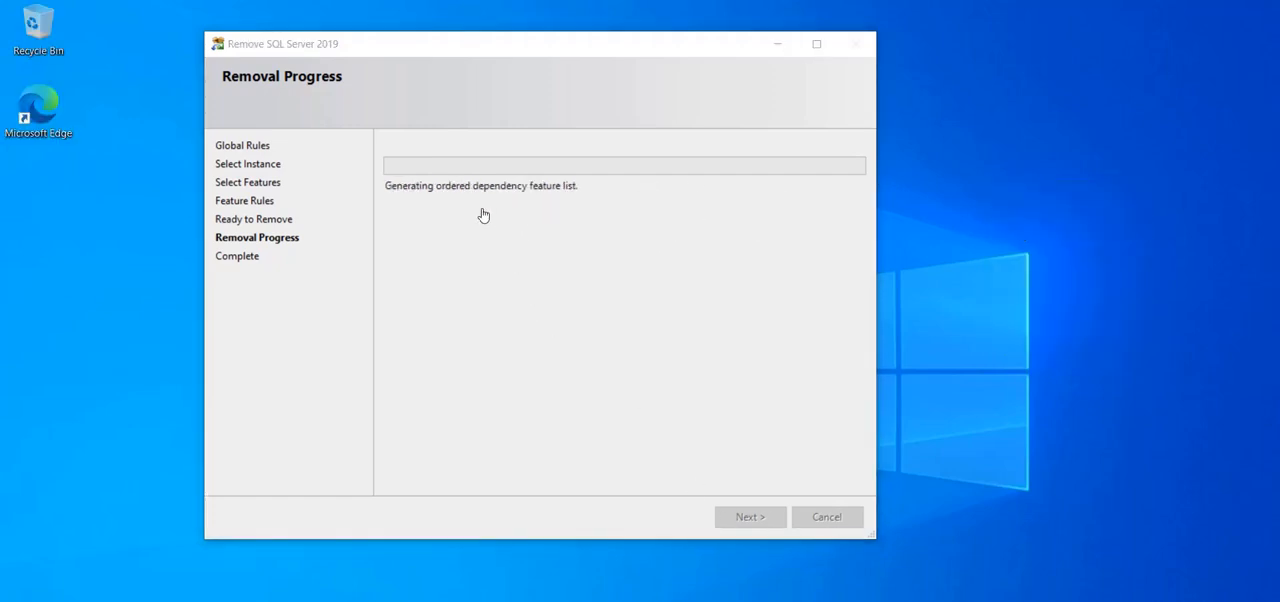
mouse_move(510, 180)
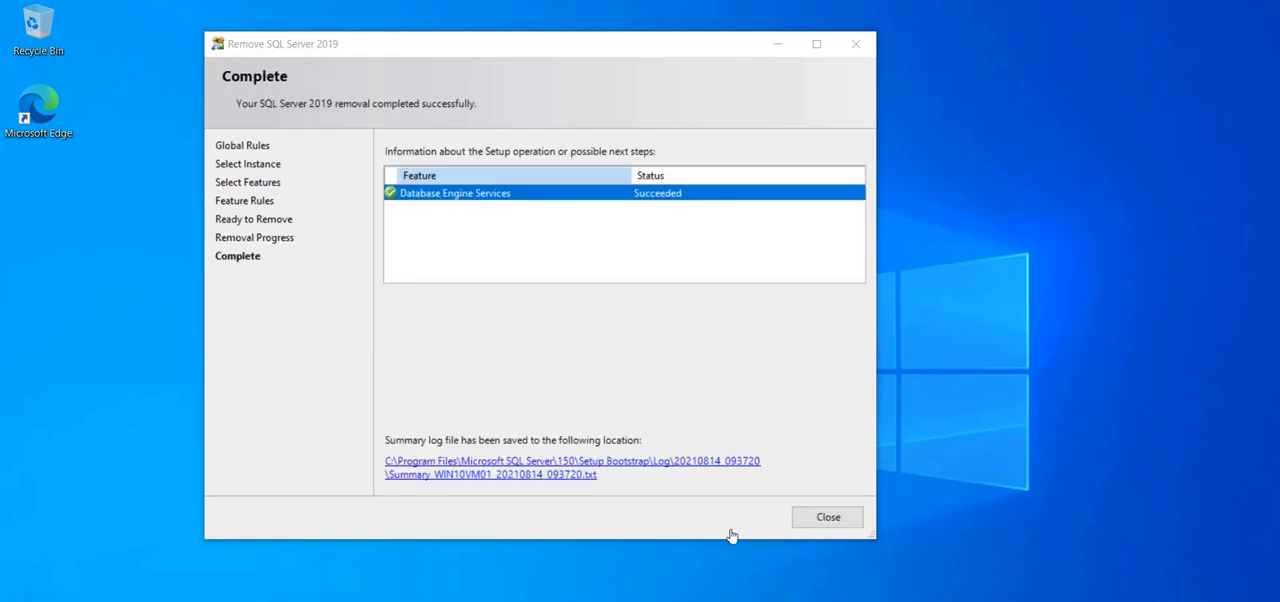
mouse_move(596, 236)
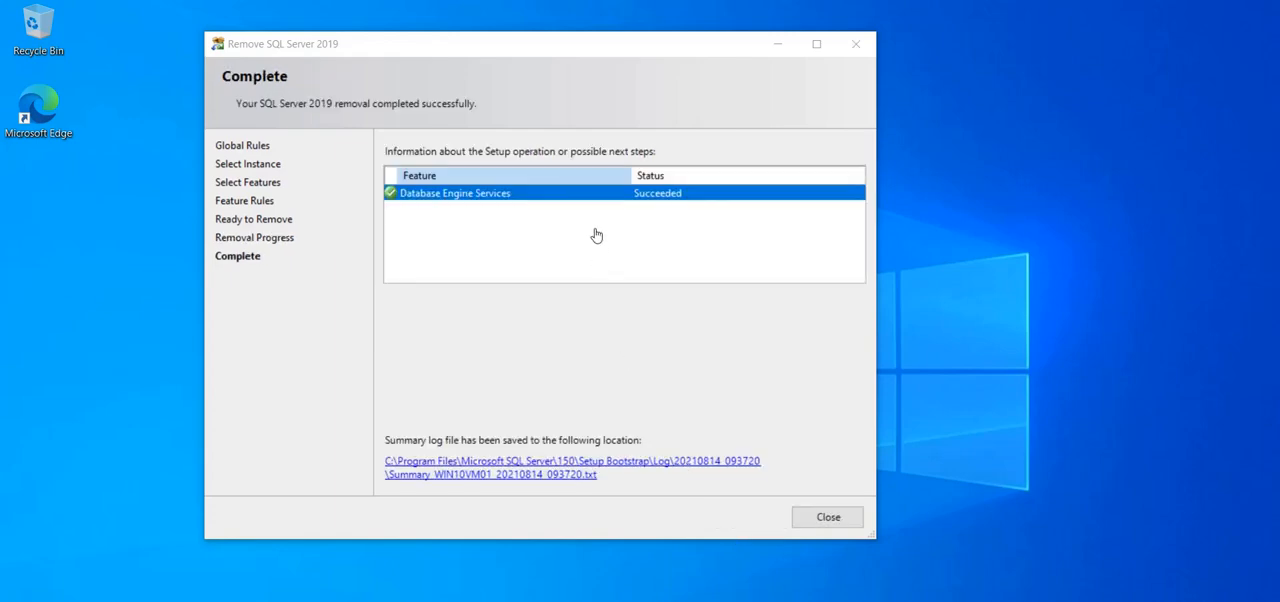
mouse_move(588, 232)
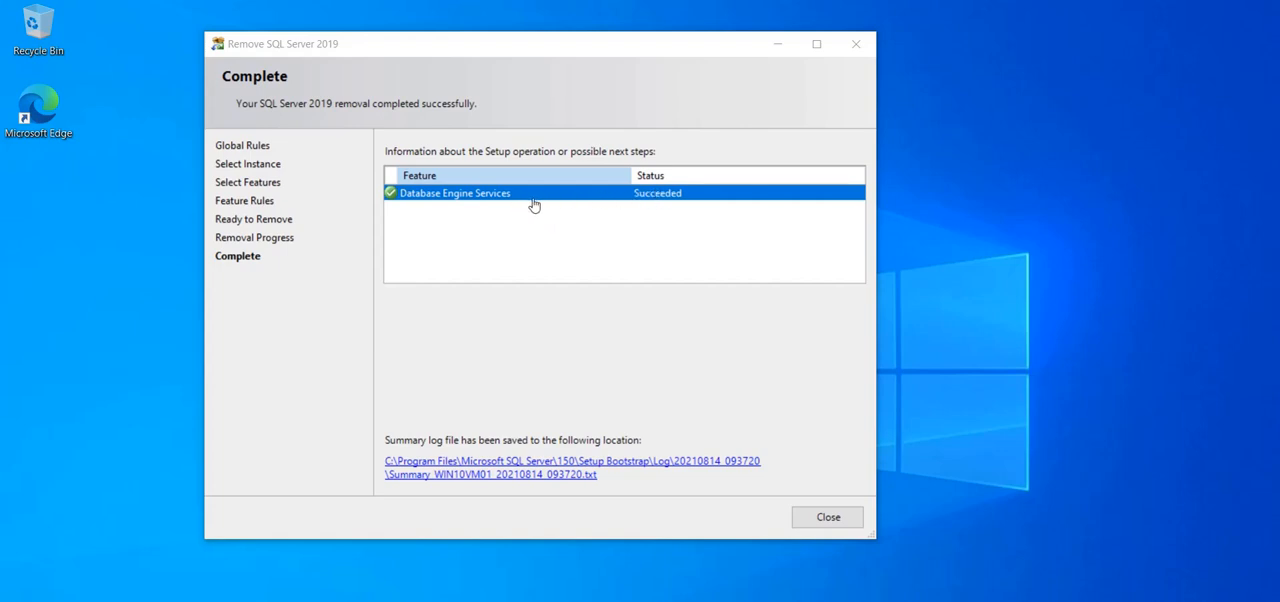
mouse_move(788, 216)
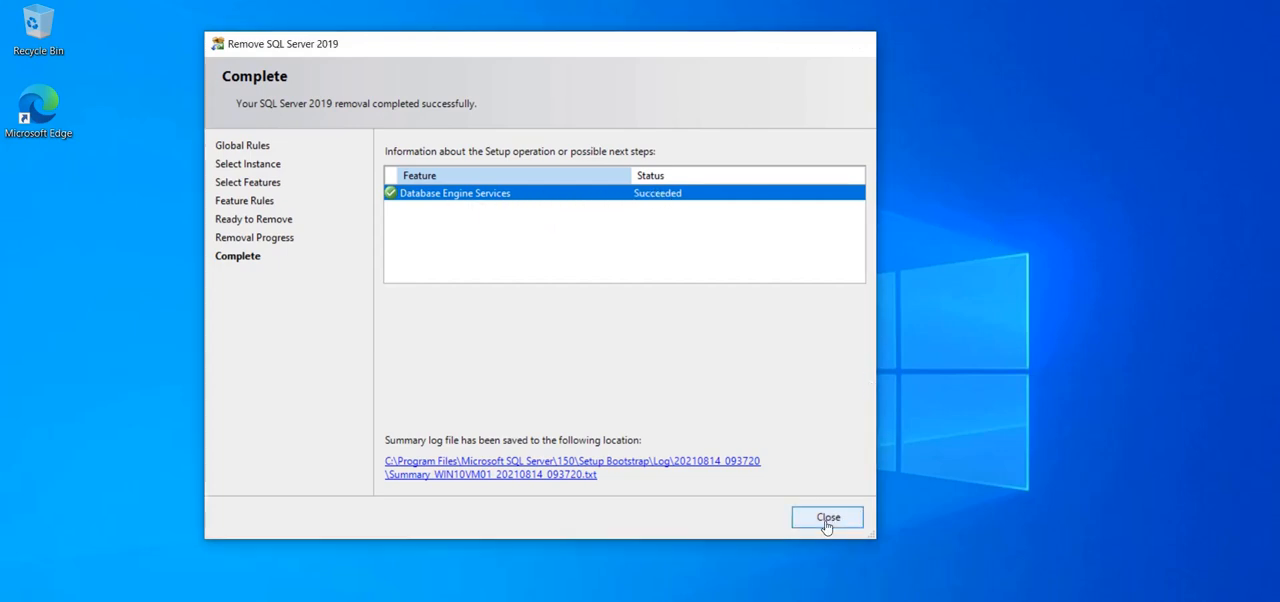
- Close the finished wizard, refresh SQL Server Services and select the SQL Server (SQLEXPRESS) service
left_click(828, 516)
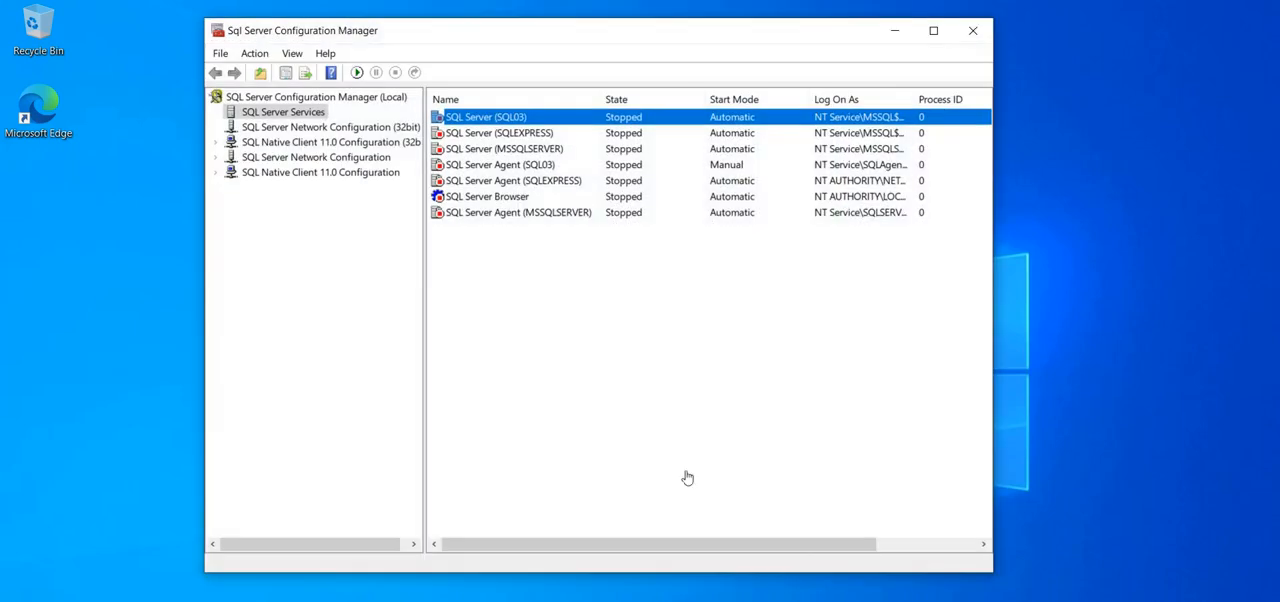
left_click(564, 312)
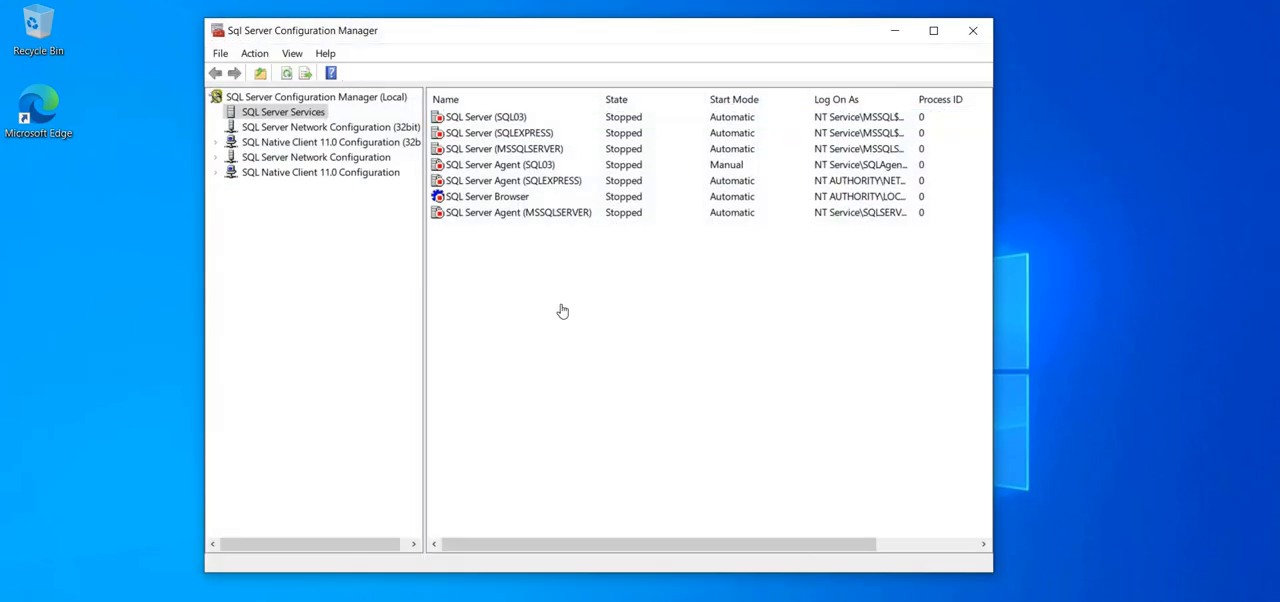
mouse_move(288, 72)
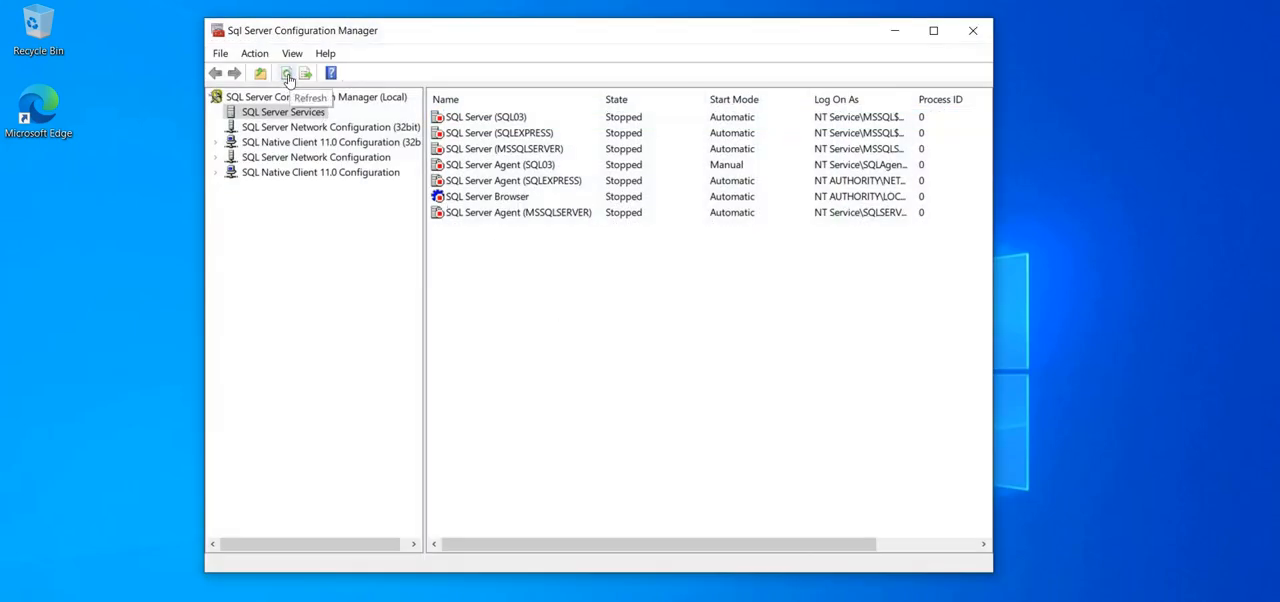
left_click(288, 72)
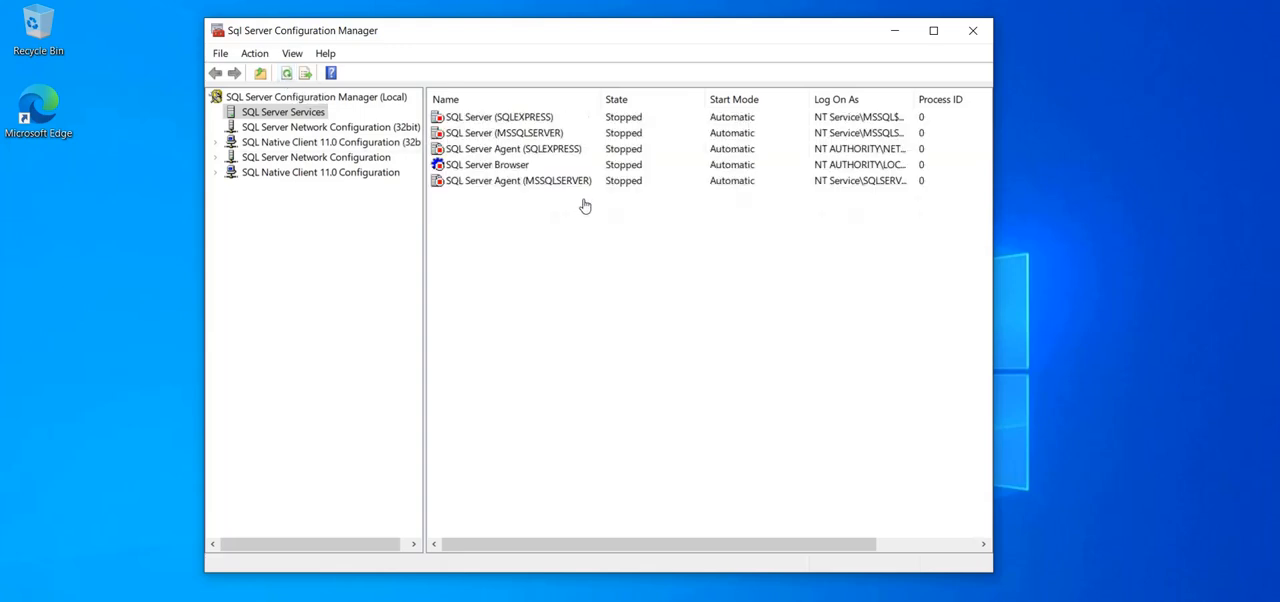
left_click(498, 116)
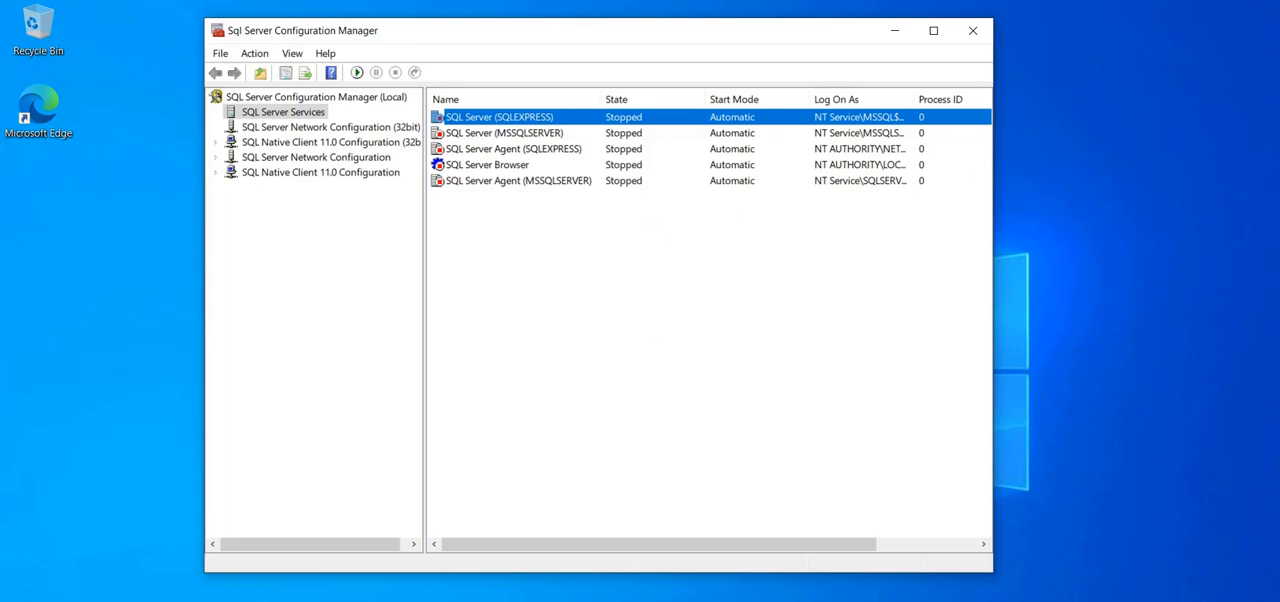
mouse_move(1060, 564)
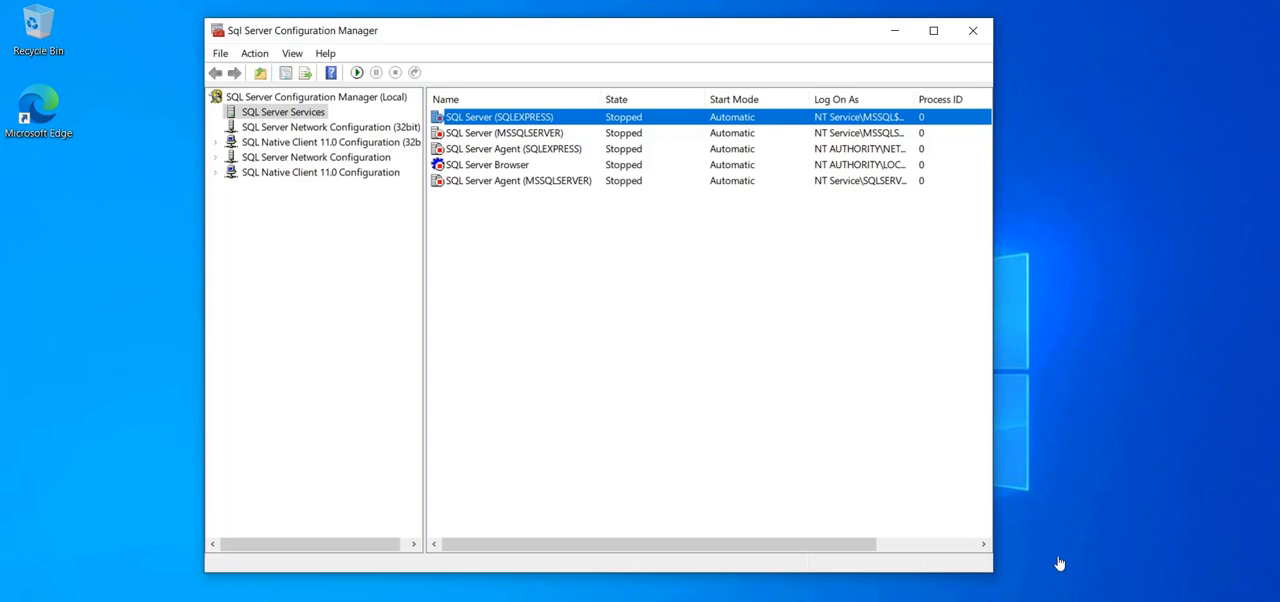
mouse_move(536, 132)
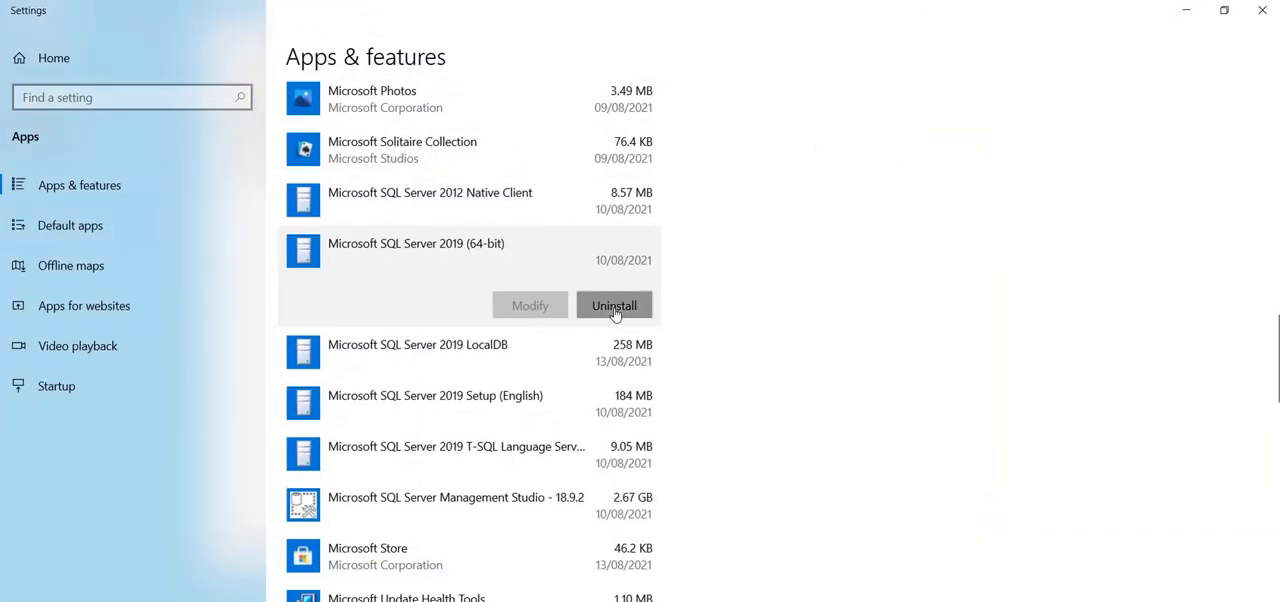
mouse_move(610, 436)
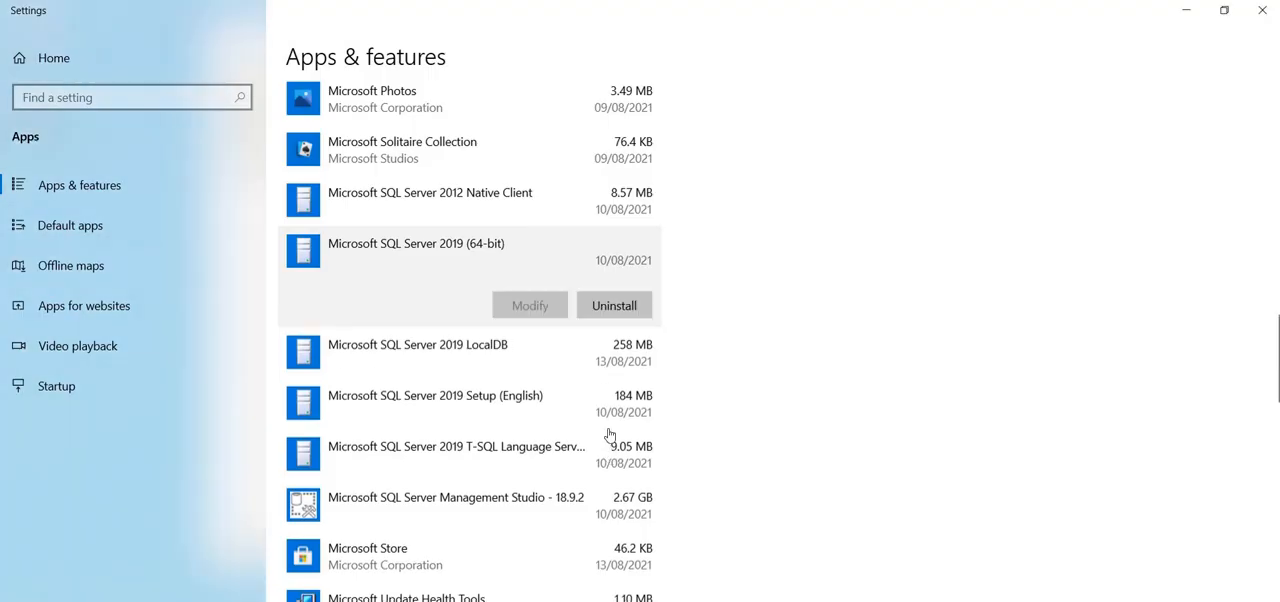
- Uninstall Microsoft SQL Server 2019 (64-bit) again from Apps & features
left_click(612, 304)
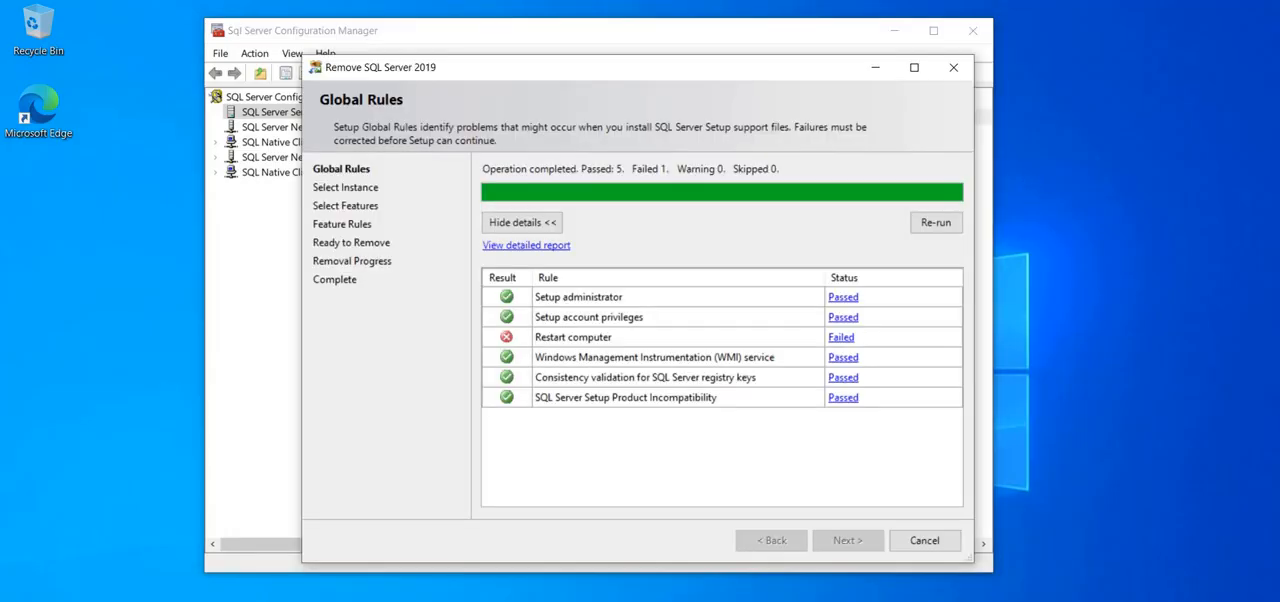
mouse_move(864, 364)
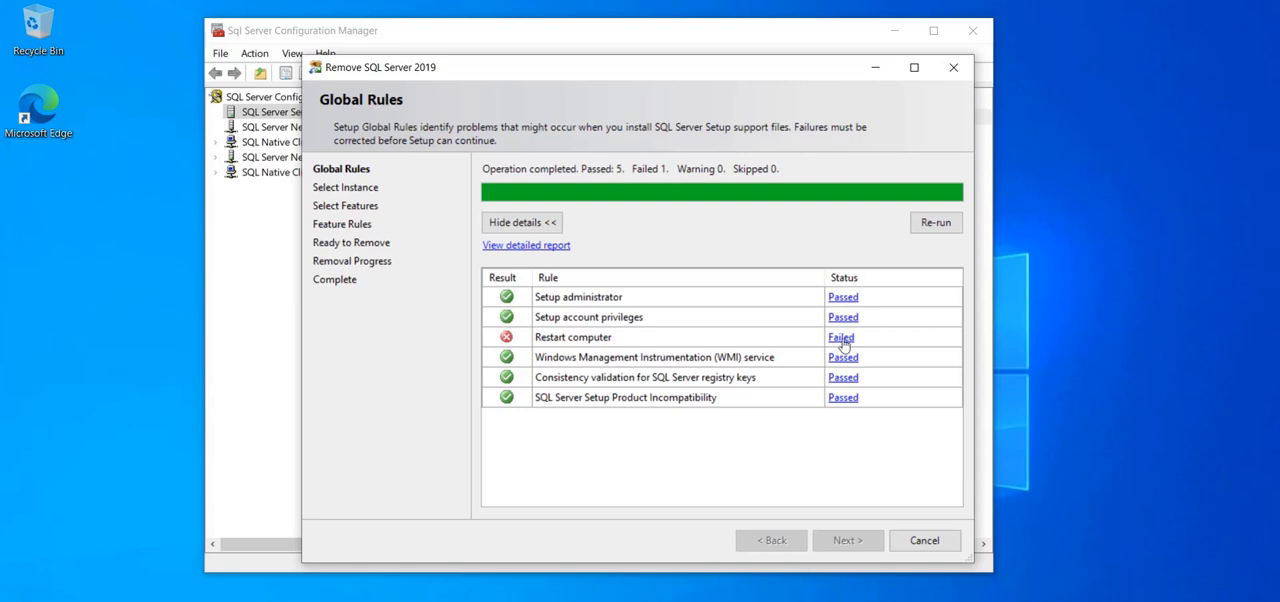
mouse_move(748, 202)
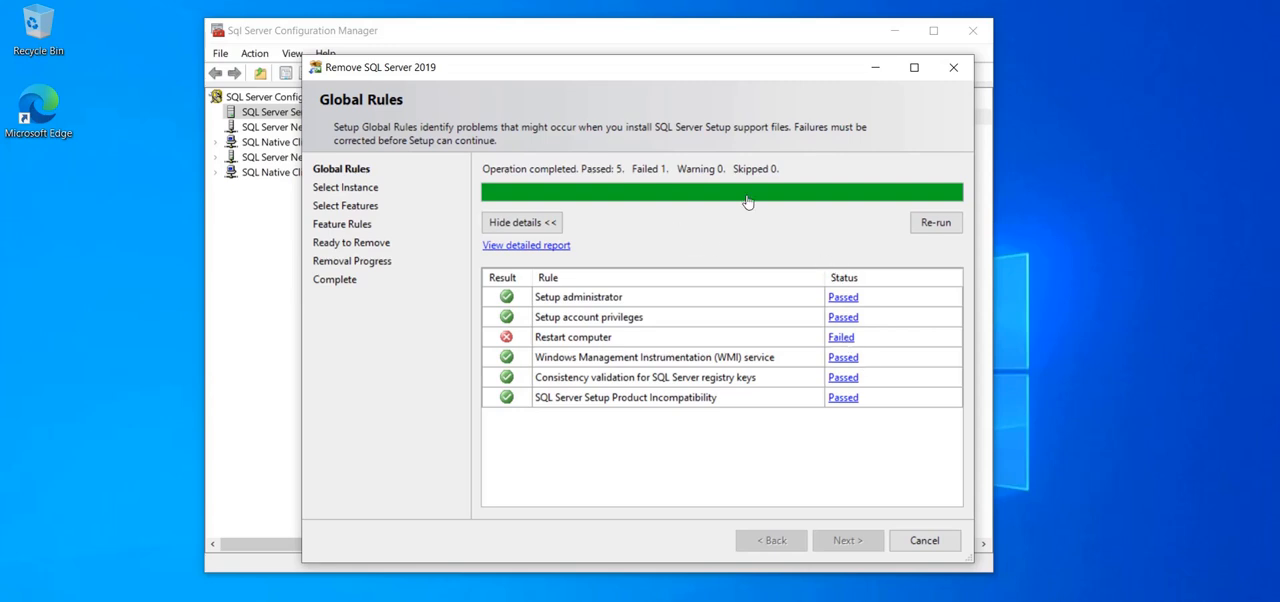
mouse_move(726, 276)
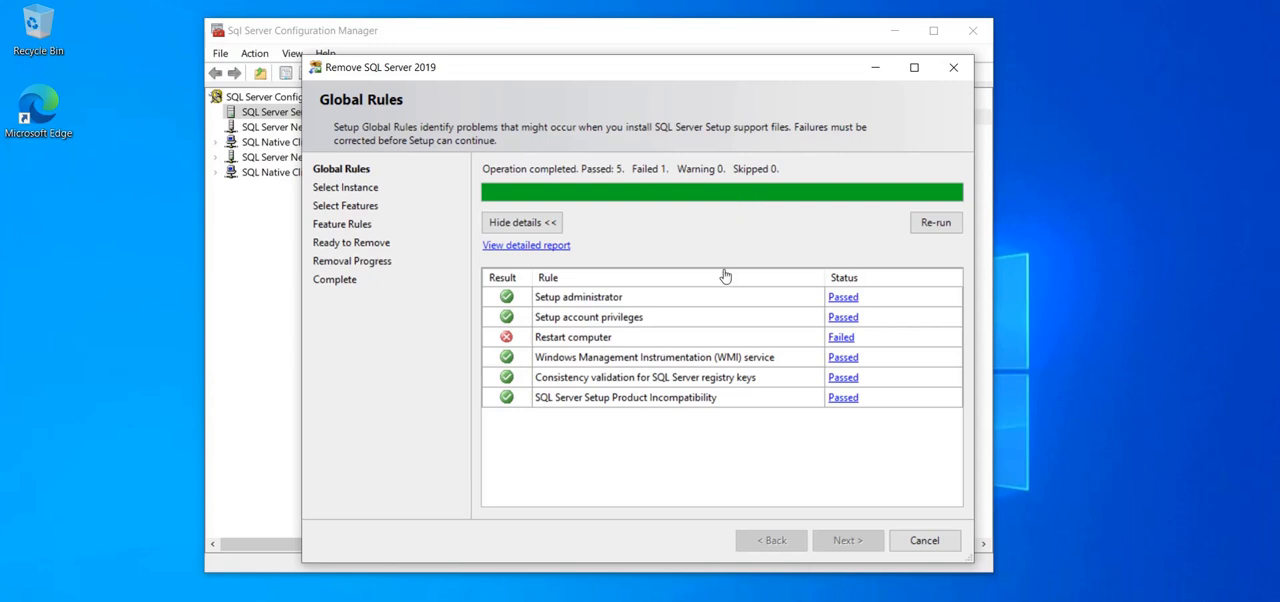
mouse_move(560, 346)
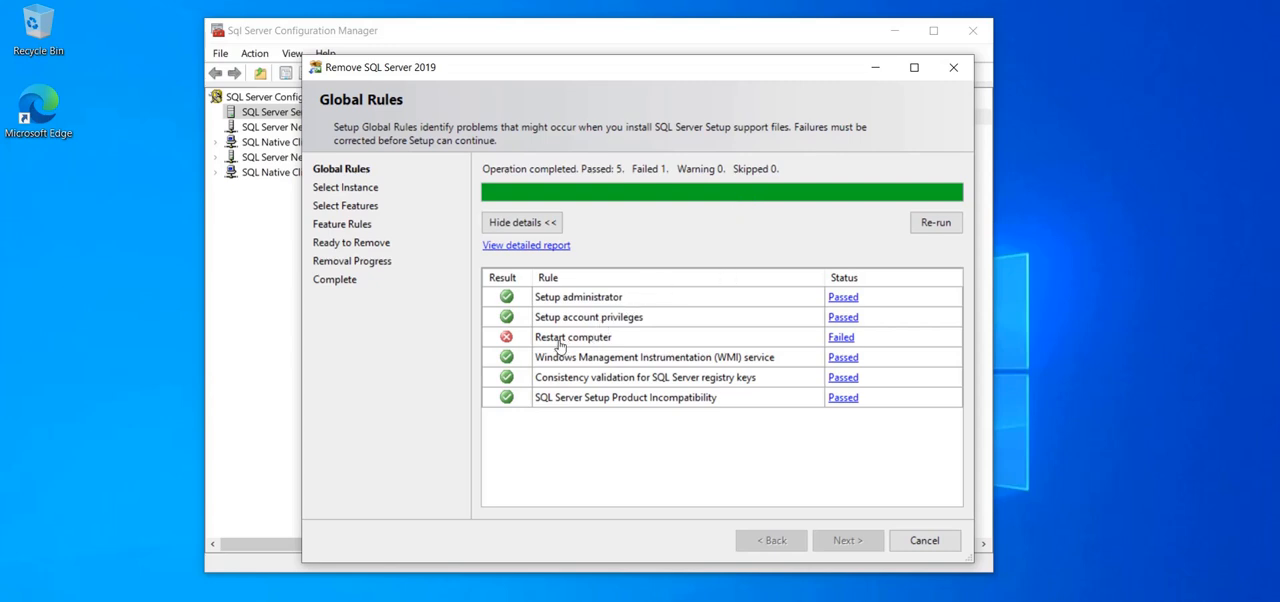
mouse_move(532, 562)
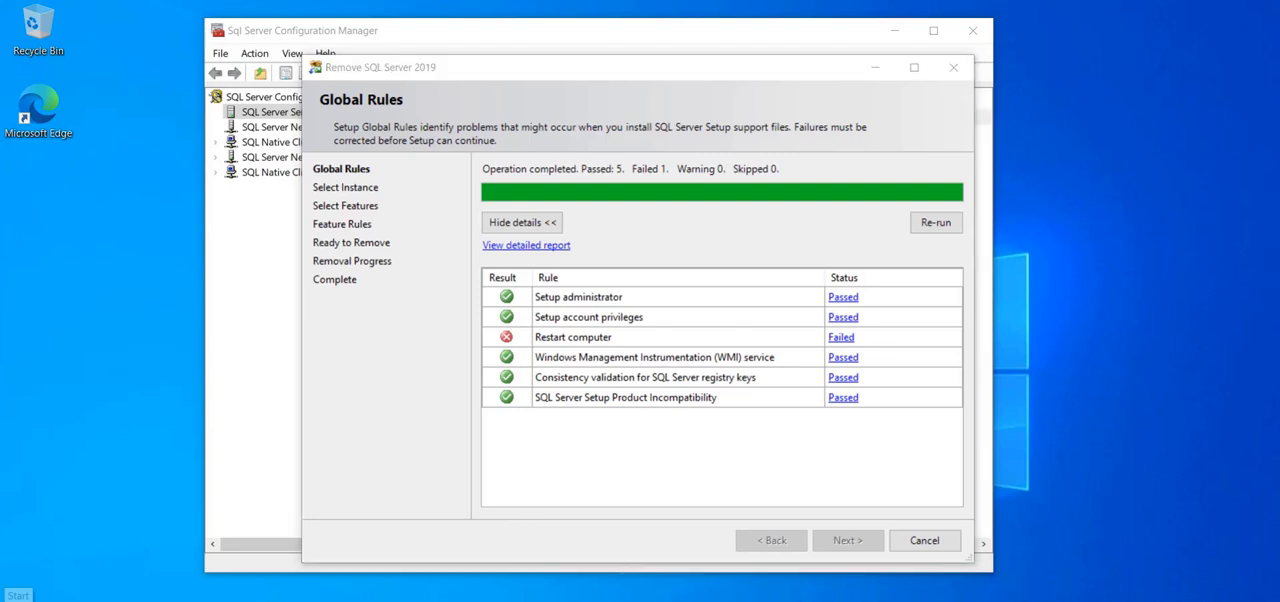
- Cancel the removal wizard at Global Rules and confirm quitting SQL Server Setup
left_click(924, 540)
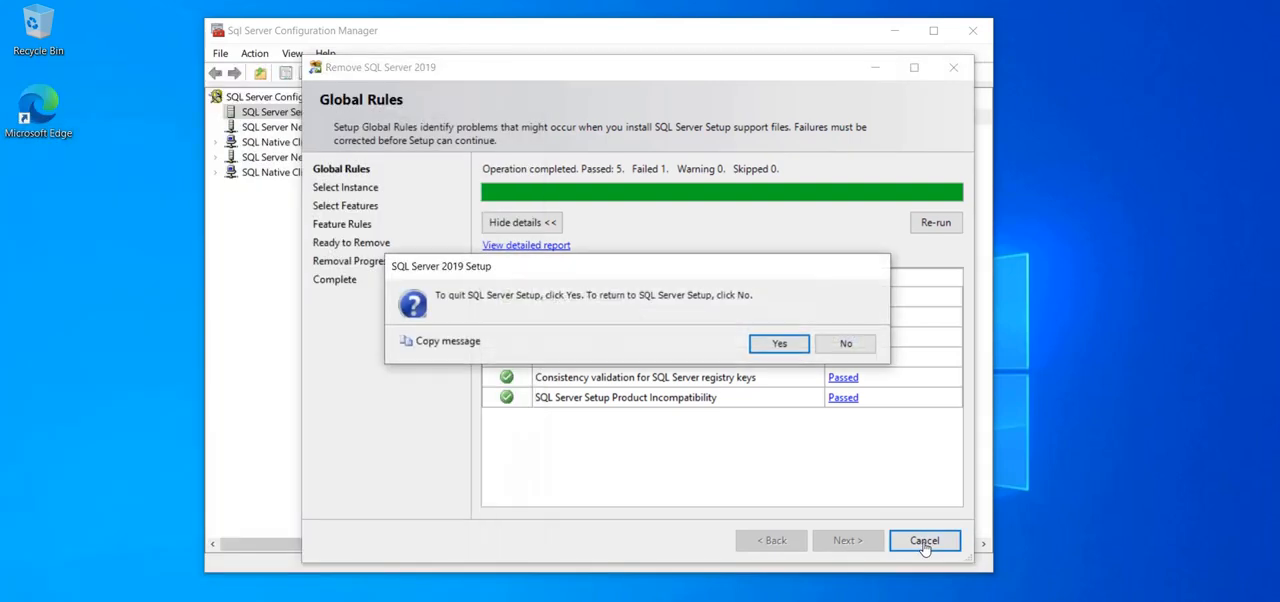
left_click(780, 344)
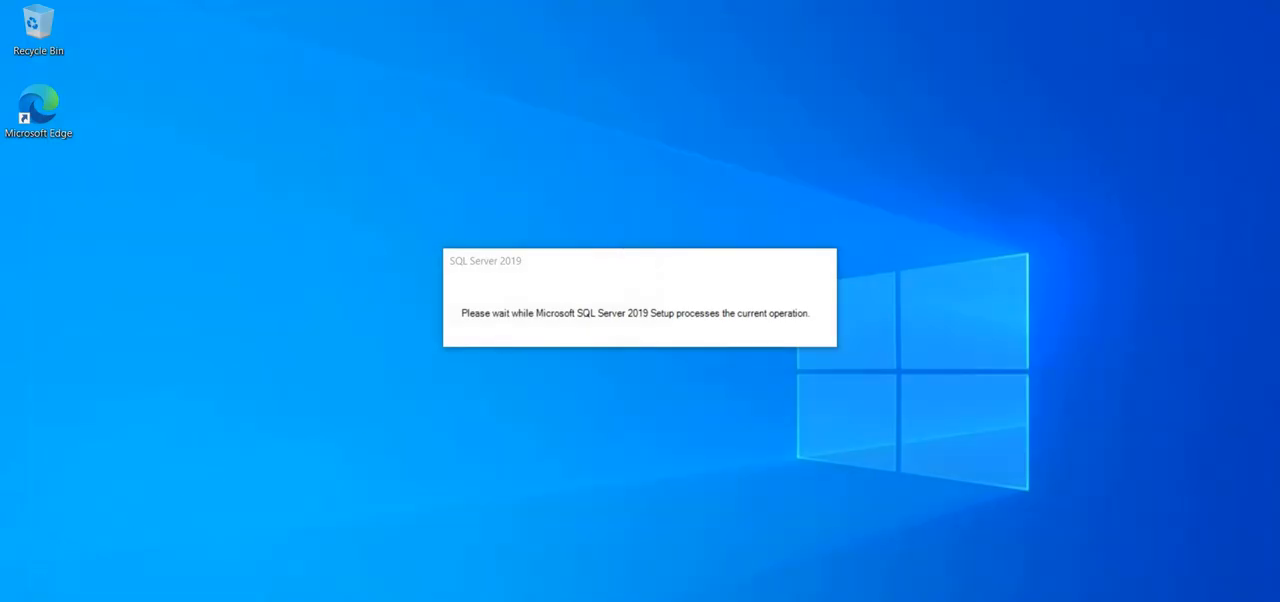
- Restart the computer from the Start menu's power options
left_click(10, 596)
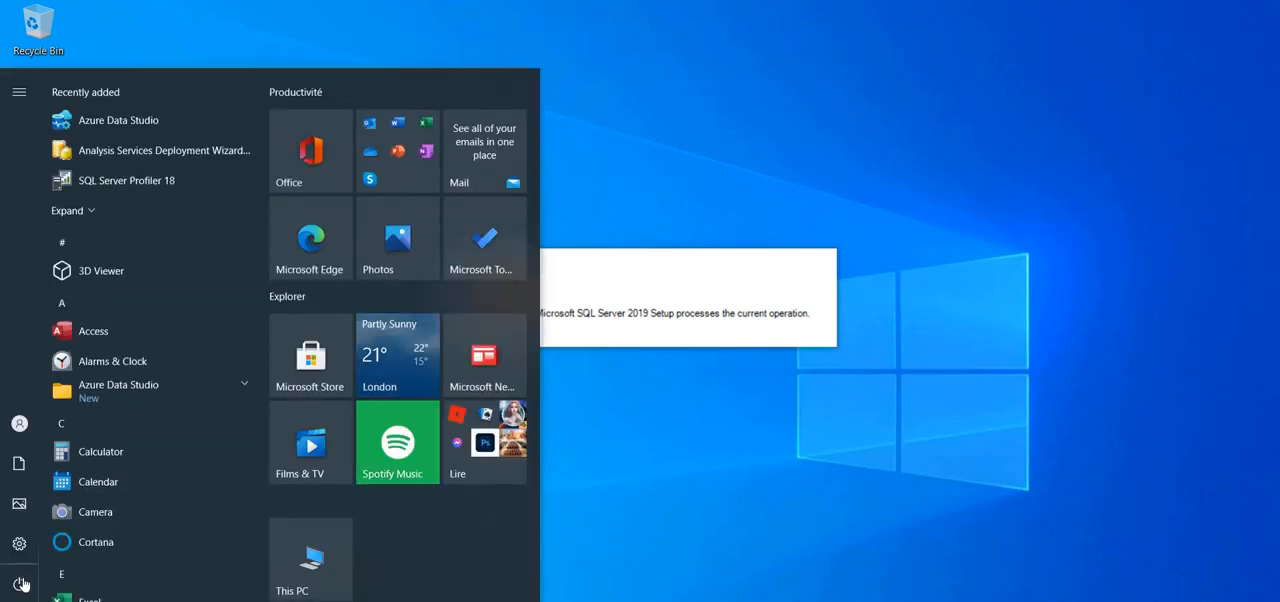
left_click(20, 584)
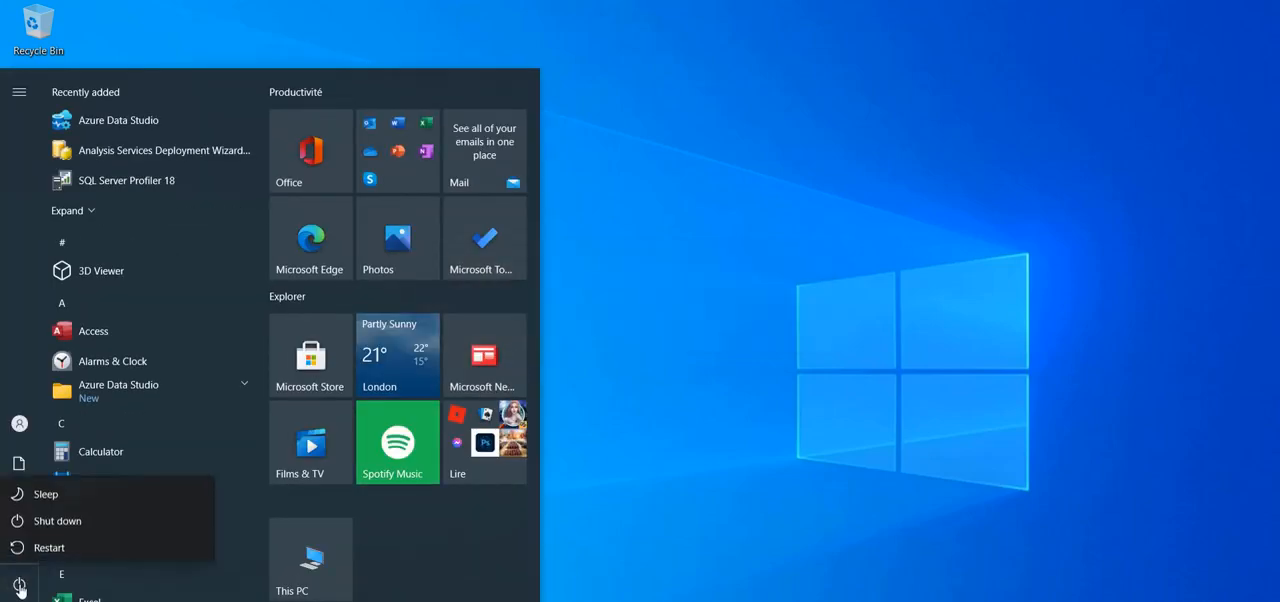
left_click(20, 584)
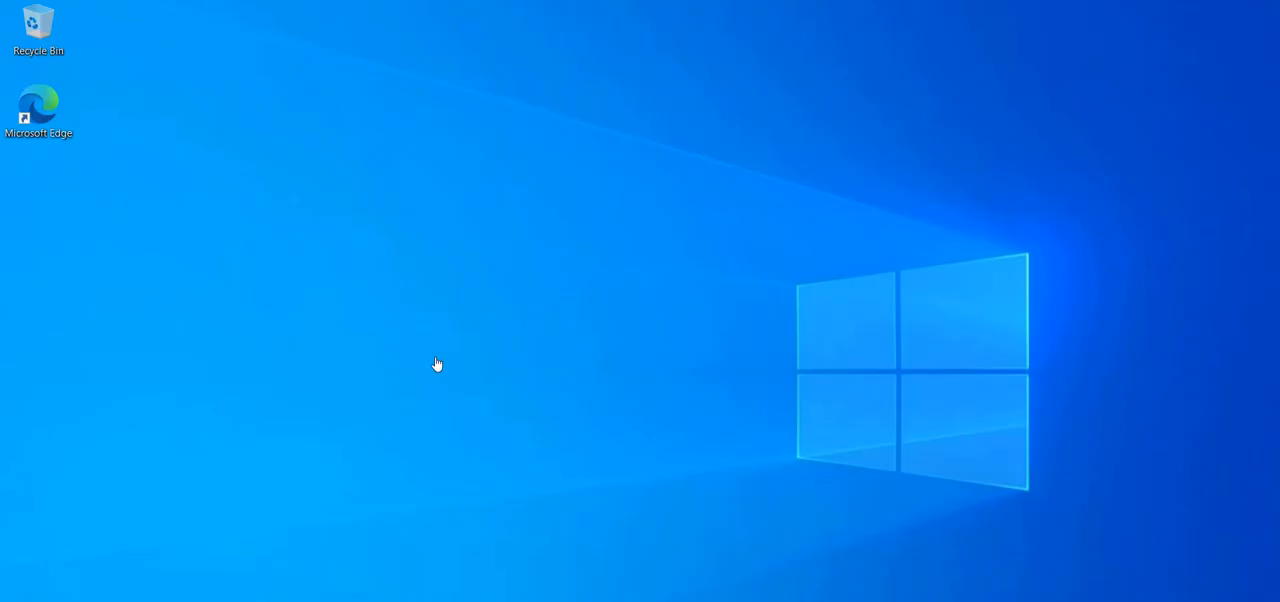
mouse_move(164, 528)
type("apps")
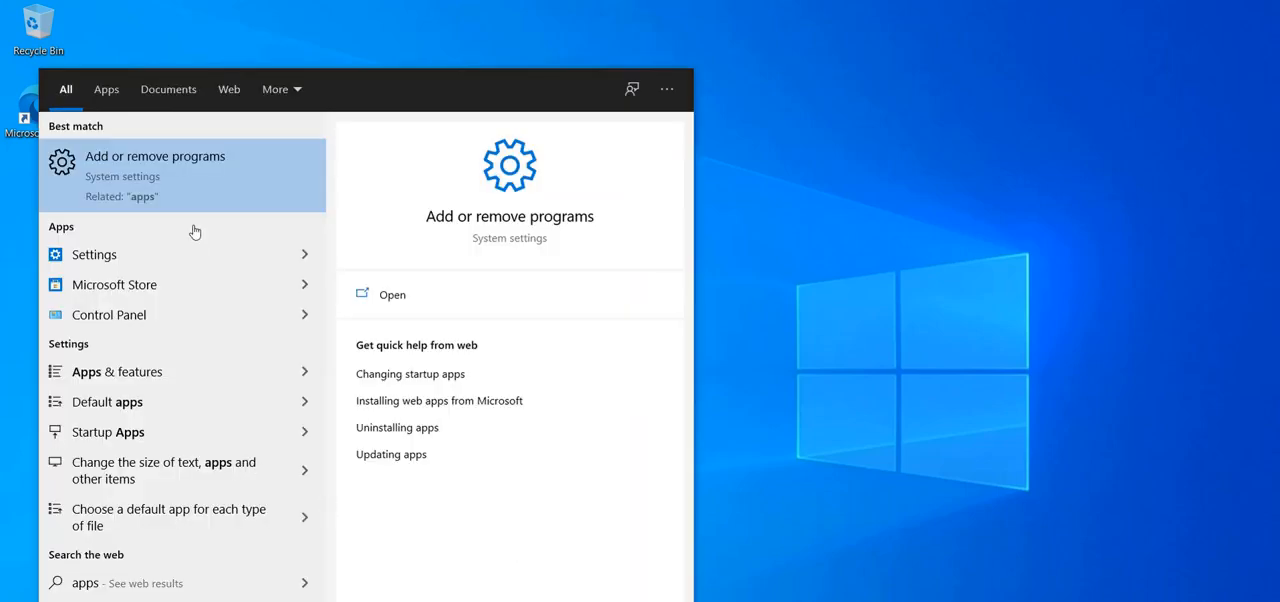
- Locate Microsoft SQL Server 2019 (64-bit) in Apps & features and start its uninstall
key("Escape")
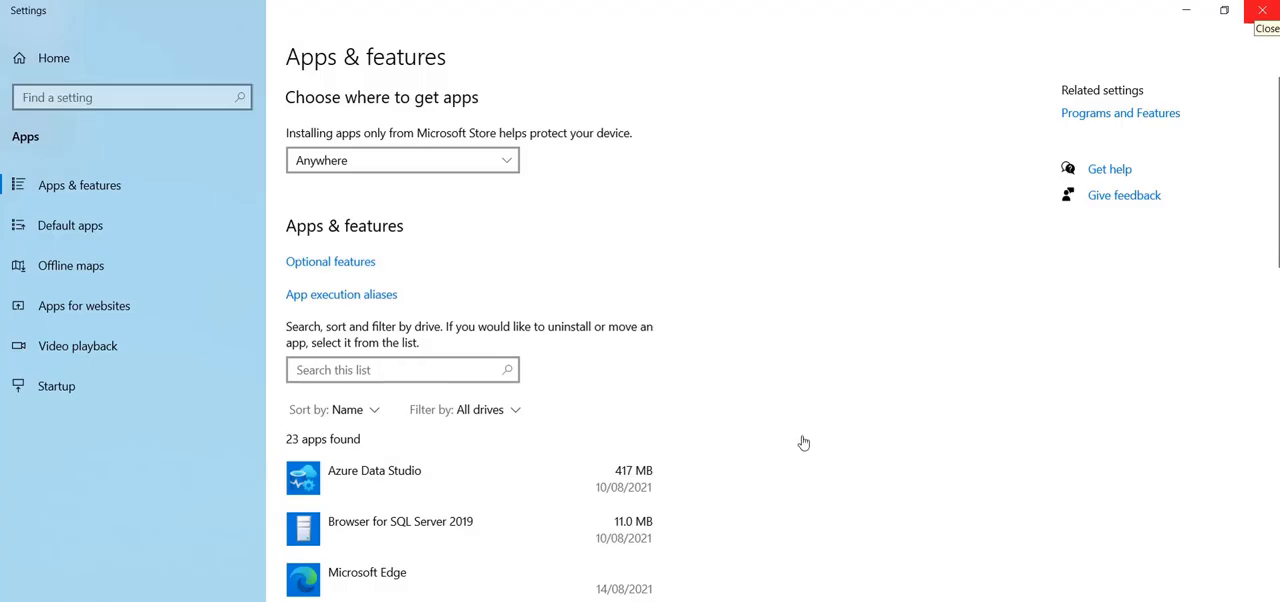
scroll("down", 3)
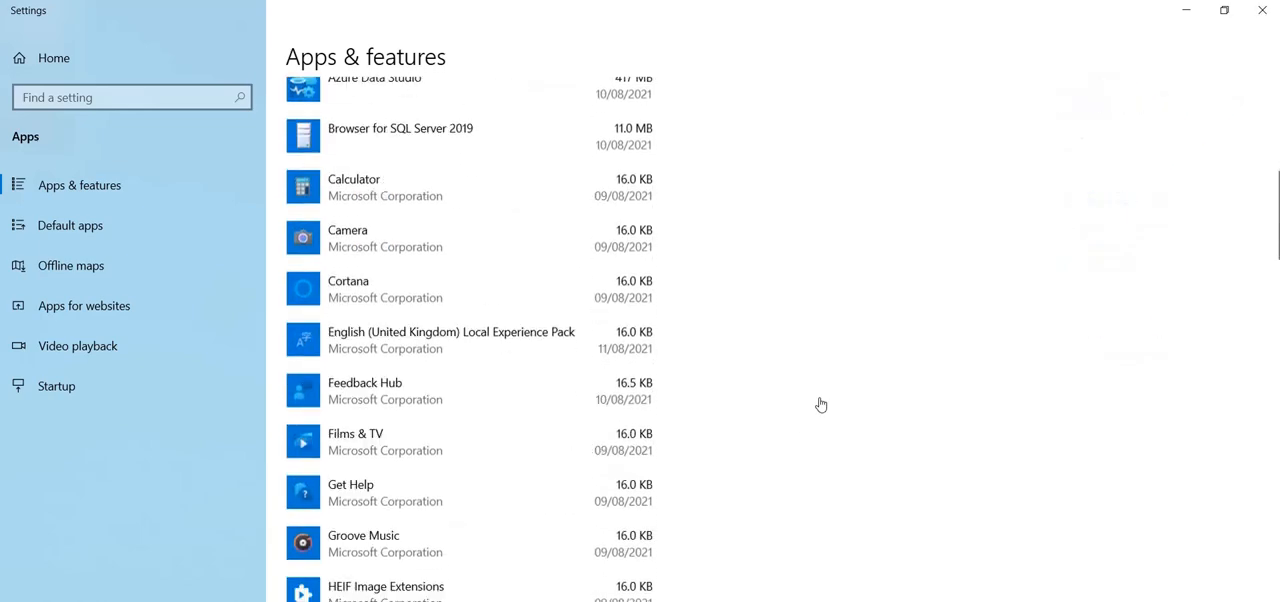
scroll("down", 3)
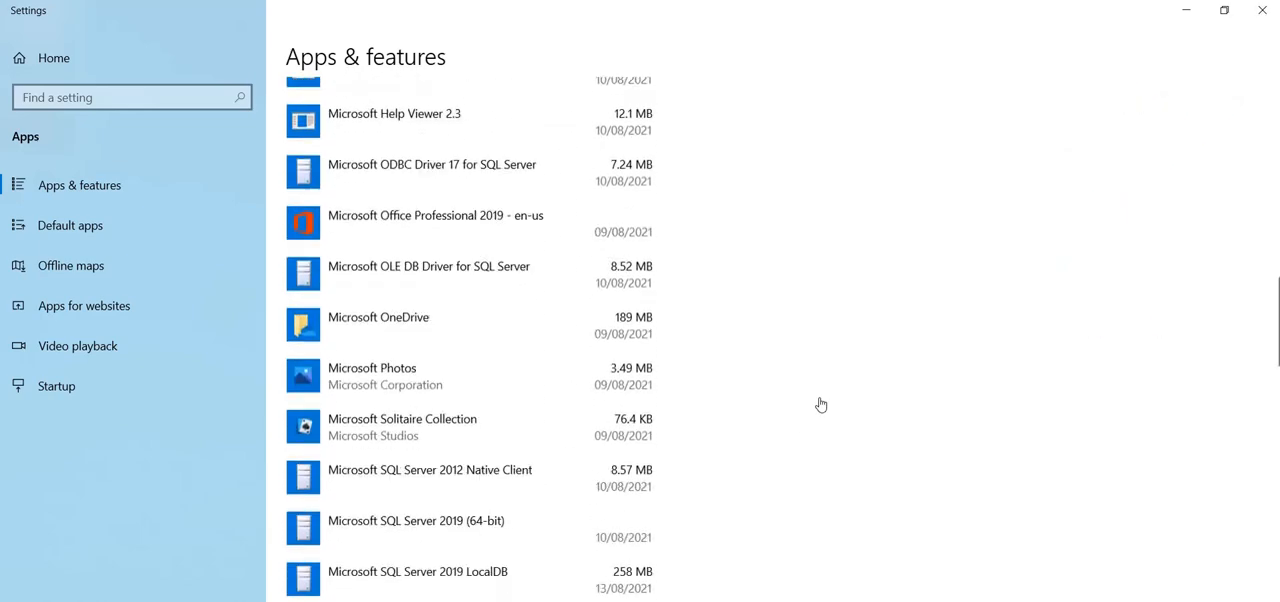
scroll("down", 3)
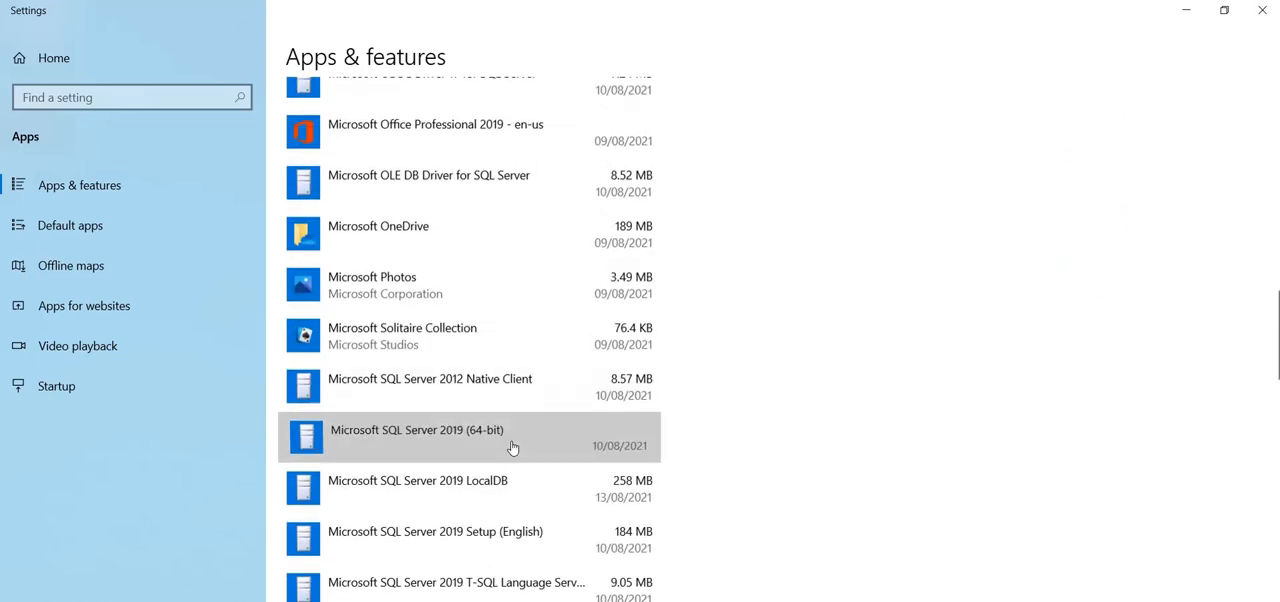
left_click(450, 436)
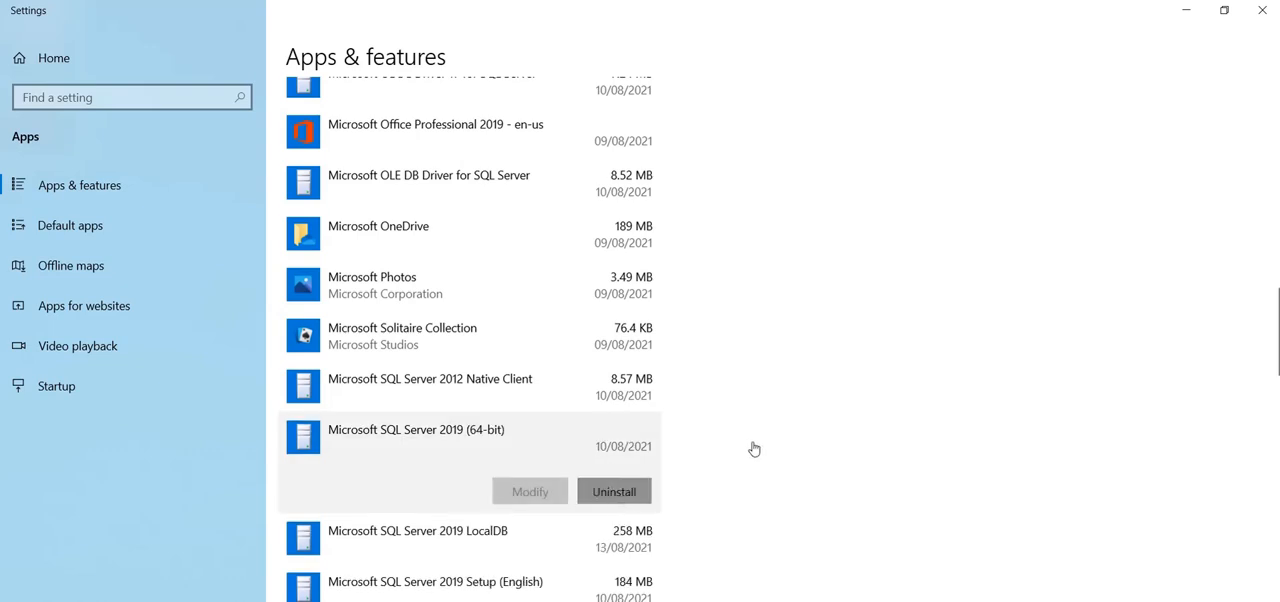
left_click(614, 492)
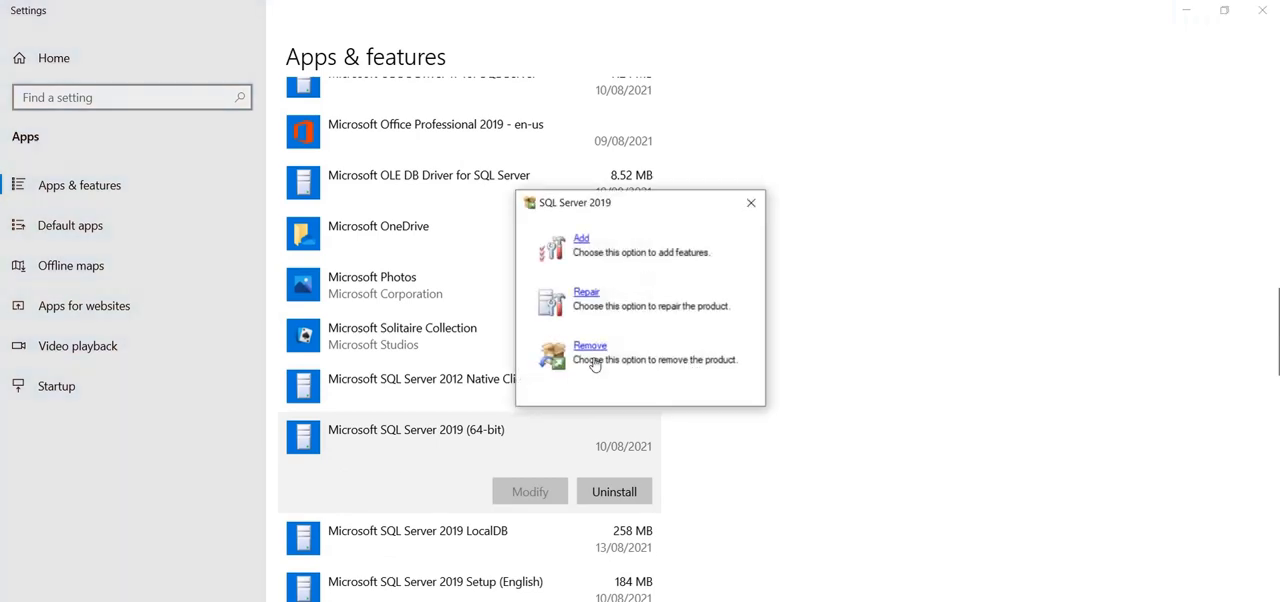
- Choose Remove in the SQL Server 2019 Add/Repair/Remove chooser
left_click(752, 204)
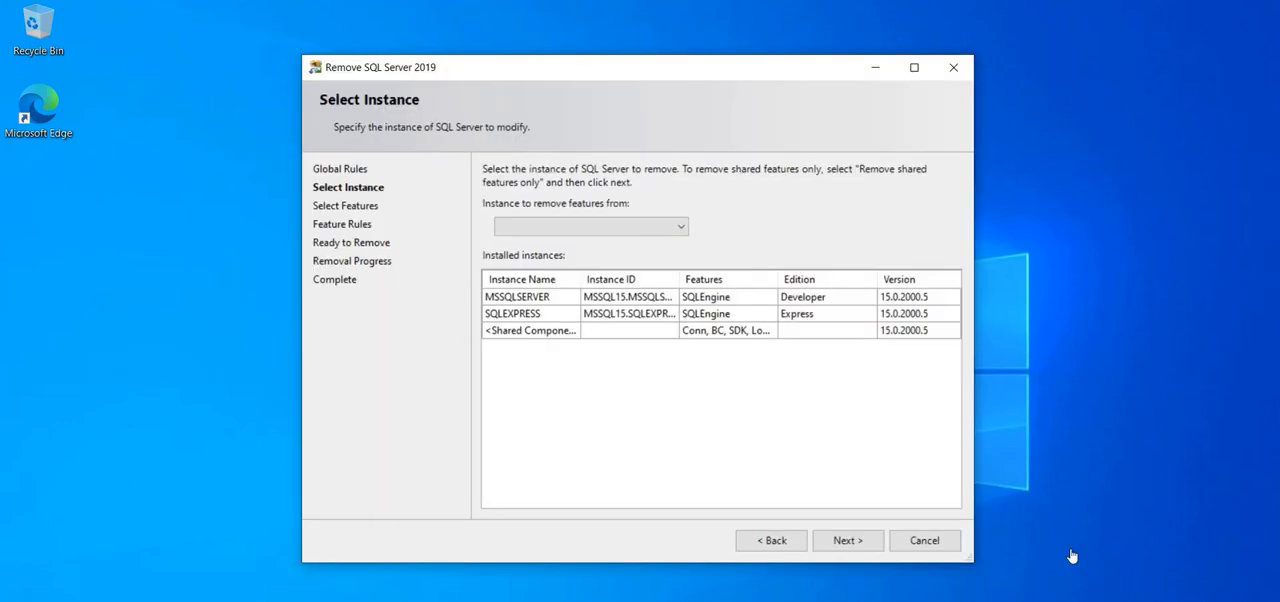
mouse_move(792, 248)
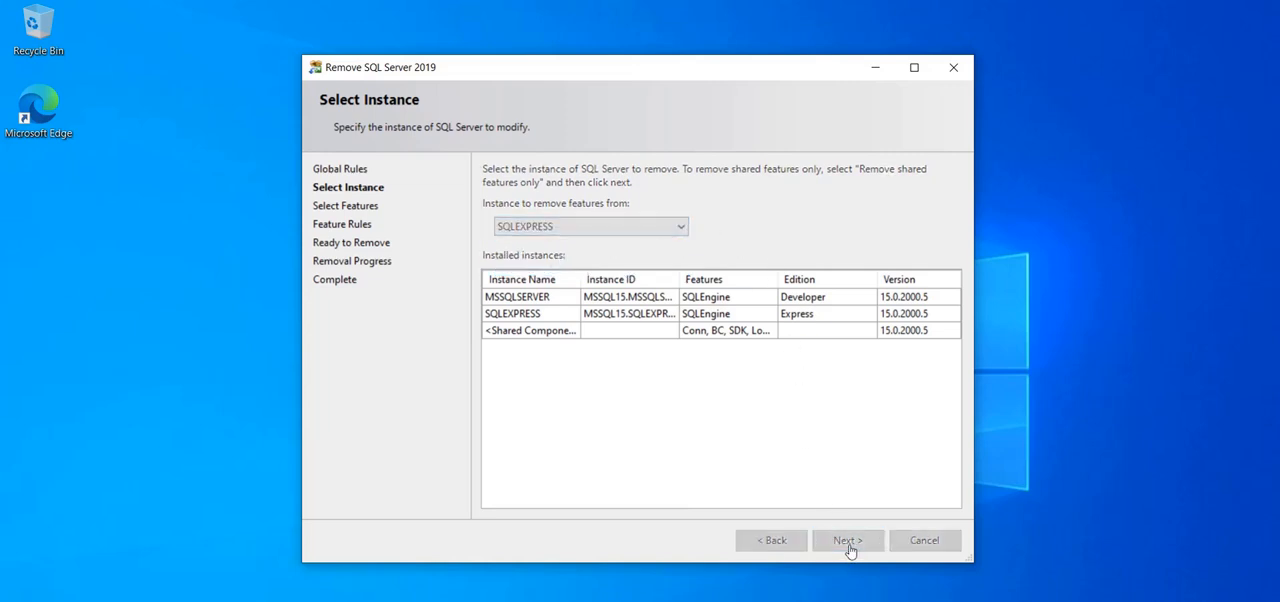
- Keep SQLEXPRESS as the instance, mark its Database Engine Services for removal and continue
left_click(846, 540)
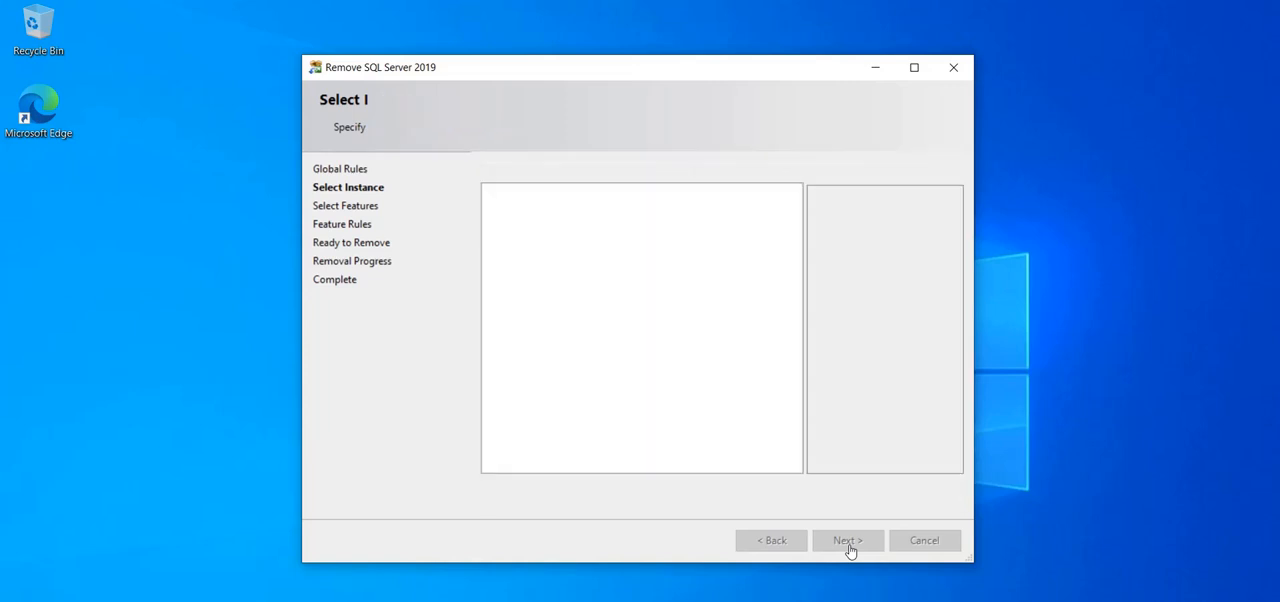
left_click(848, 540)
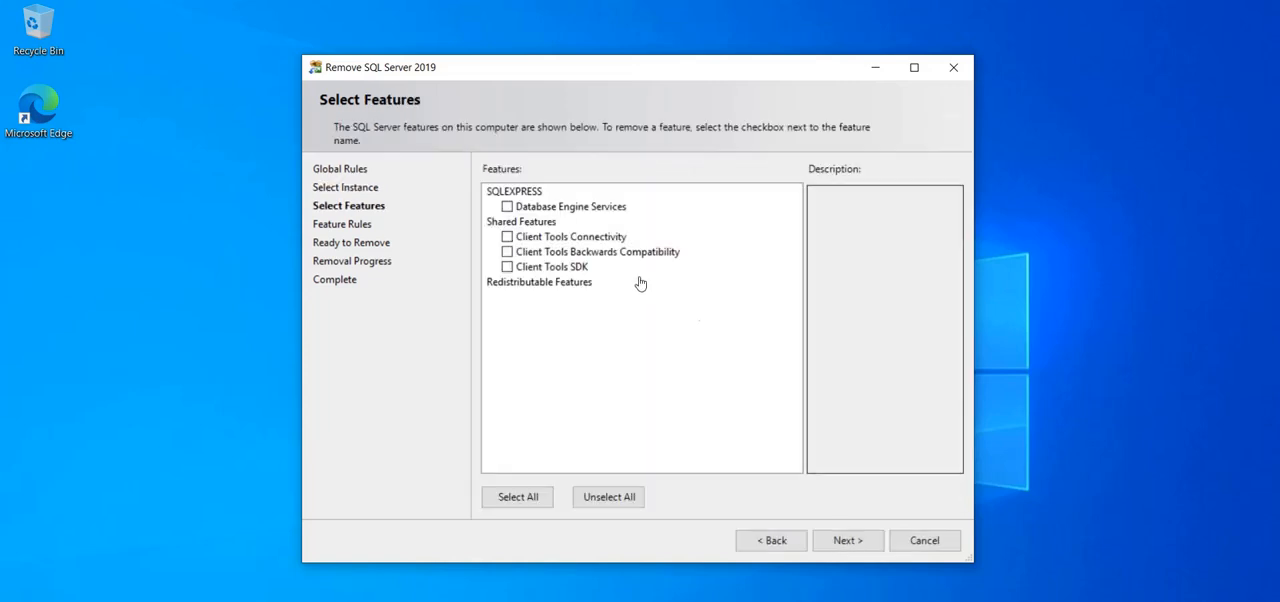
left_click(508, 206)
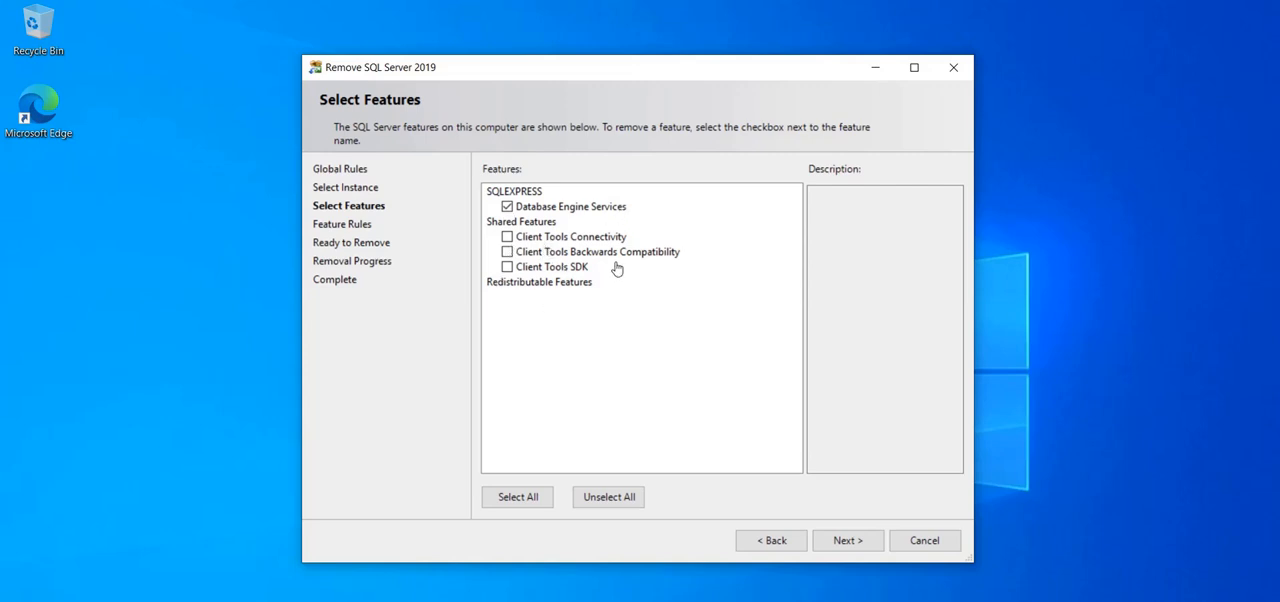
mouse_move(600, 276)
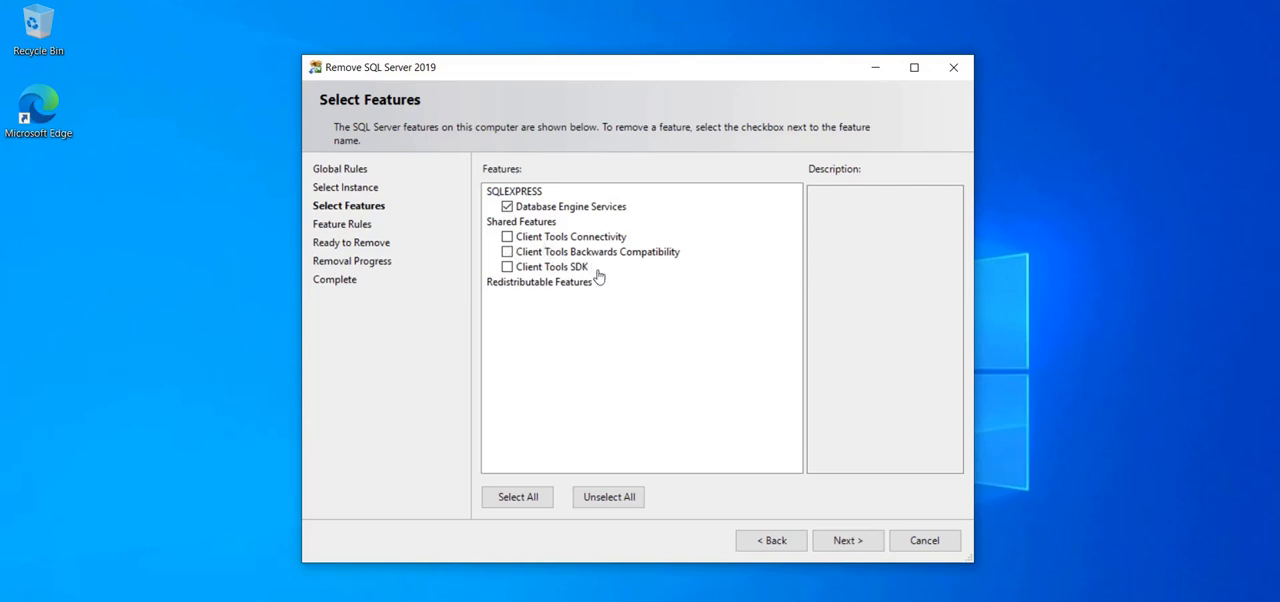
mouse_move(704, 392)
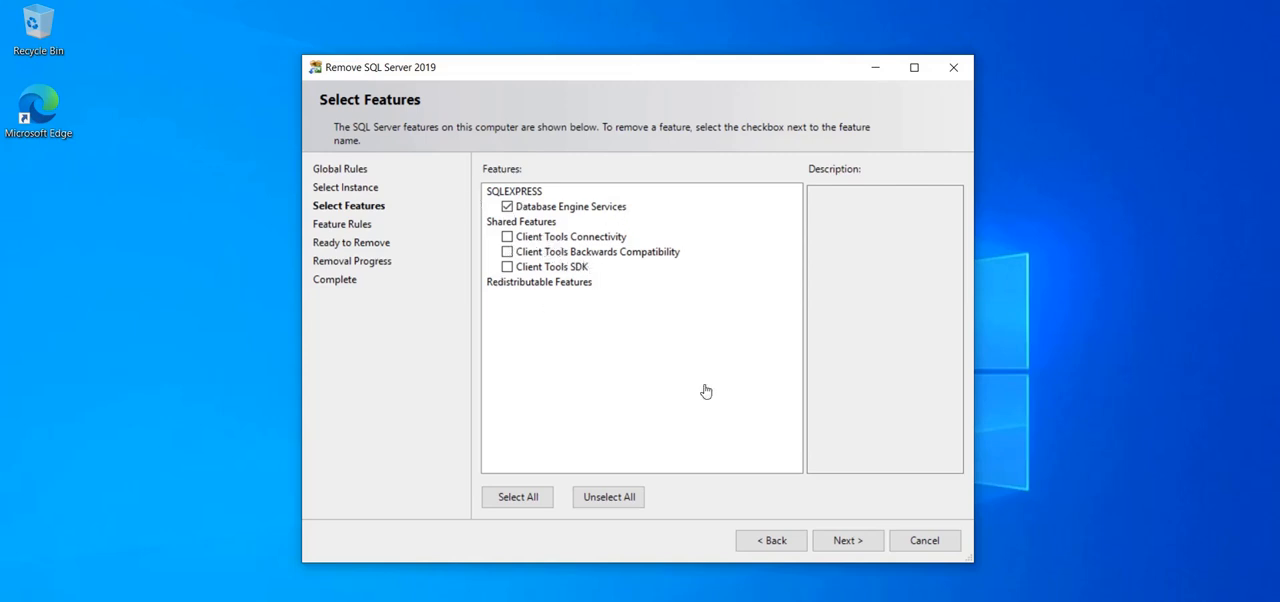
left_click(848, 540)
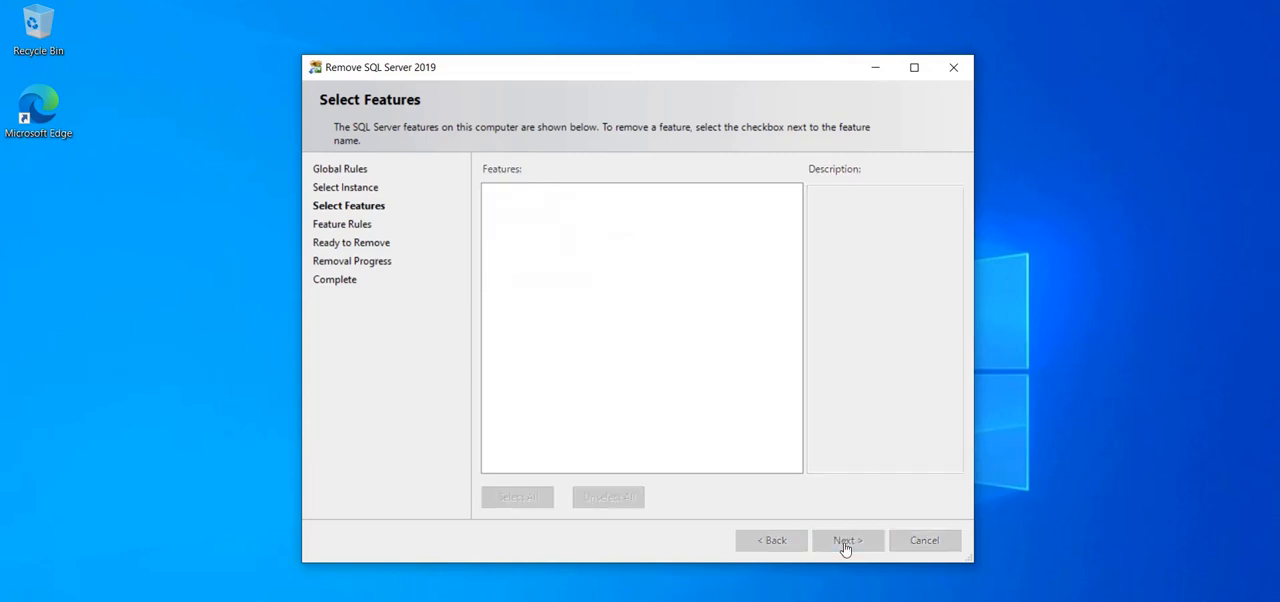
left_click(848, 540)
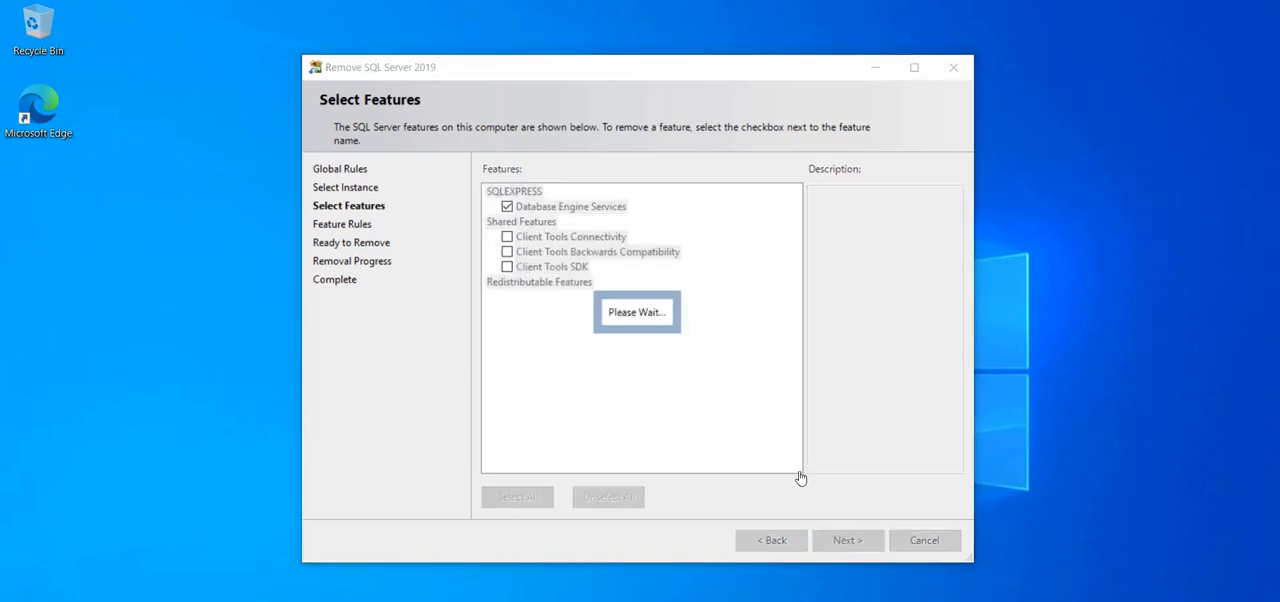
mouse_move(880, 360)
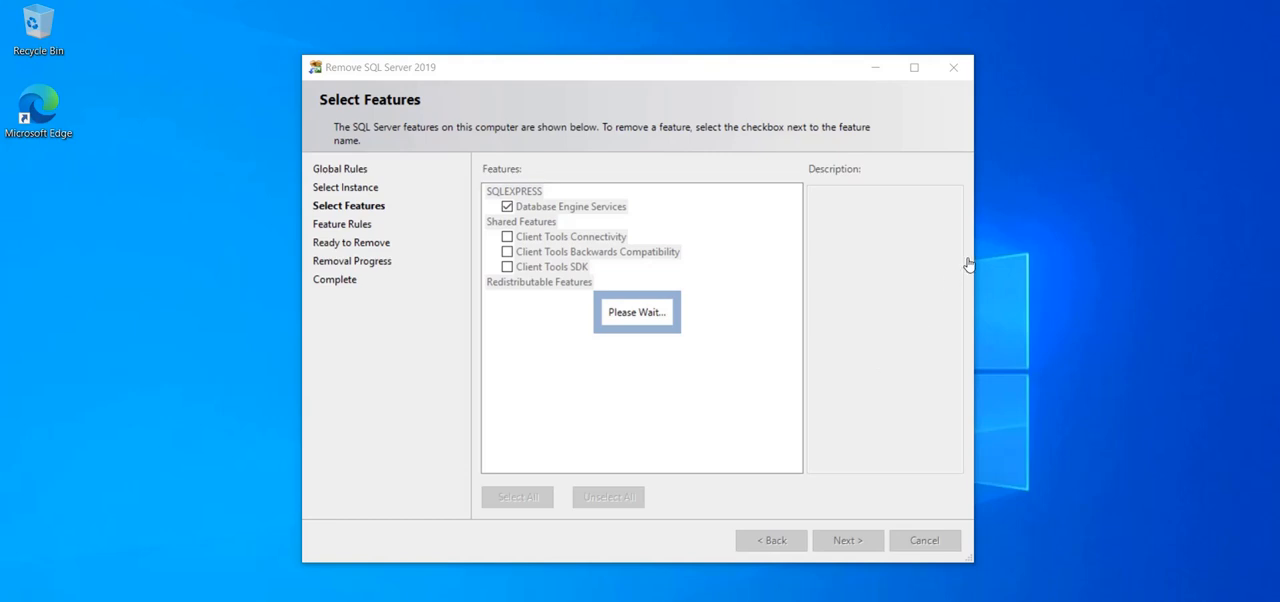
mouse_move(132, 596)
type("sql ser")
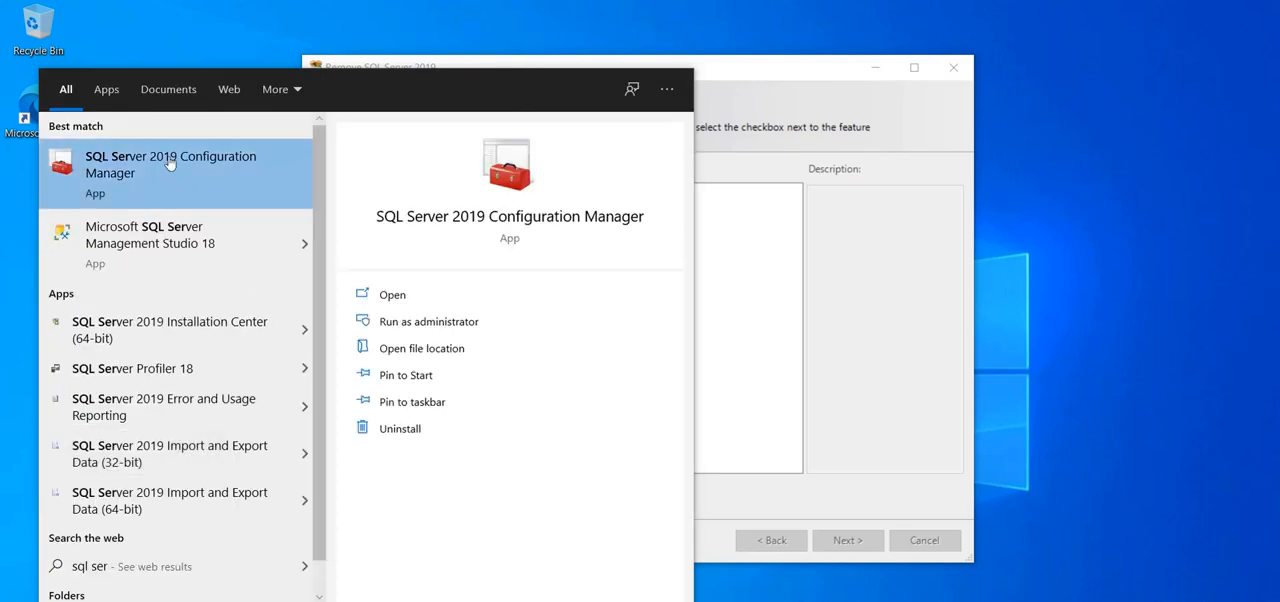
- Launch SQL Server 2019 Configuration Manager and accept the User Account Control prompt
left_click(428, 320)
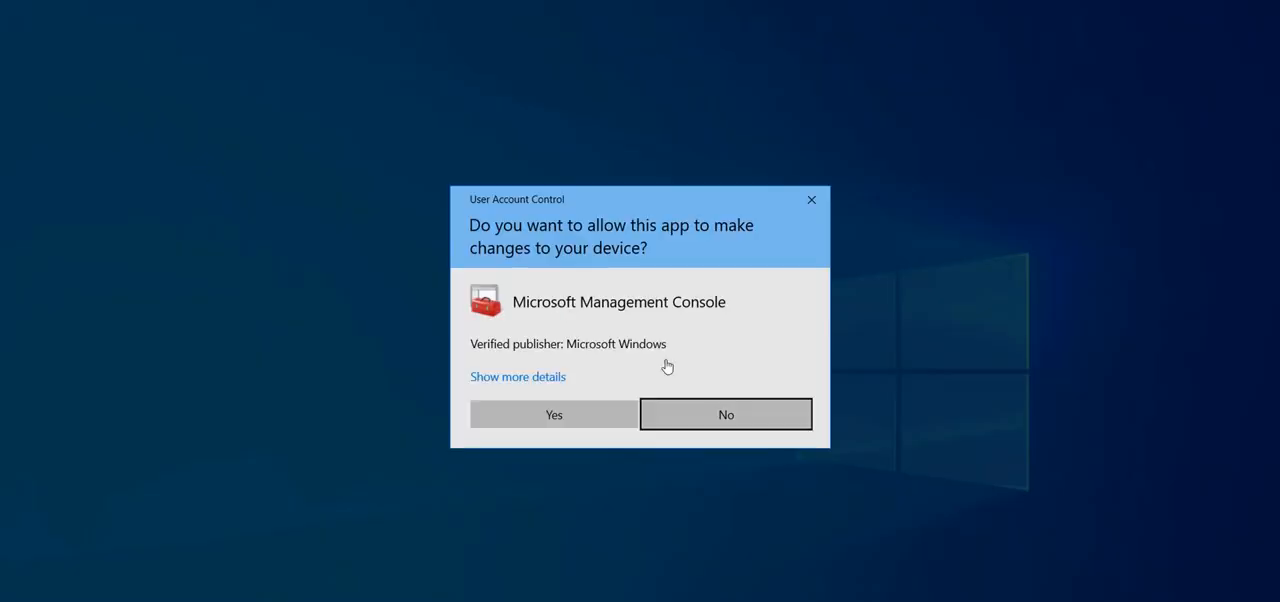
left_click(552, 414)
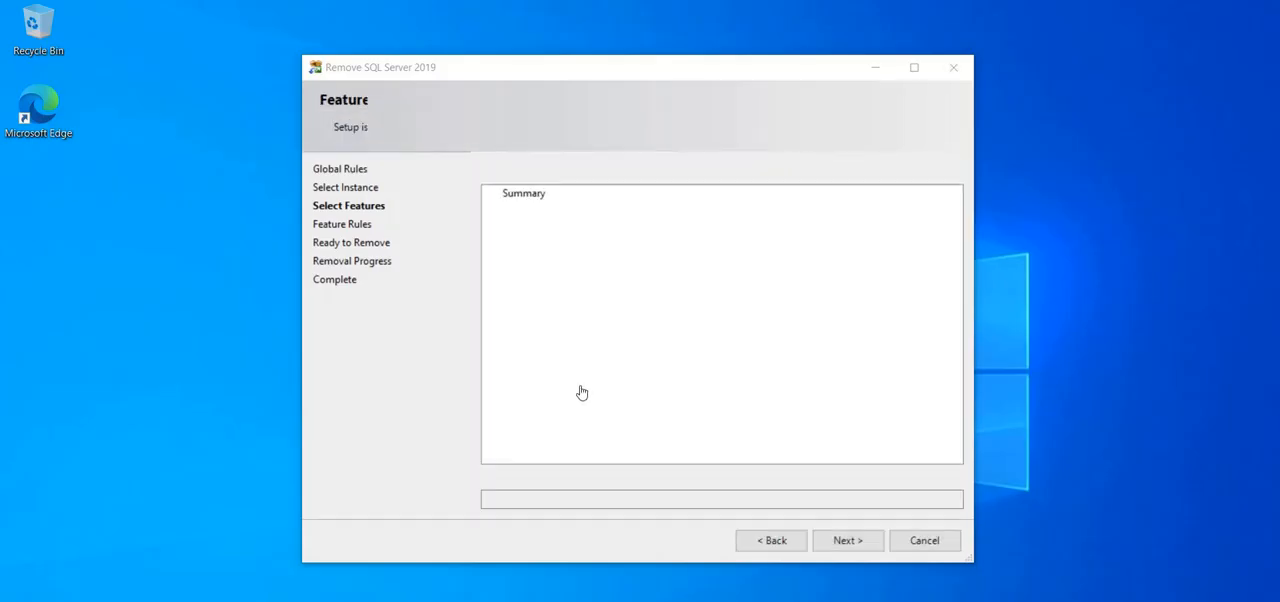
left_click(848, 540)
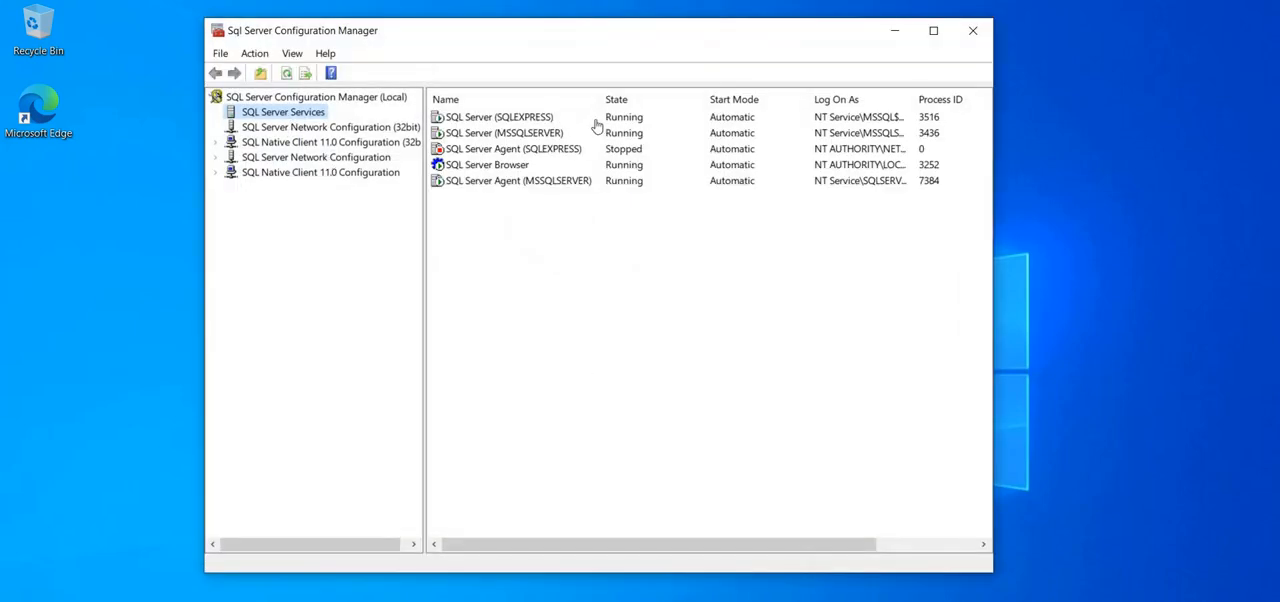
- Stop the SQLEXPRESS and MSSQLSERVER SQL Server services, also stopping the dependent agent
right_click(498, 116)
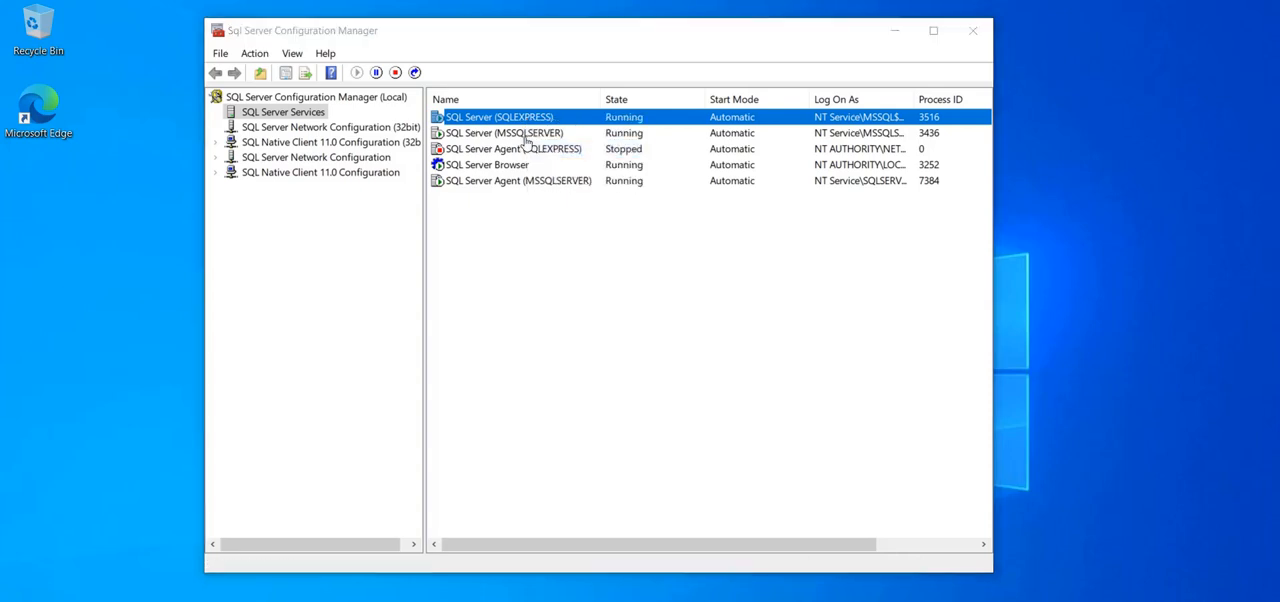
left_click(396, 72)
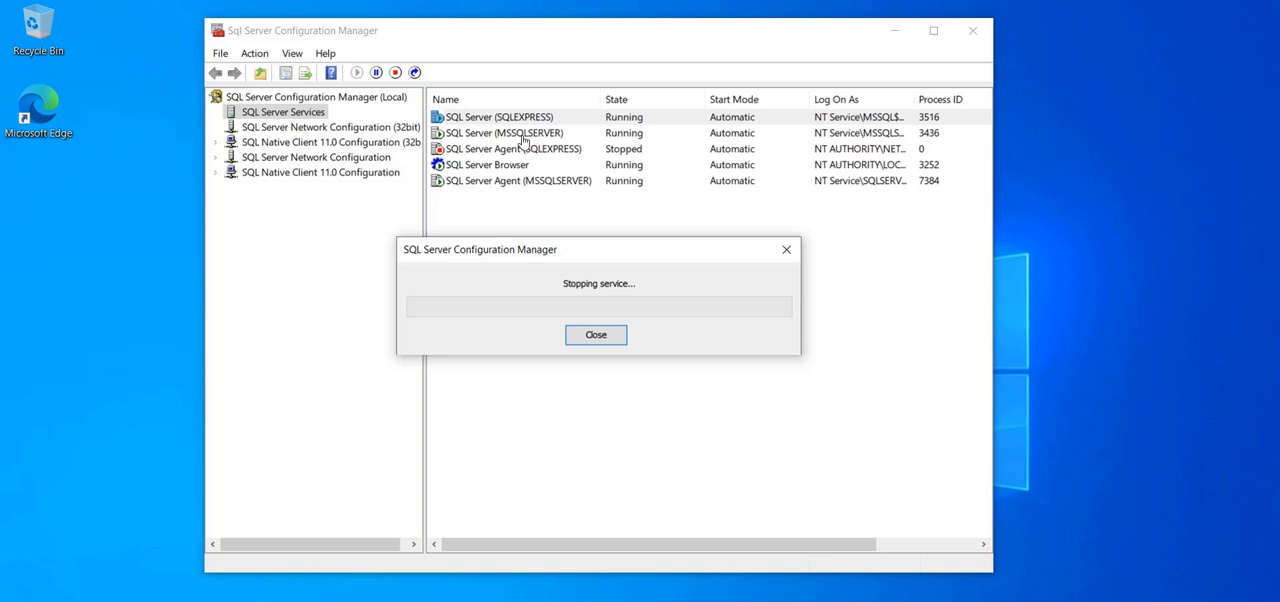
left_click(596, 334)
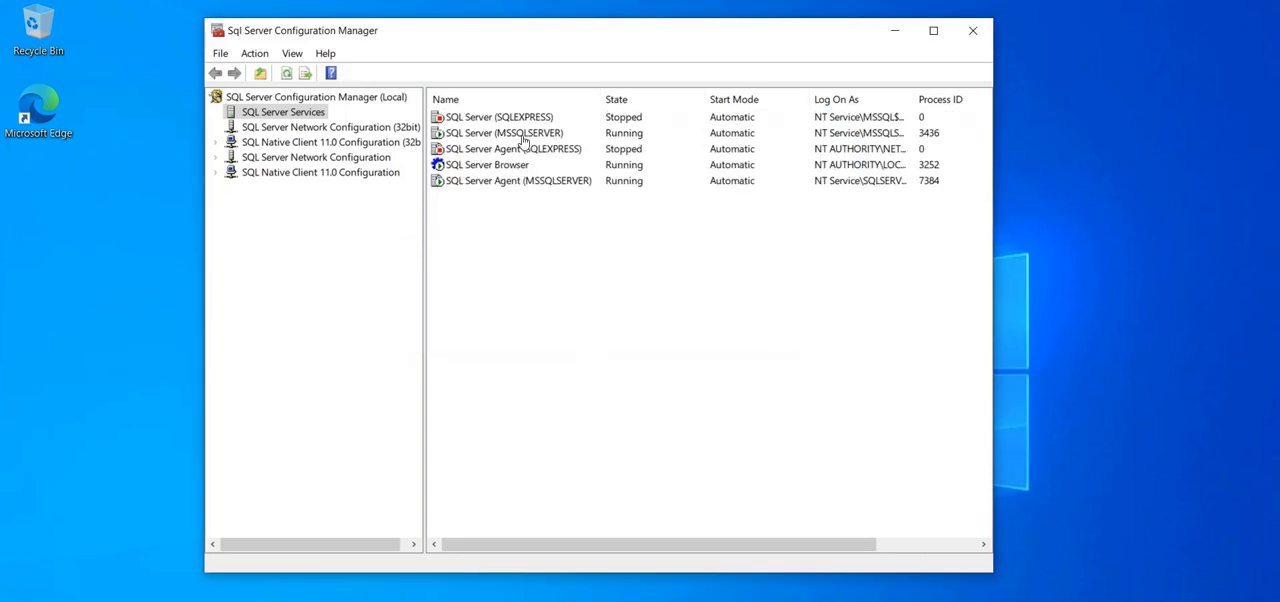
left_click(502, 132)
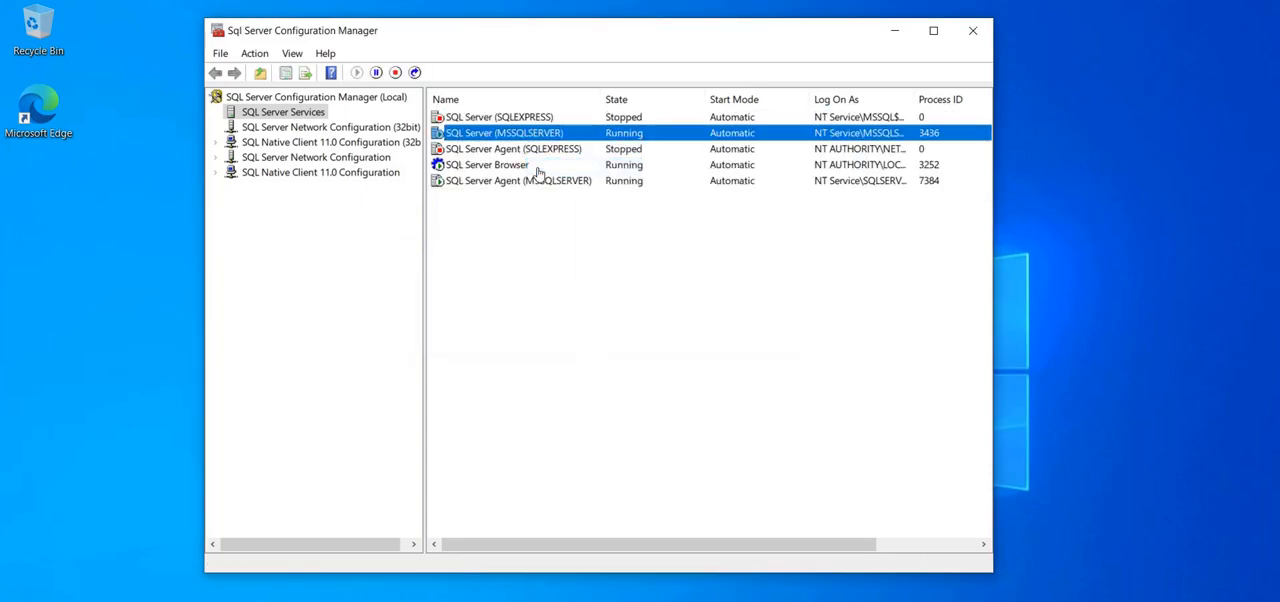
left_click(396, 72)
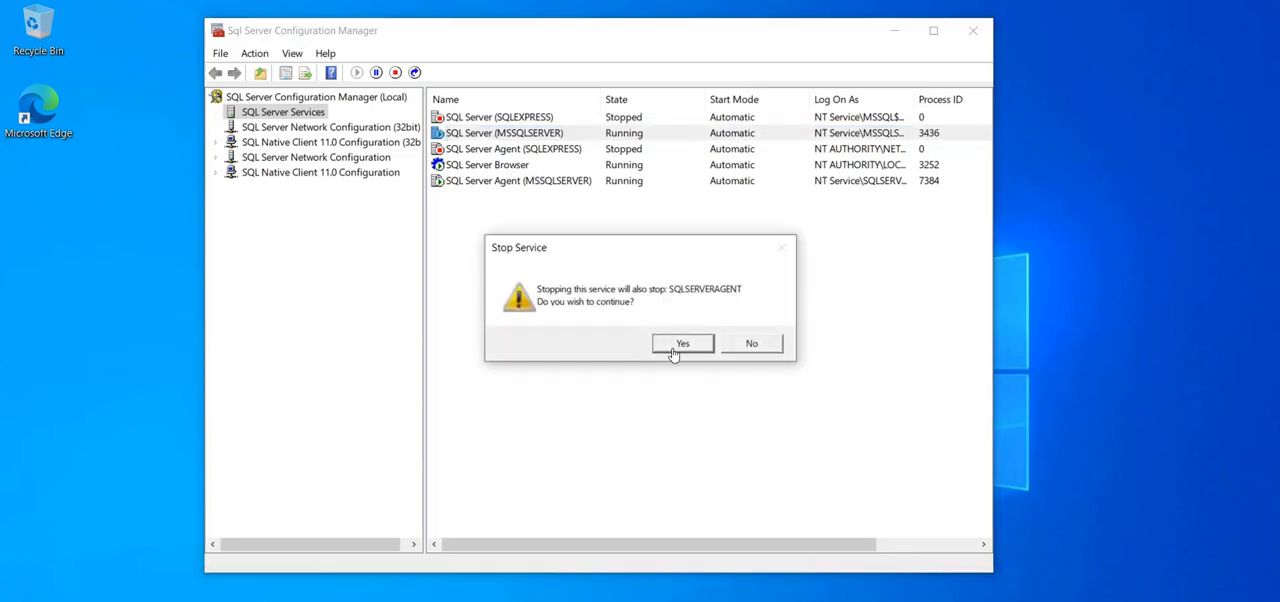
left_click(684, 344)
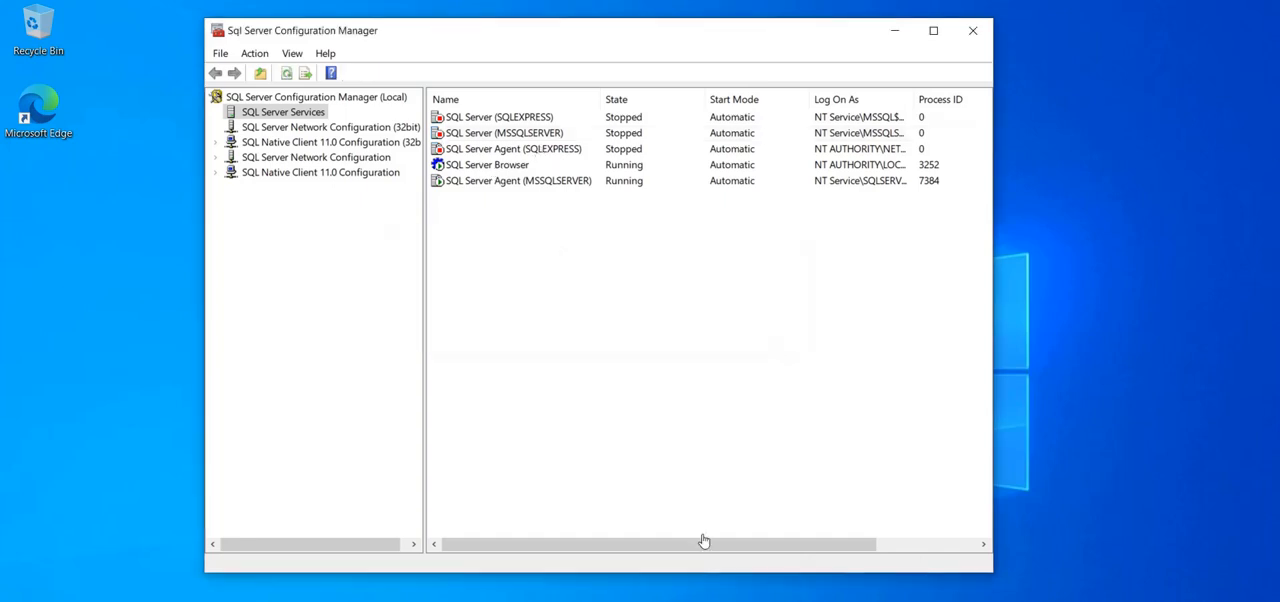
- Stop the SQL Server Browser service and bring up actions for the MSSQLSERVER agent
right_click(488, 164)
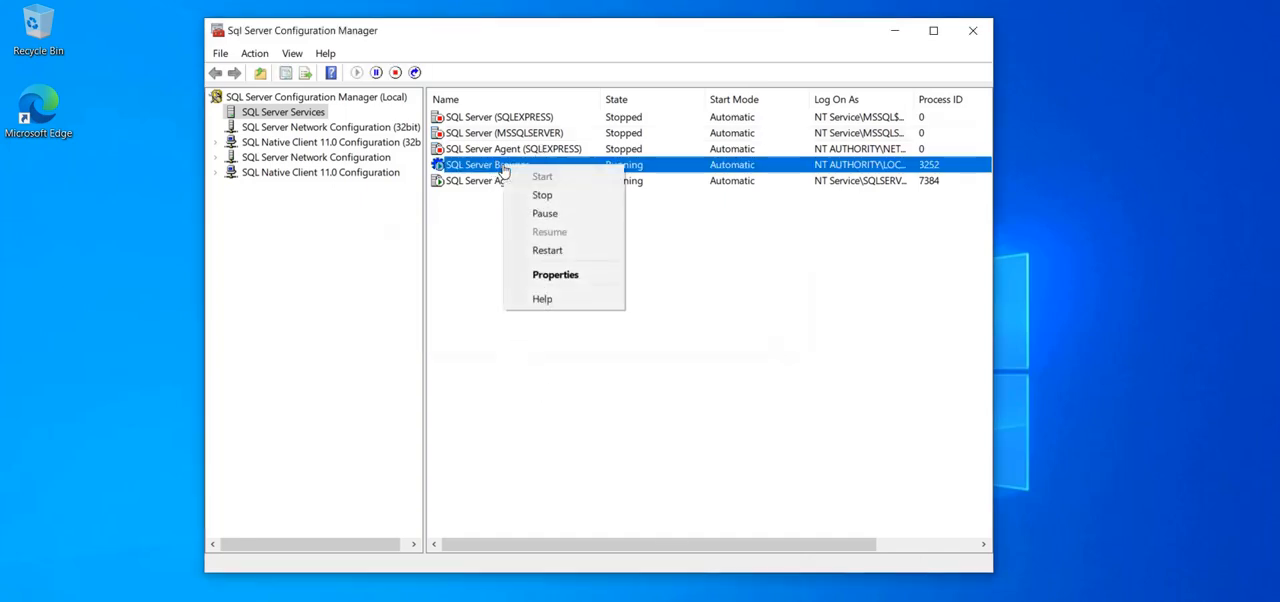
left_click(542, 196)
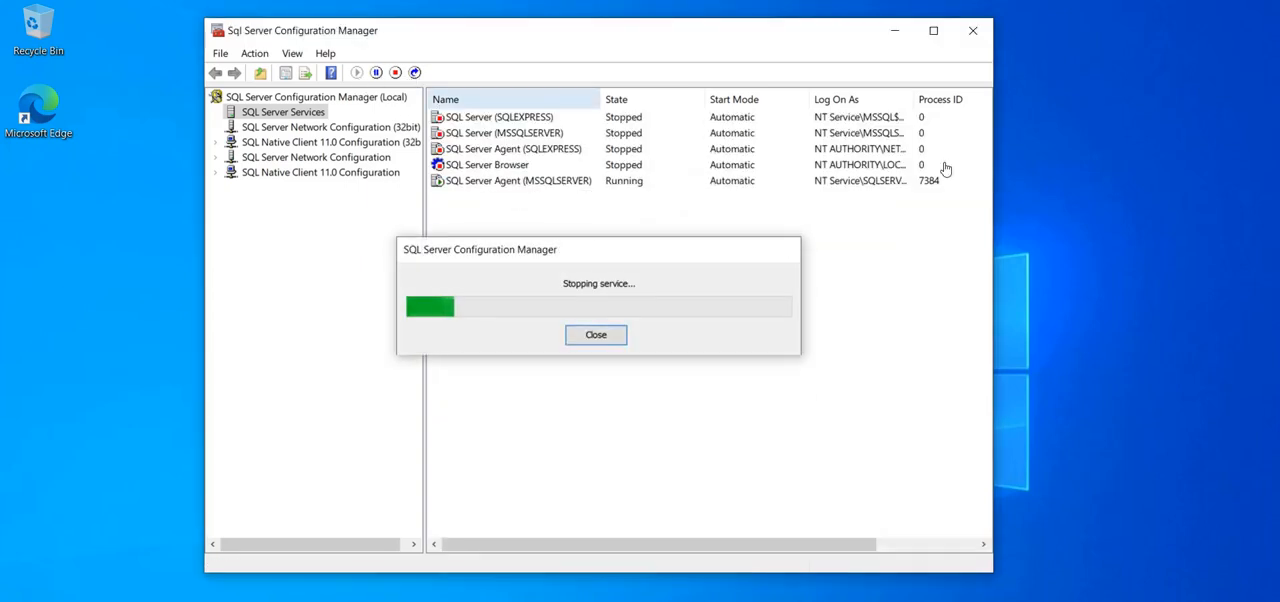
left_click(596, 334)
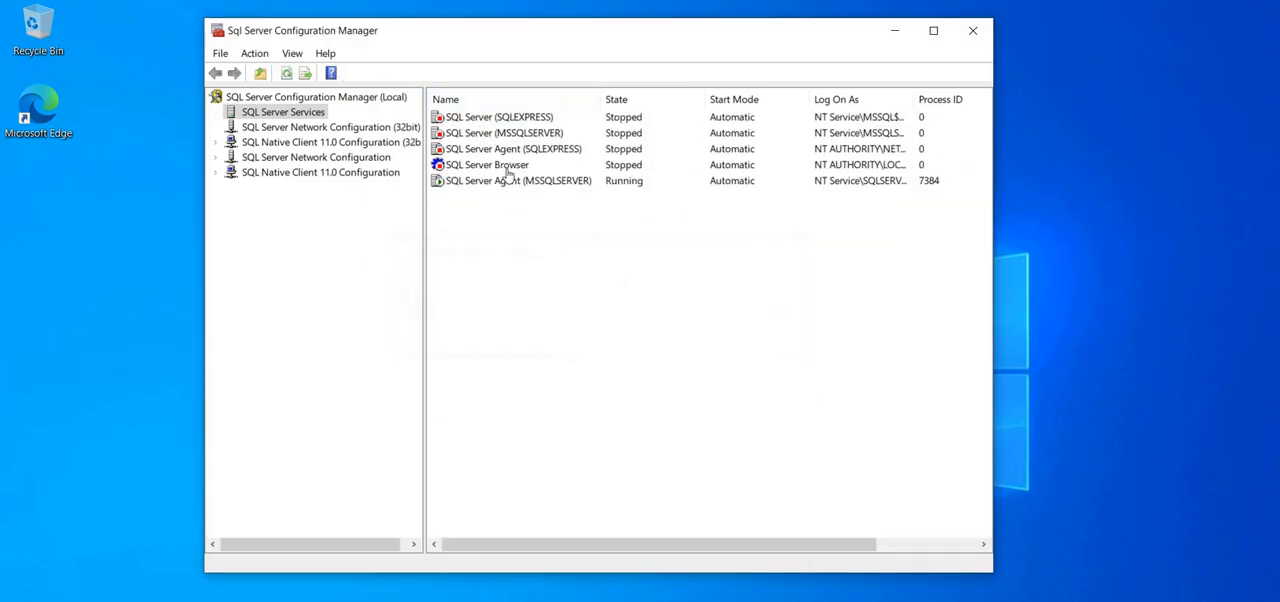
right_click(516, 180)
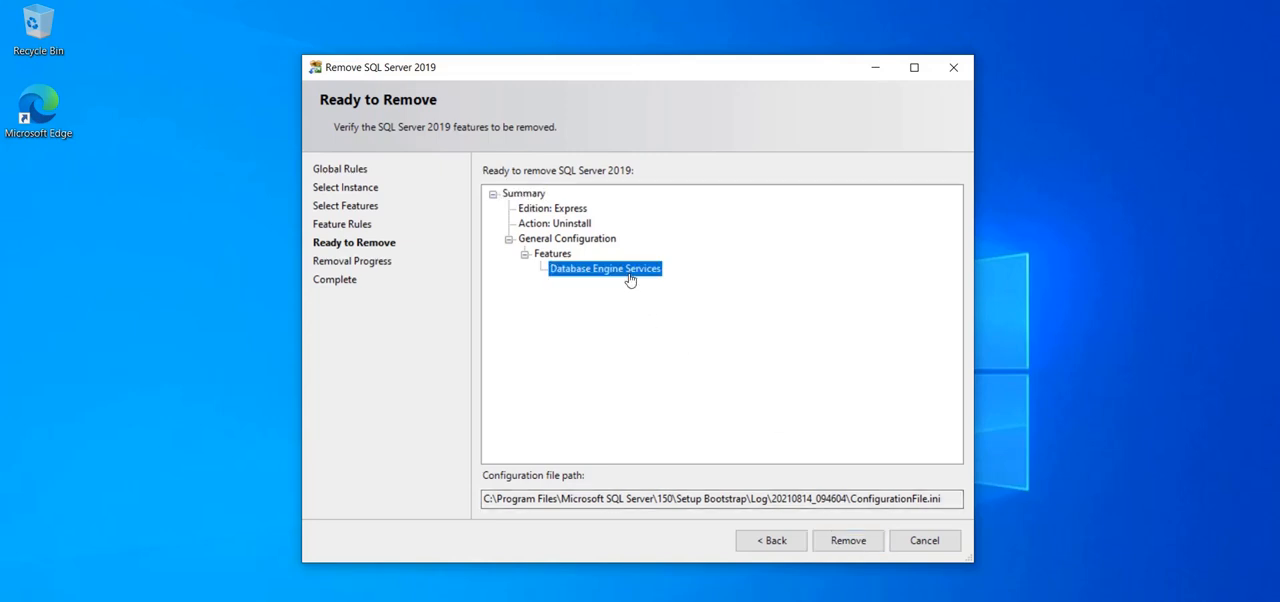
mouse_move(770, 424)
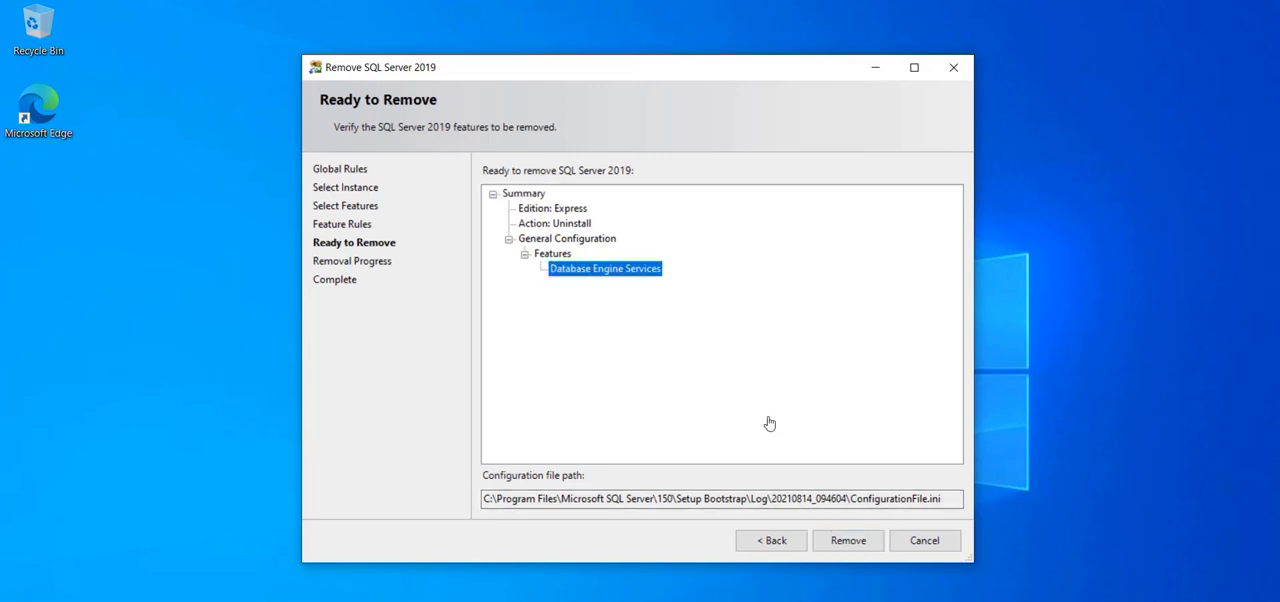
mouse_move(848, 540)
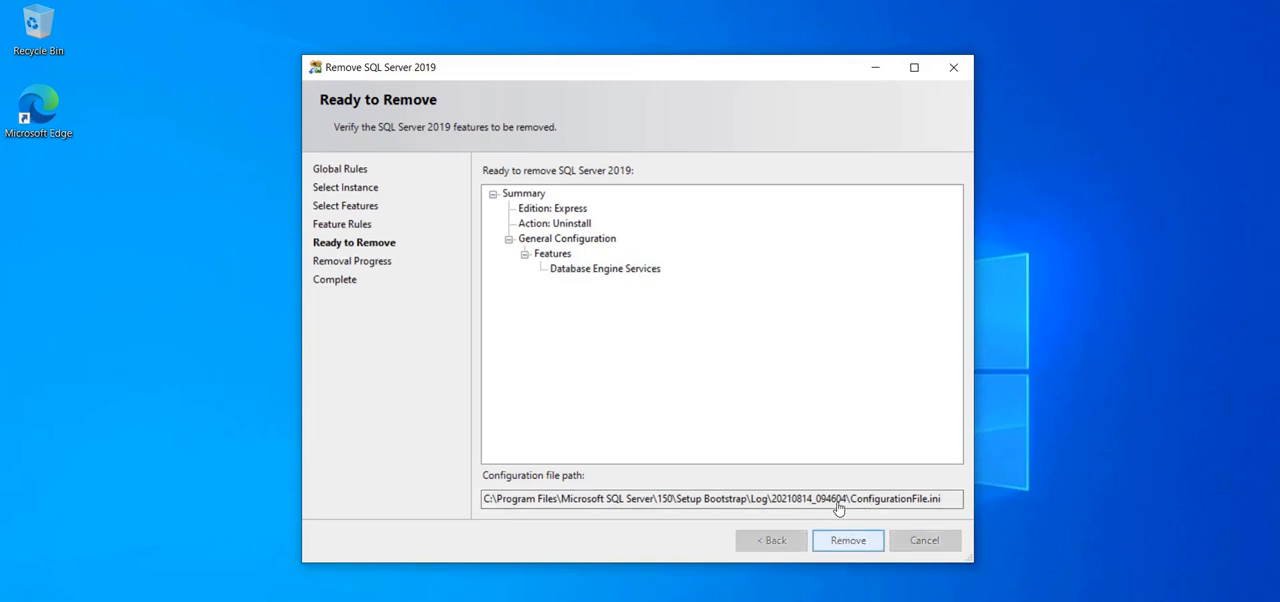
- Start removing SQLEXPRESS's Database Engine Services from the Ready to Remove page
left_click(848, 540)
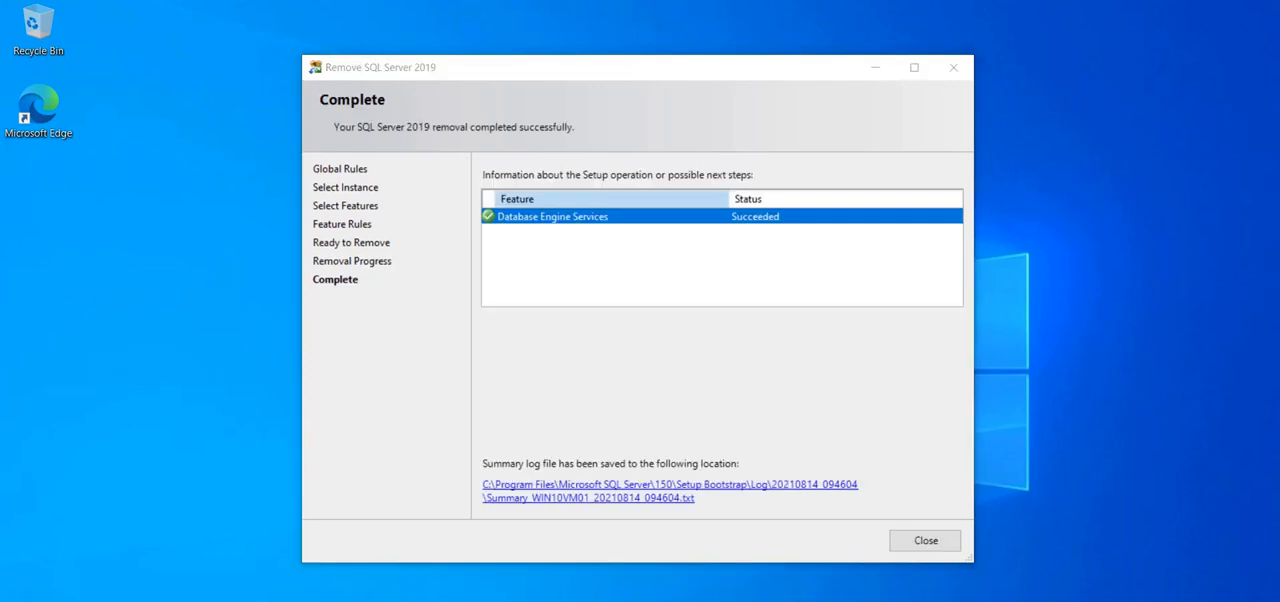
mouse_move(784, 344)
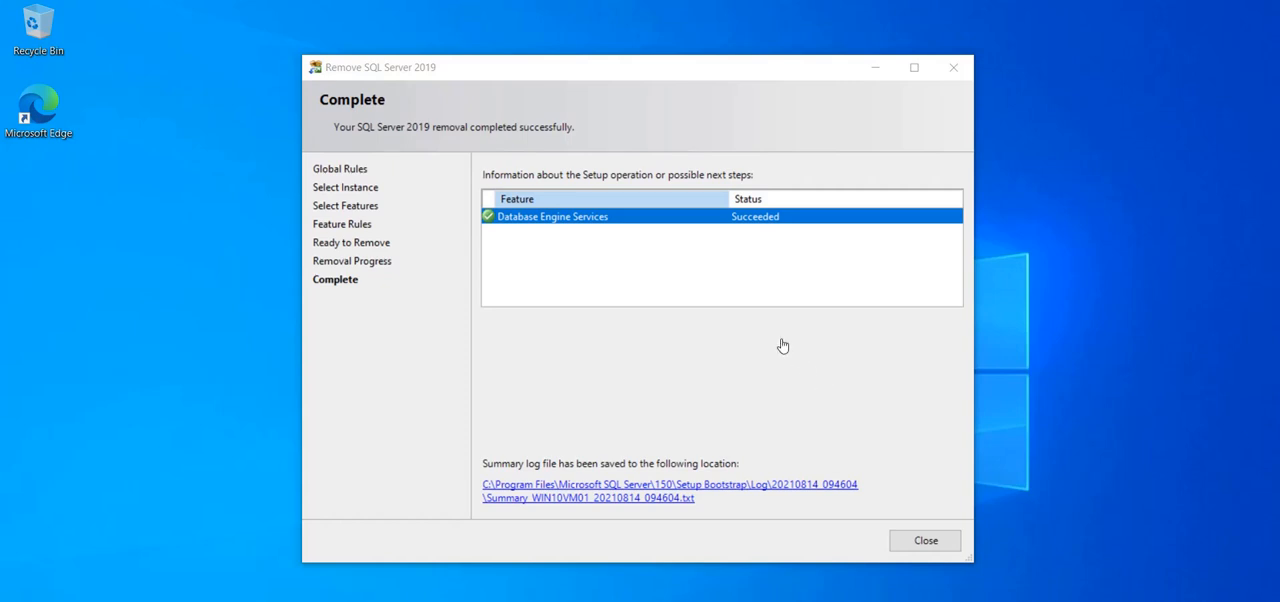
mouse_move(908, 448)
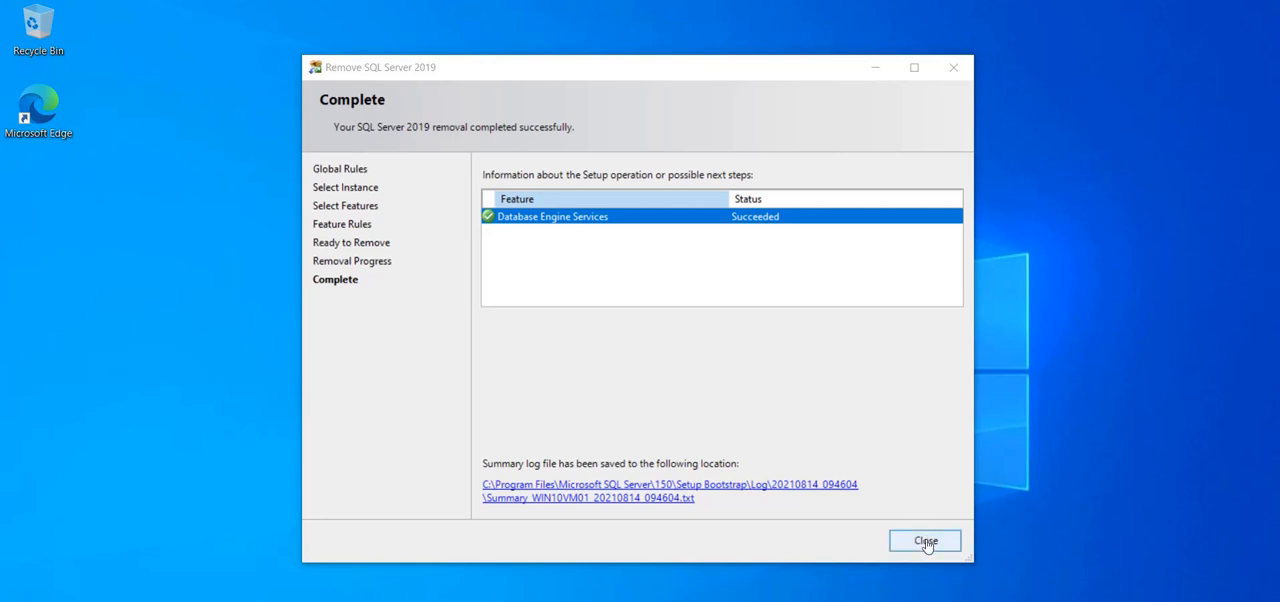
- Close the removal wizard after Database Engine Services shows Succeeded
left_click(924, 540)
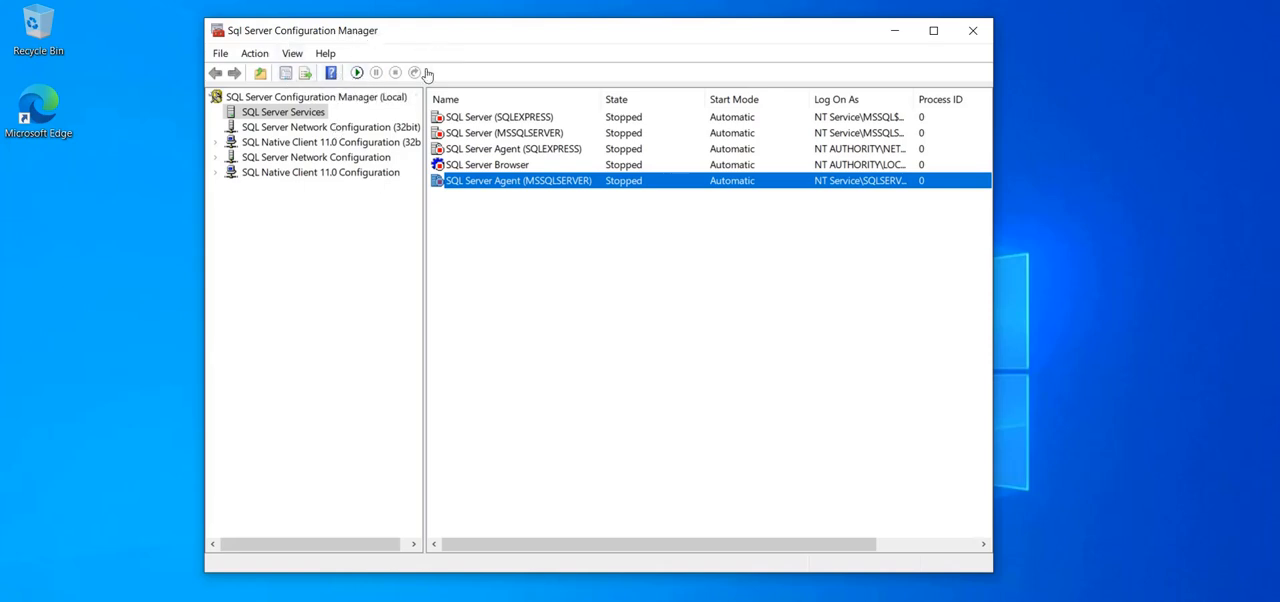
mouse_move(490, 296)
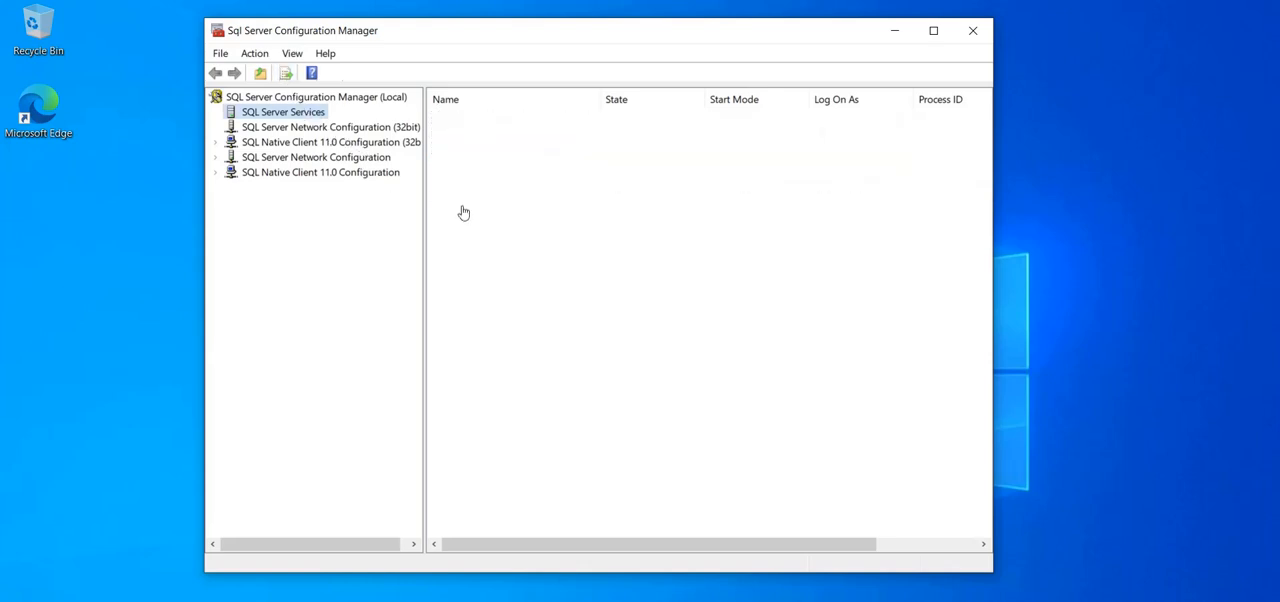
- Review the remaining MSSQLSERVER SQL Server and Agent service rows after the refresh
left_click(284, 110)
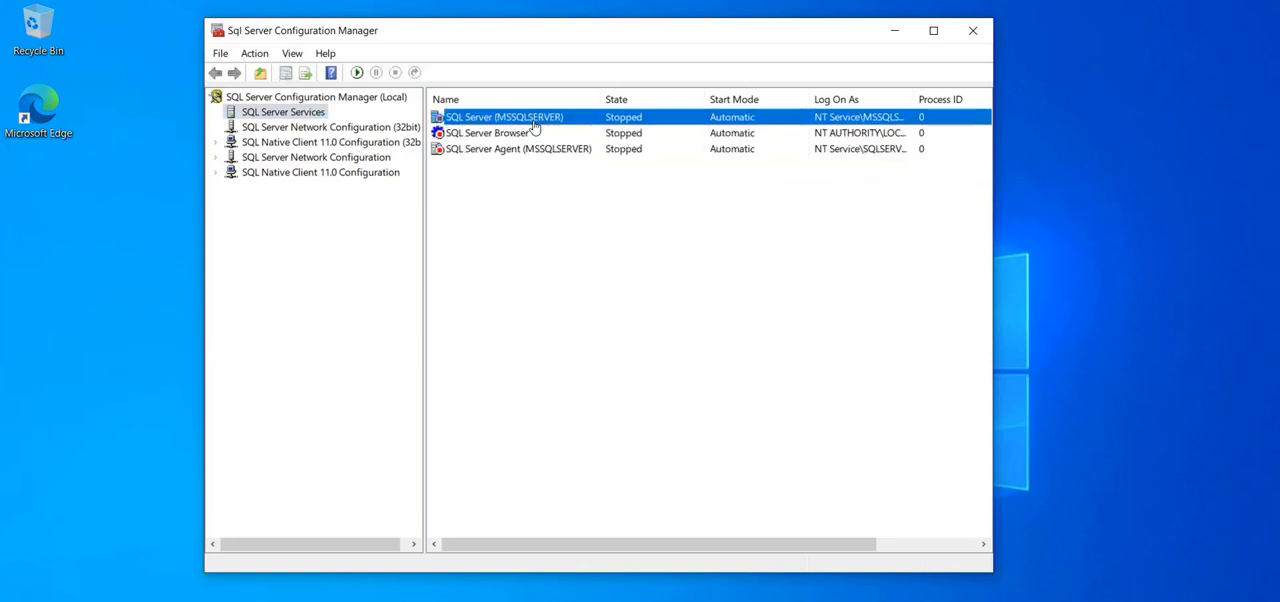
left_click(518, 148)
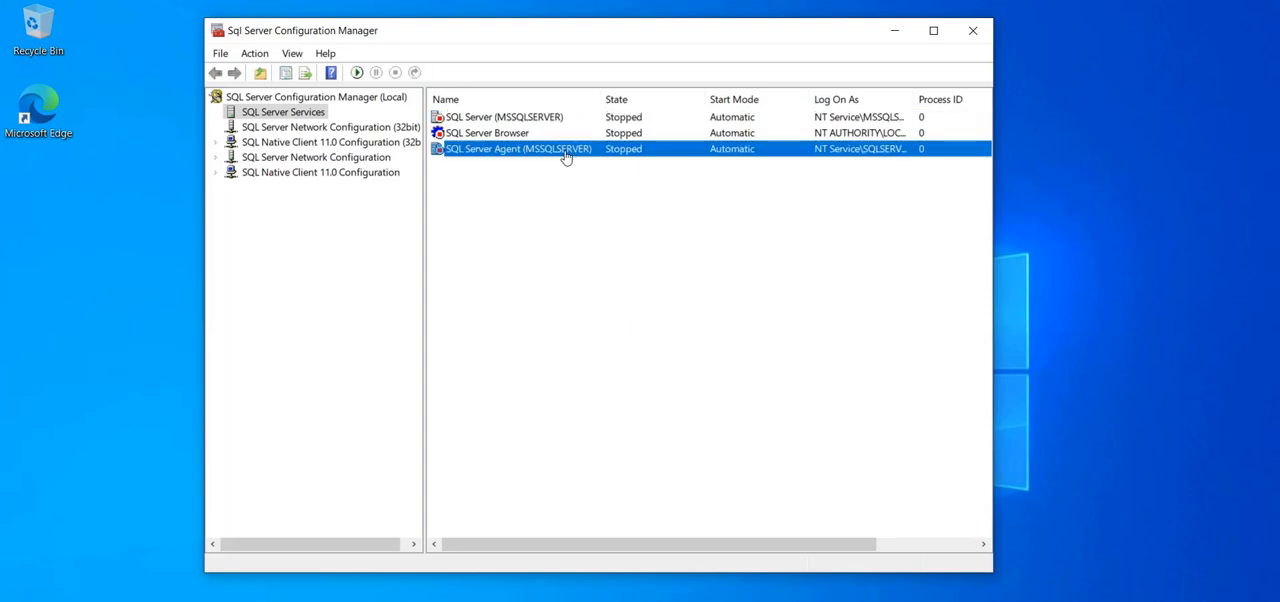
mouse_move(548, 128)
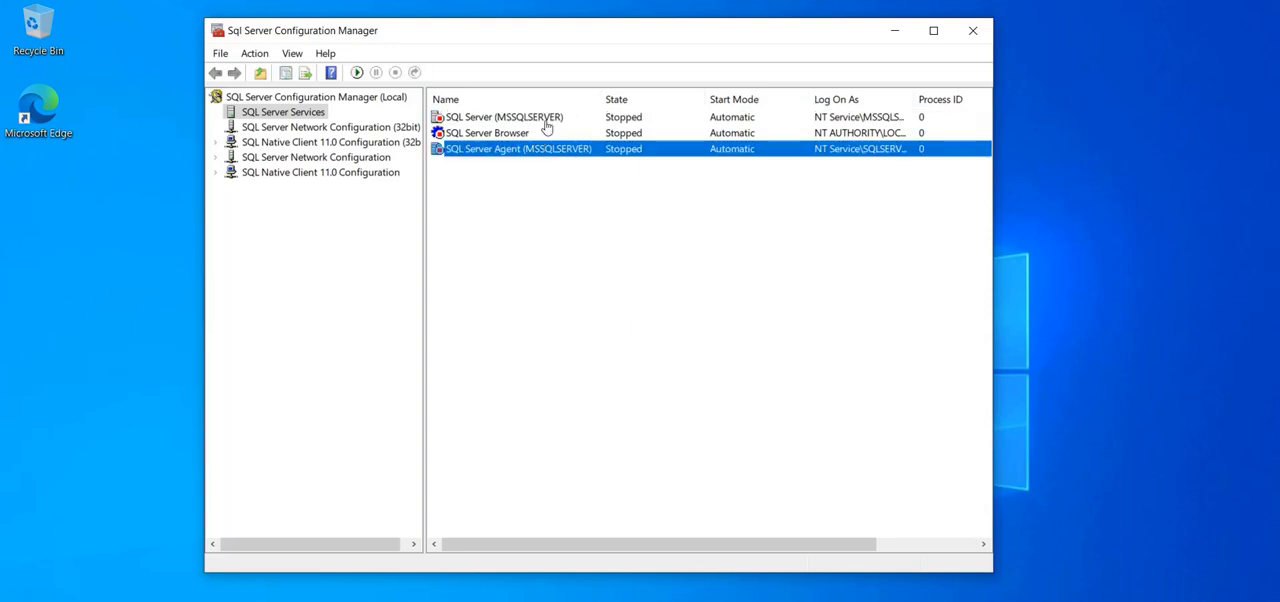
left_click(504, 116)
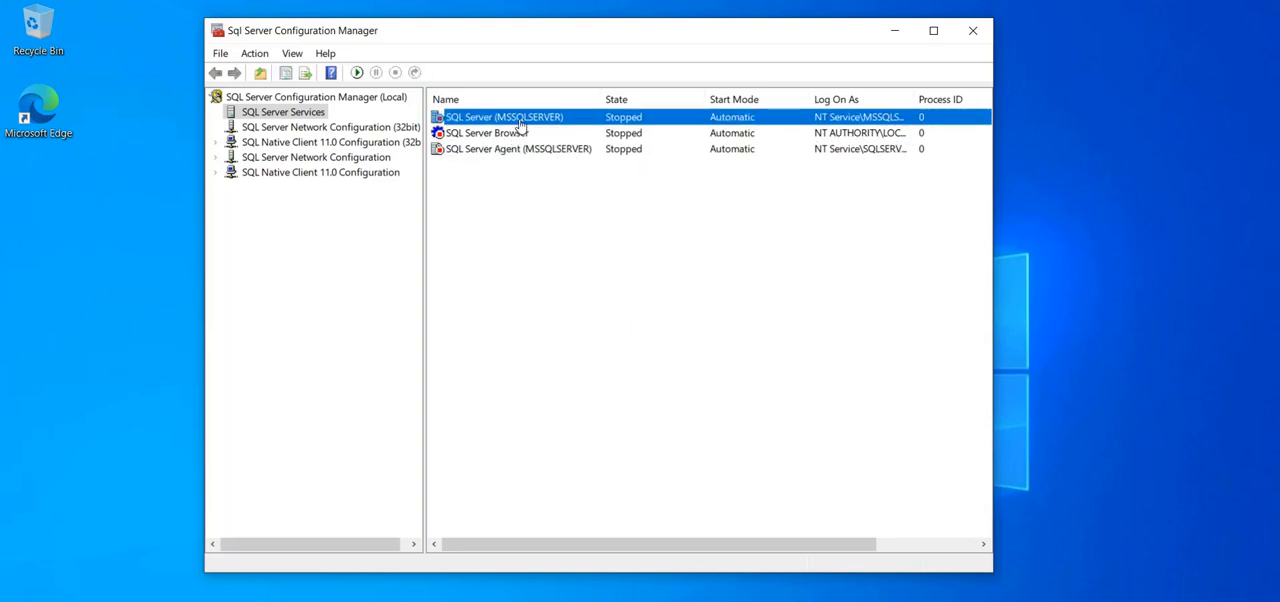
left_click(516, 148)
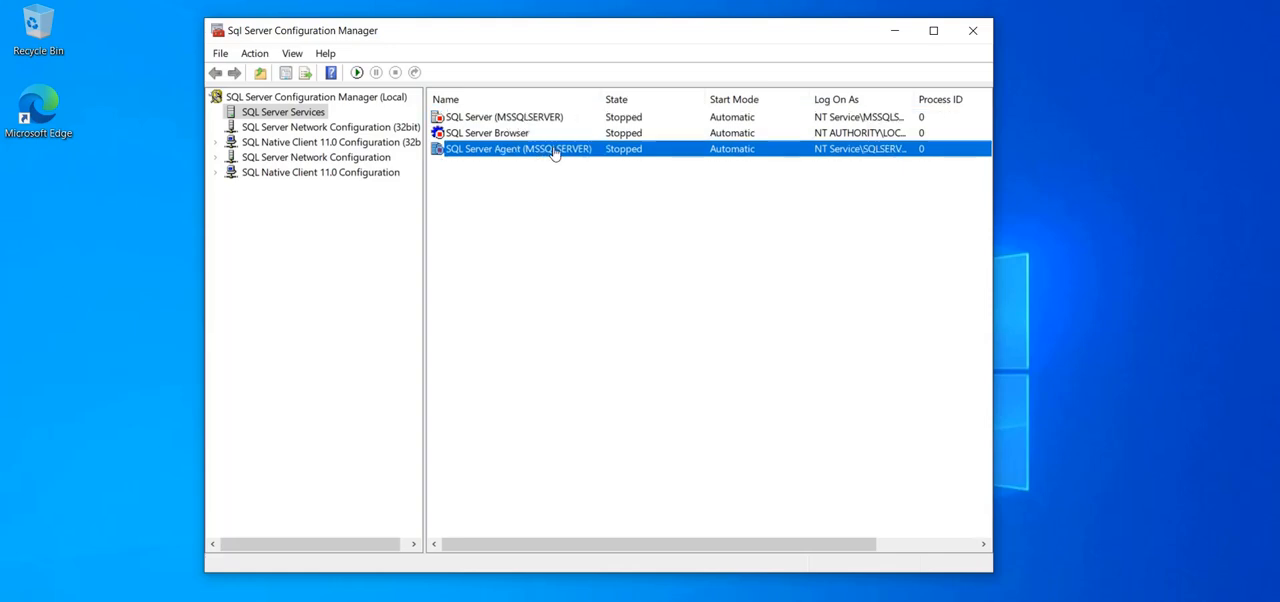
left_click(504, 116)
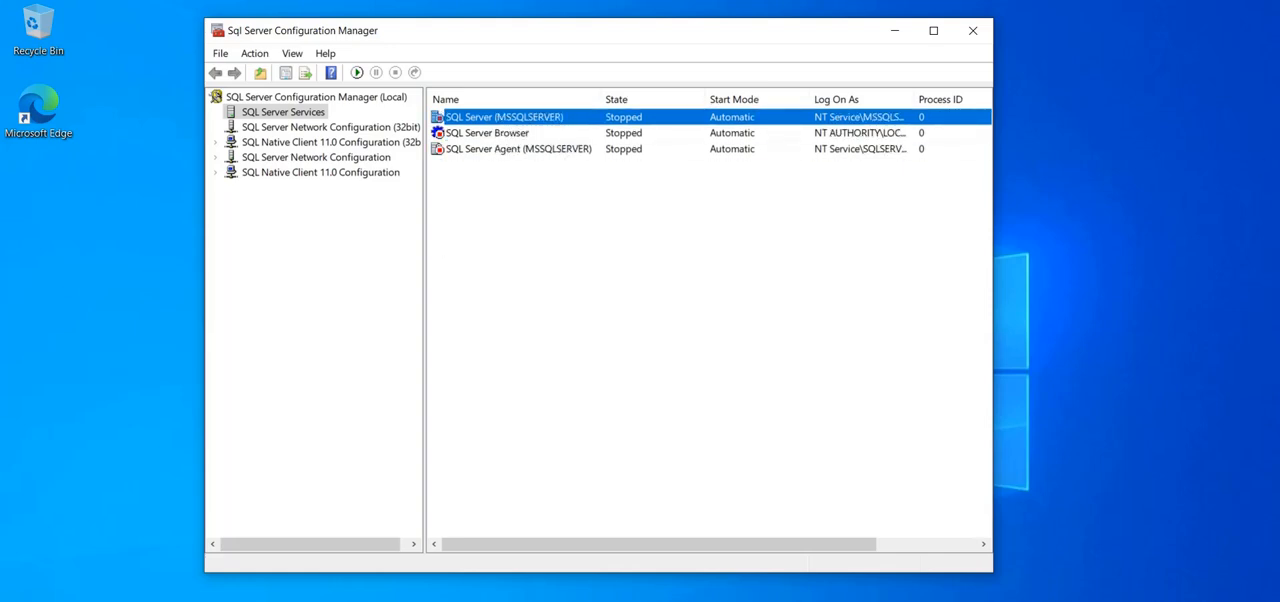
mouse_move(100, 364)
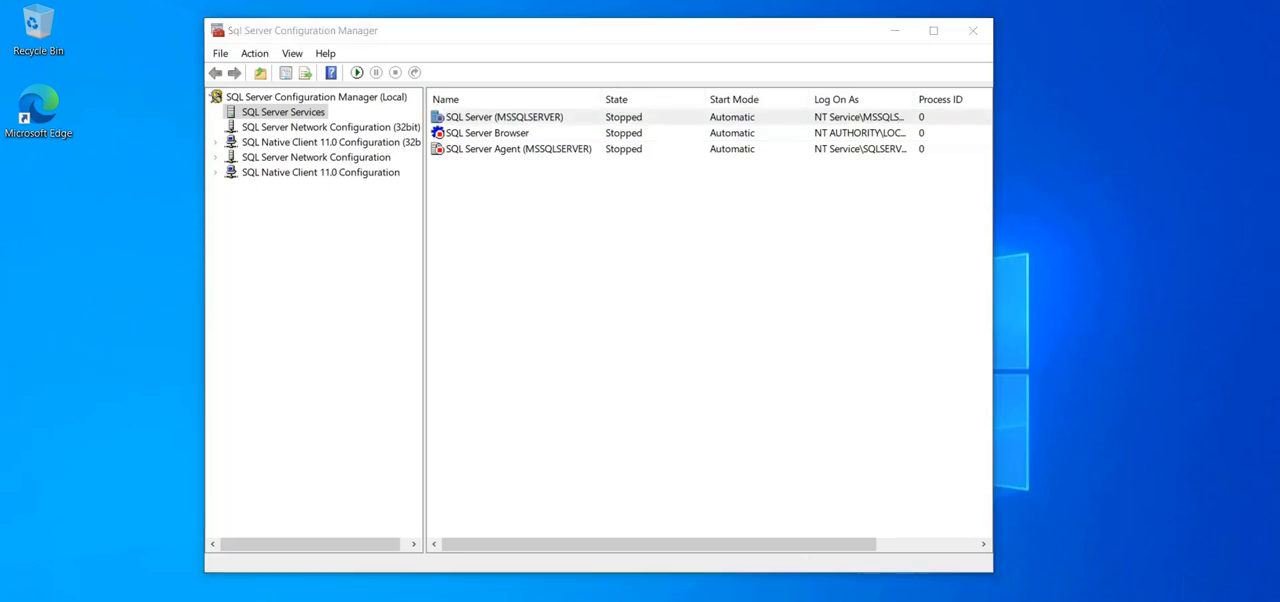
- Show the Sleep, Shut down and Restart power choices from the Start menu
left_click(16, 588)
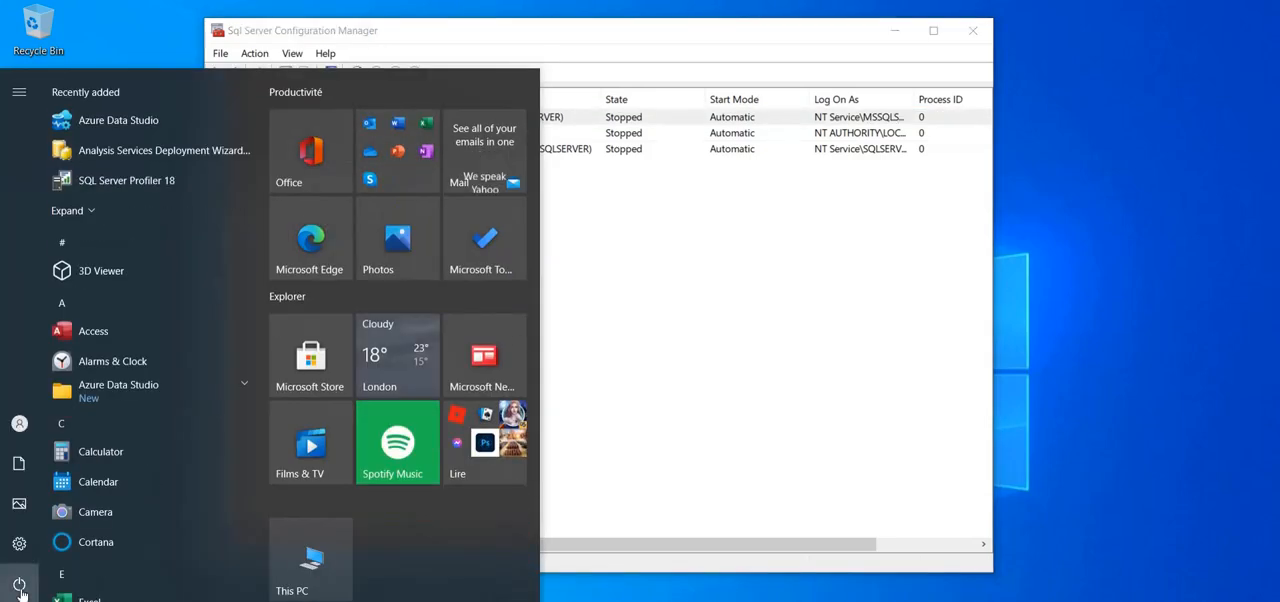
left_click(20, 584)
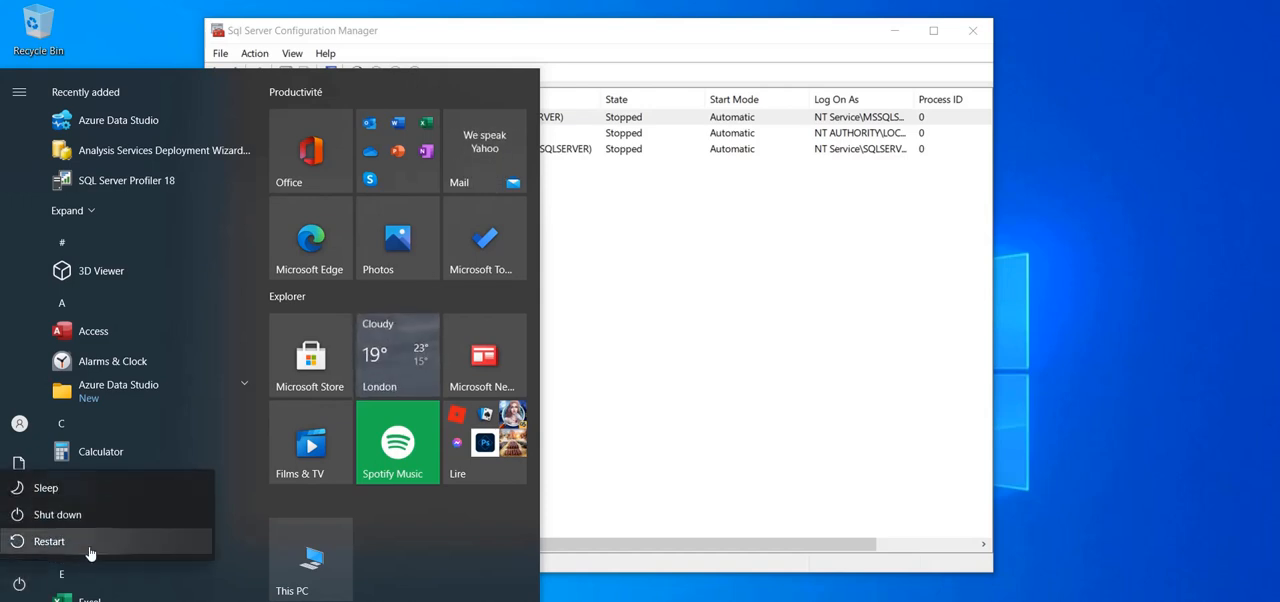